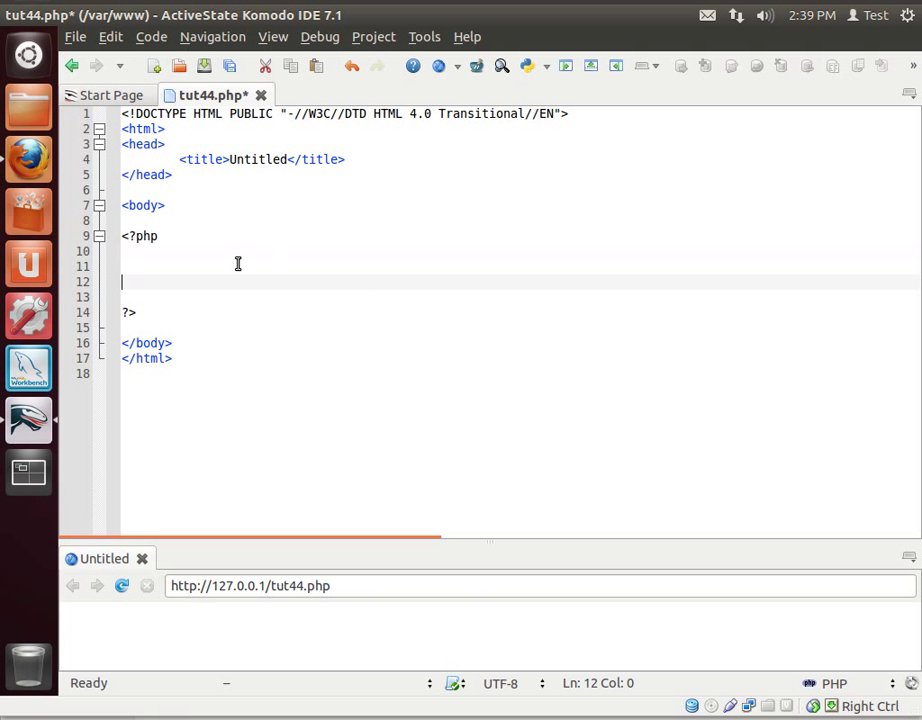
Begin the PHP block with the comment //OOP Error handling.
text(/)
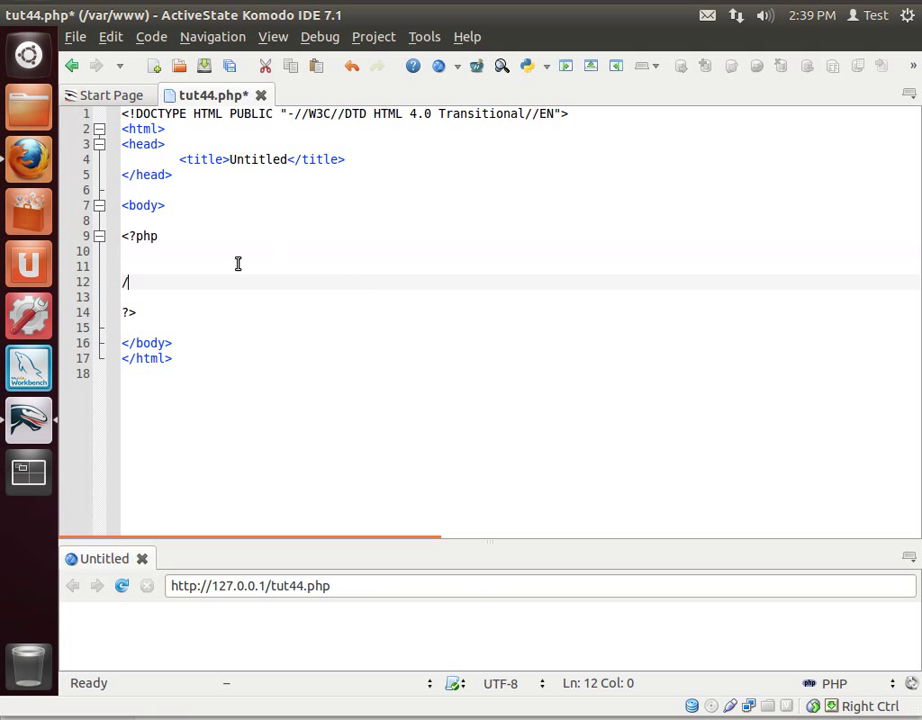
text(/OOP)
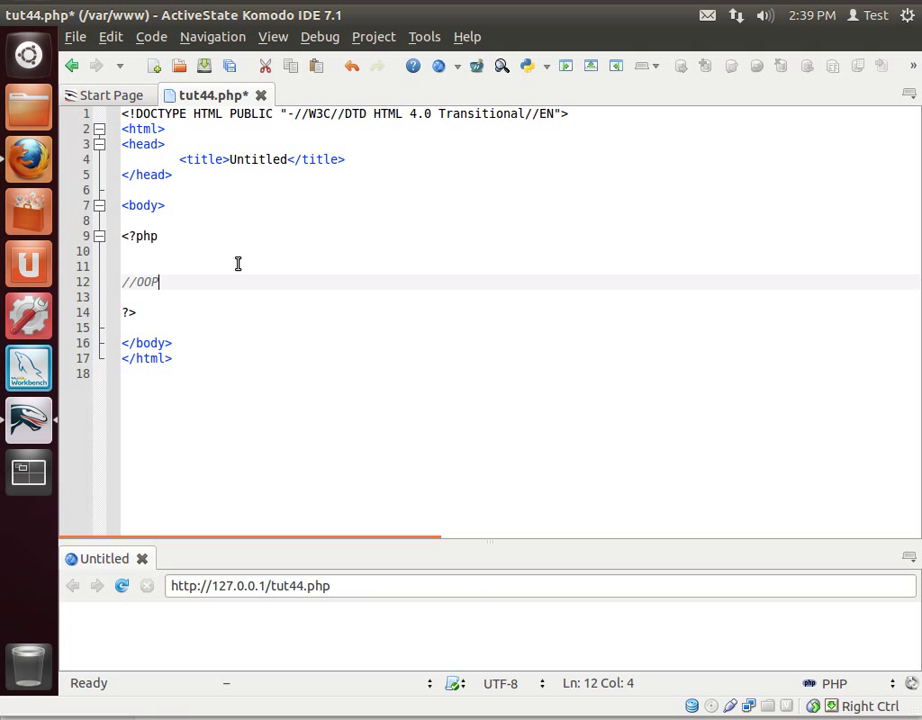
text(Error h)
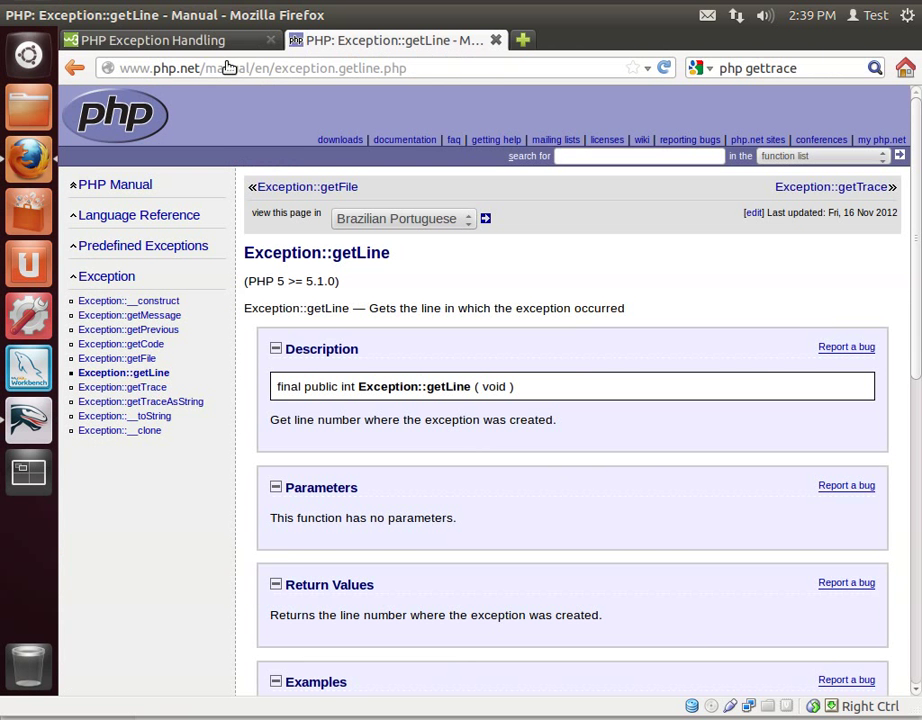
Bring up the w3schools Basic Use of Exceptions example in Firefox.
click(150, 40)
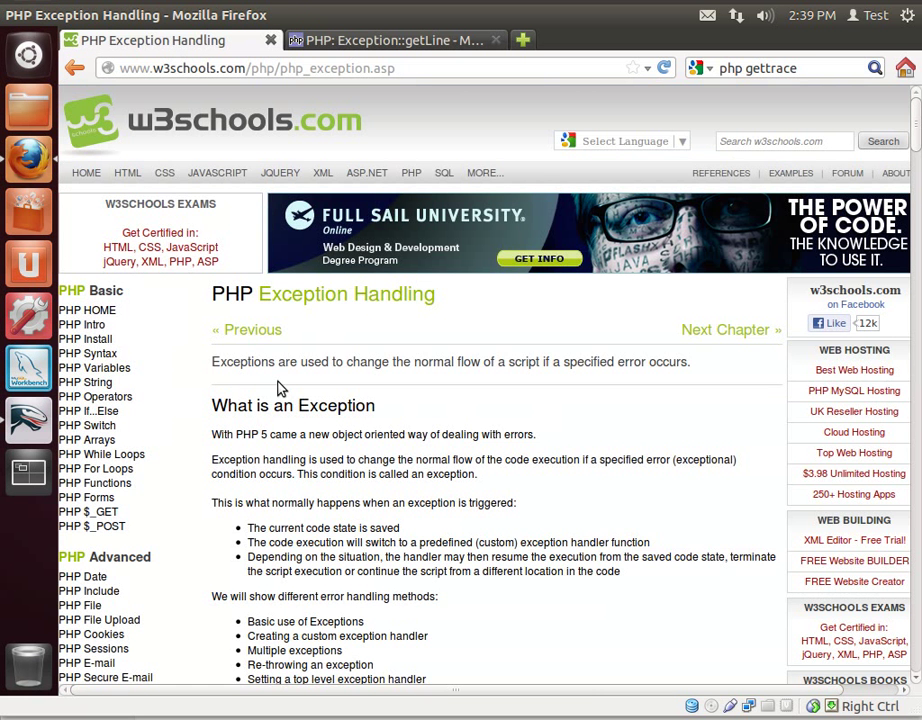
scroll(down, 3)
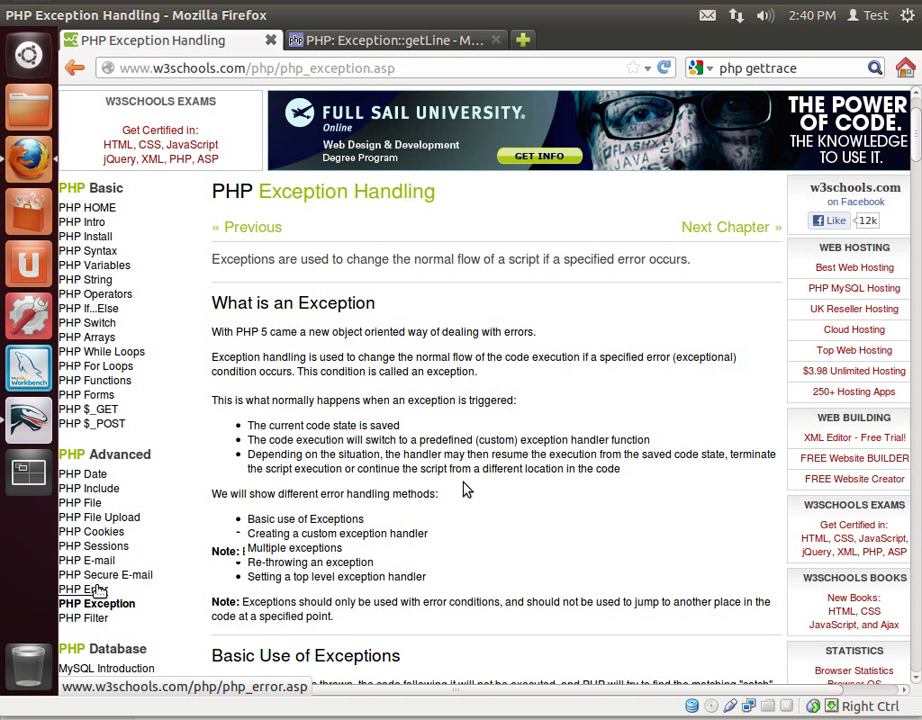
scroll(down, 3)
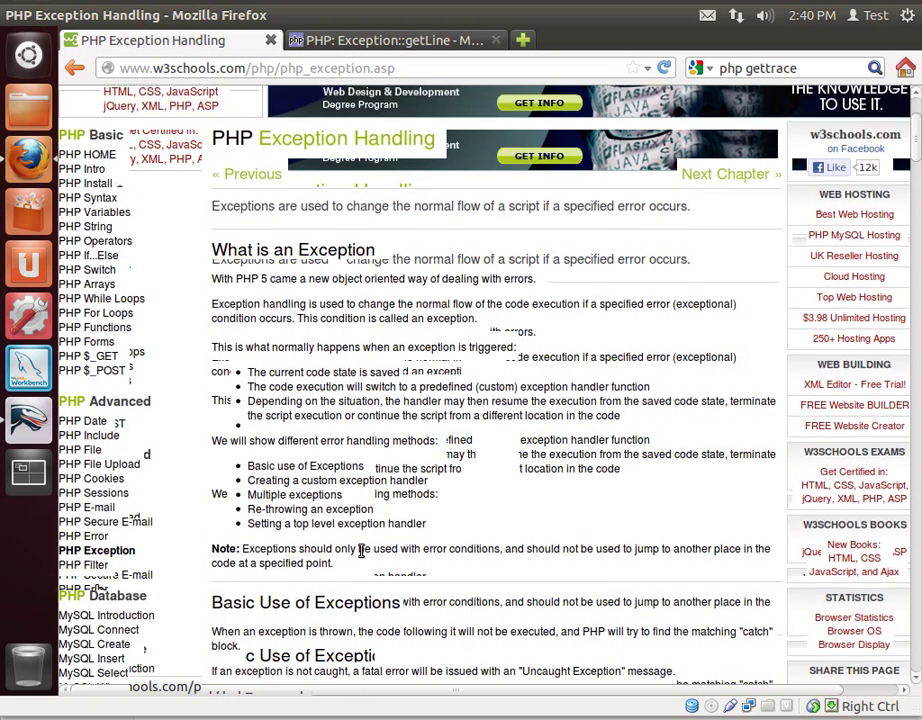
scroll(down, 3)
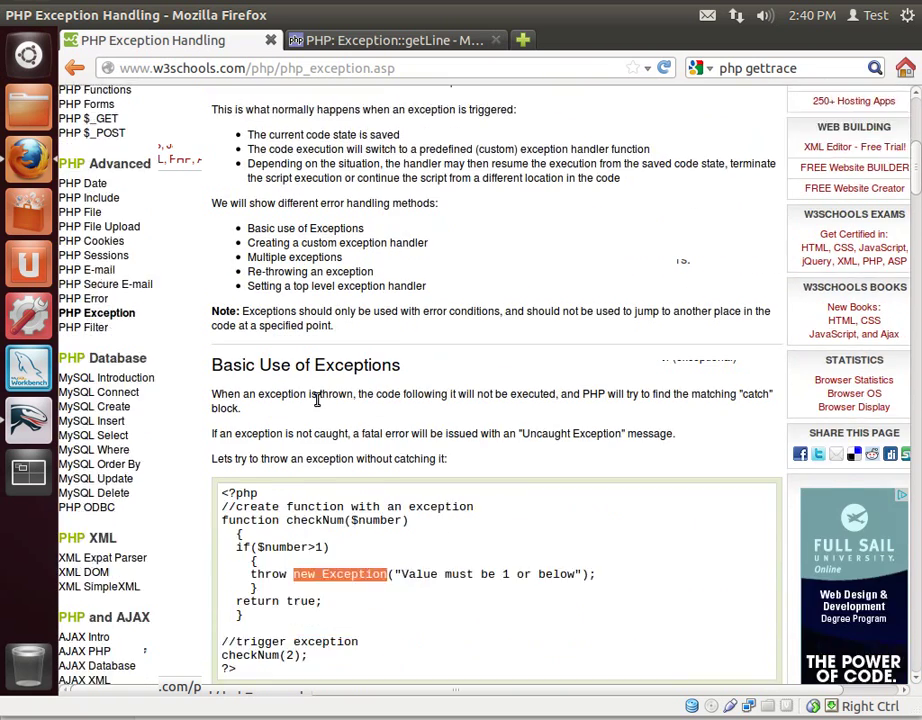
scroll(down, 3)
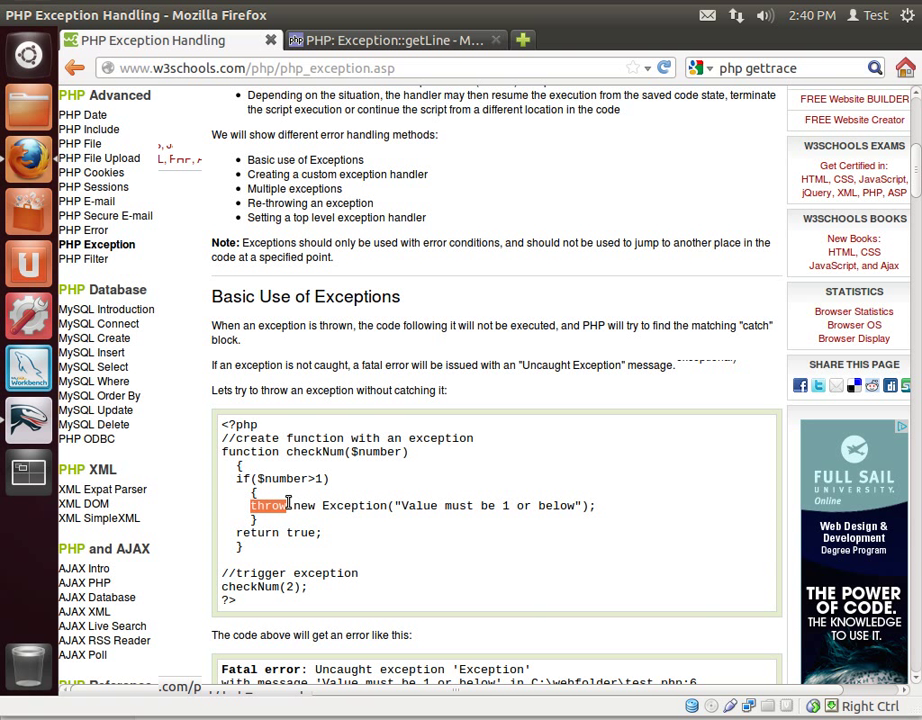
Highlight the word Exception in the example's throw statement.
click(270, 504)
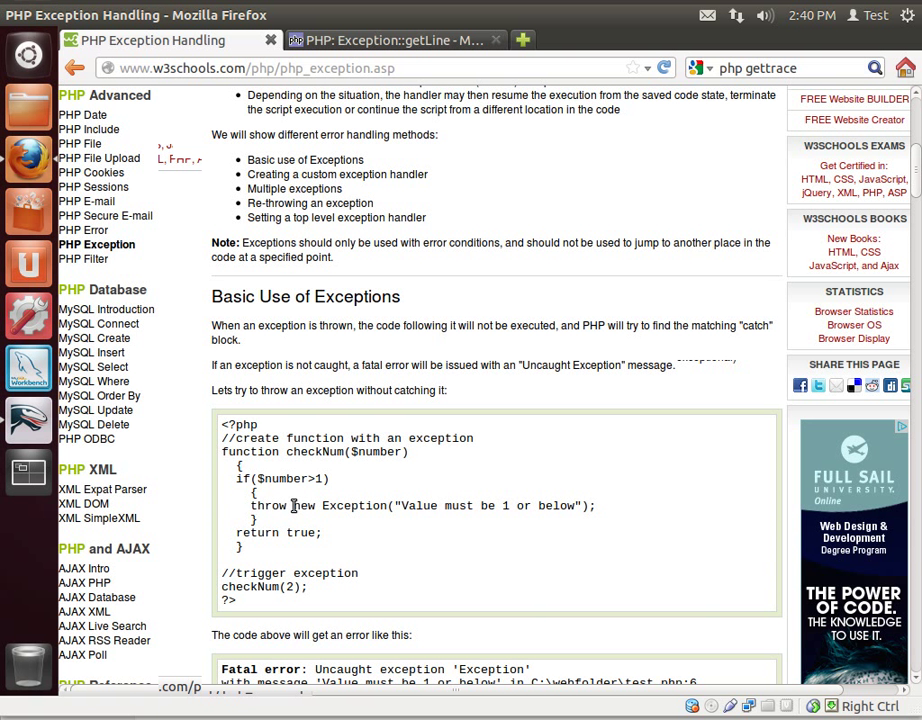
double_click(340, 504)
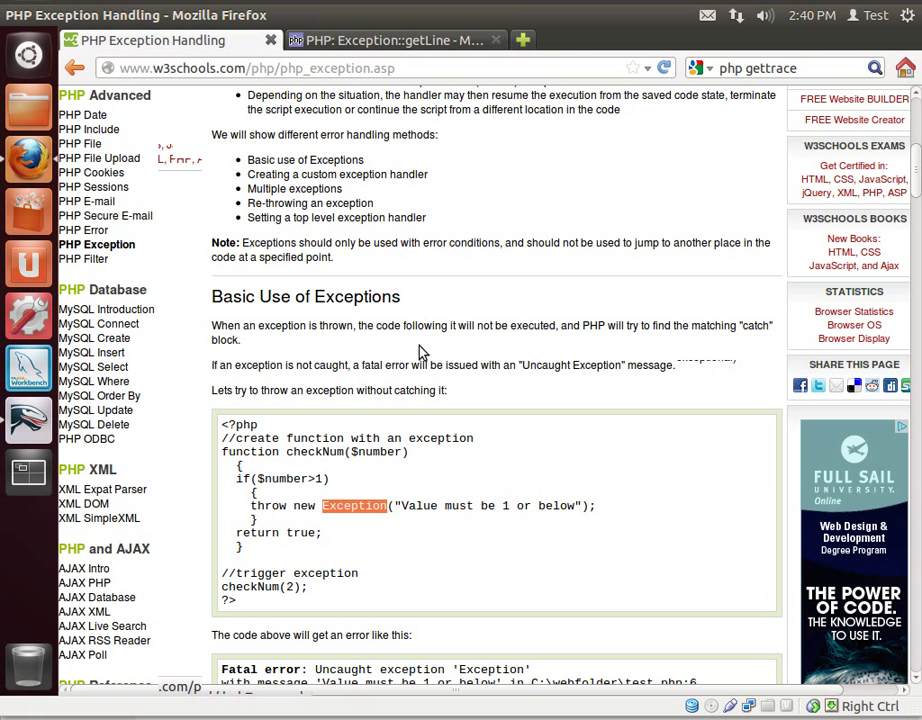
mouse_move(364, 496)
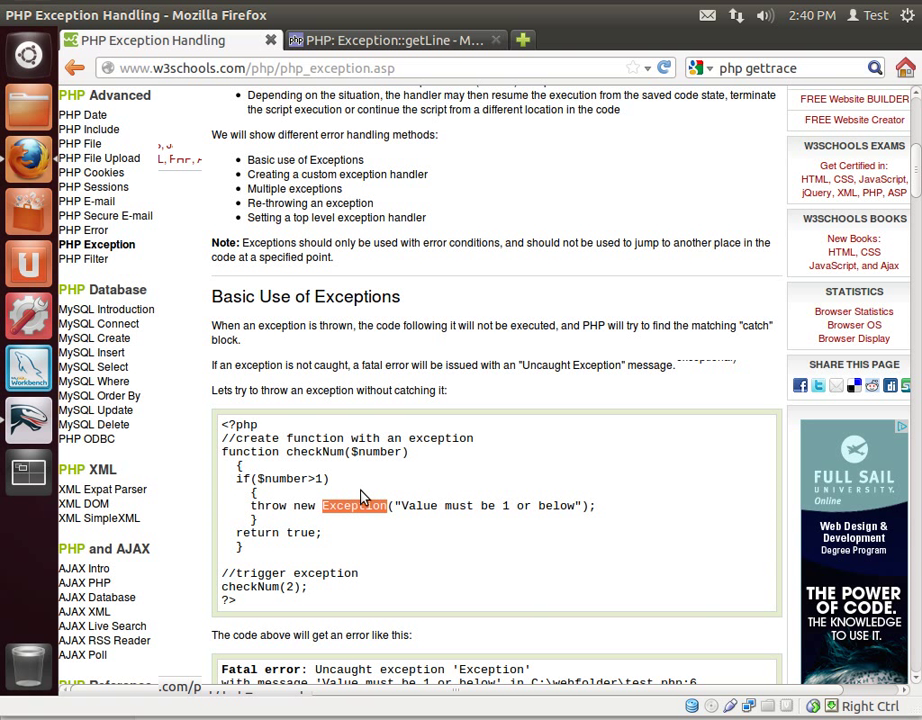
mouse_move(392, 544)
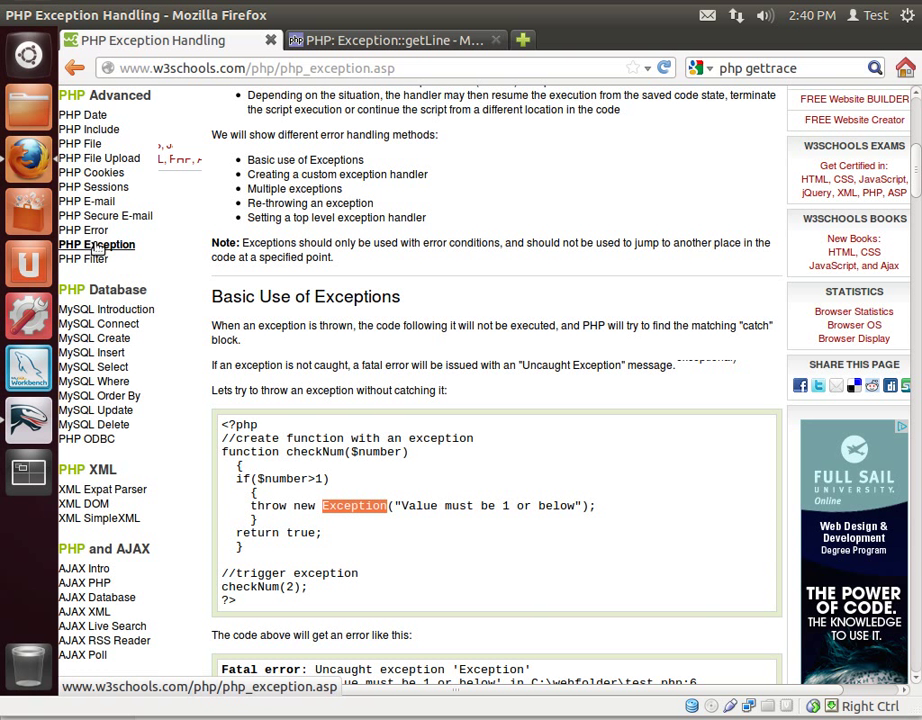
mouse_move(112, 260)
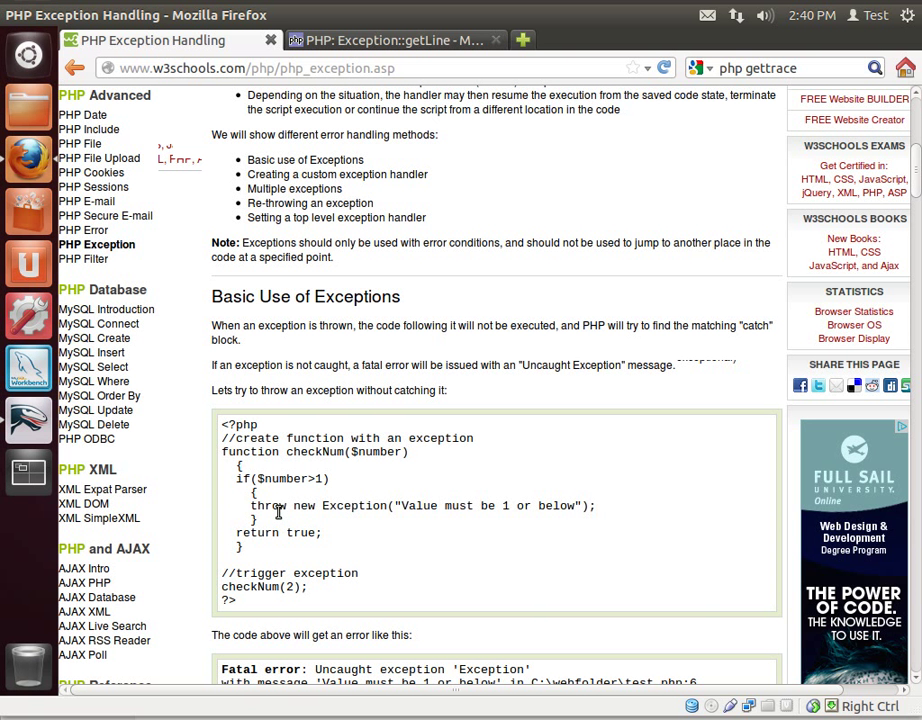
double_click(268, 504)
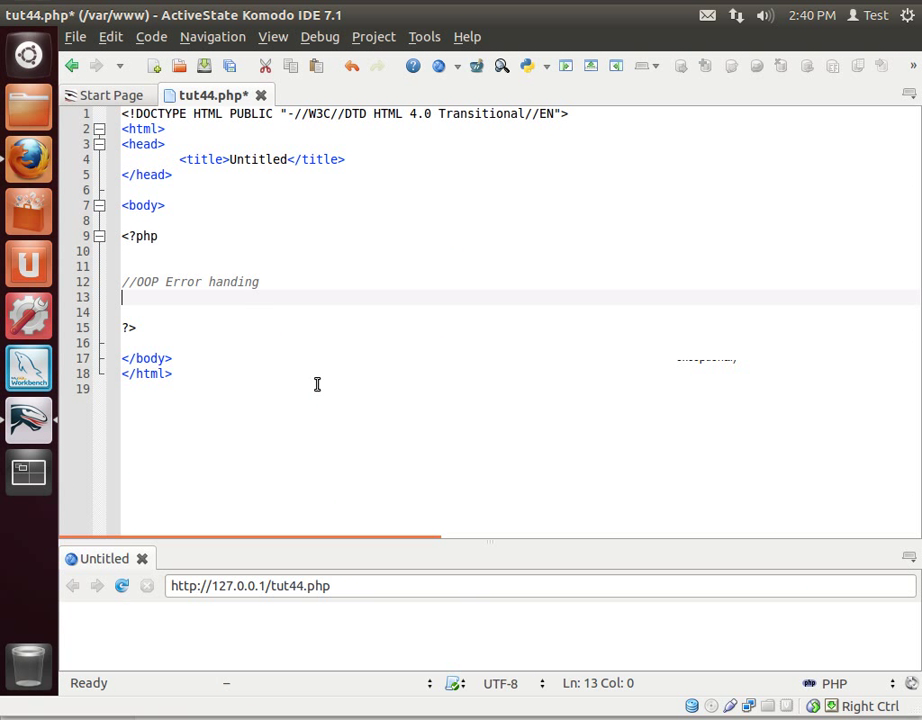
Declare class AgeCheck with public function CheckAge($Age).
text(class A)
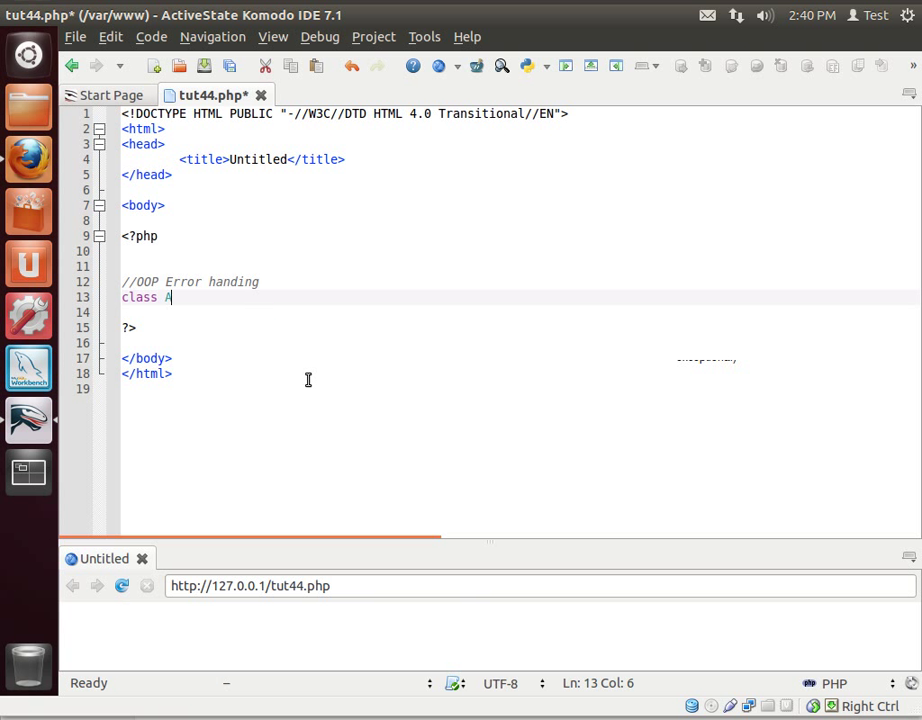
text(geCheck)
click(520, 312)
text({)
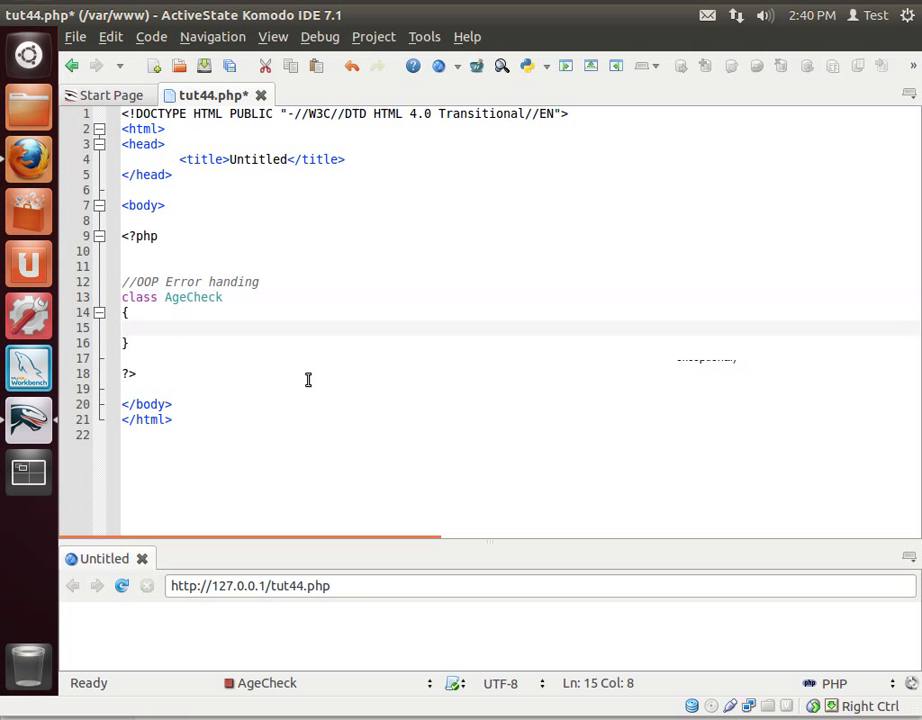
text(public function Check)
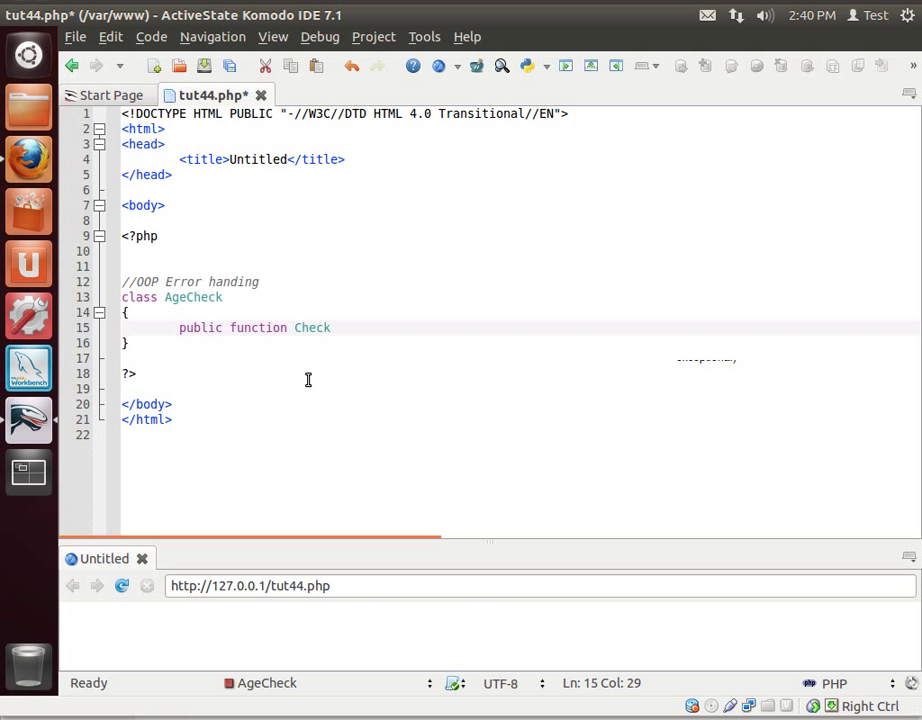
text(Age()
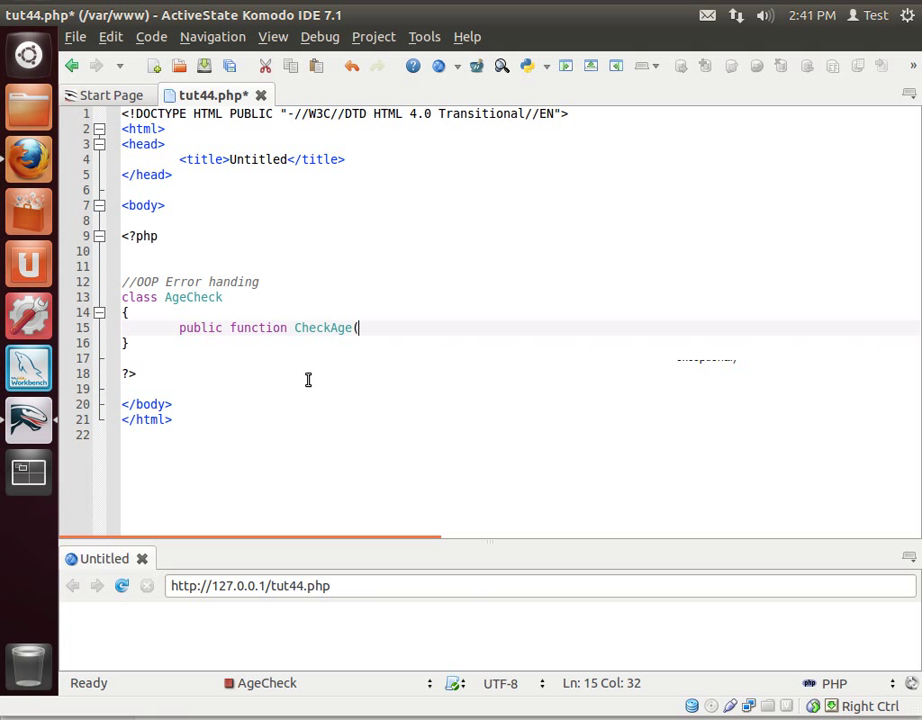
text($Age)
text({)
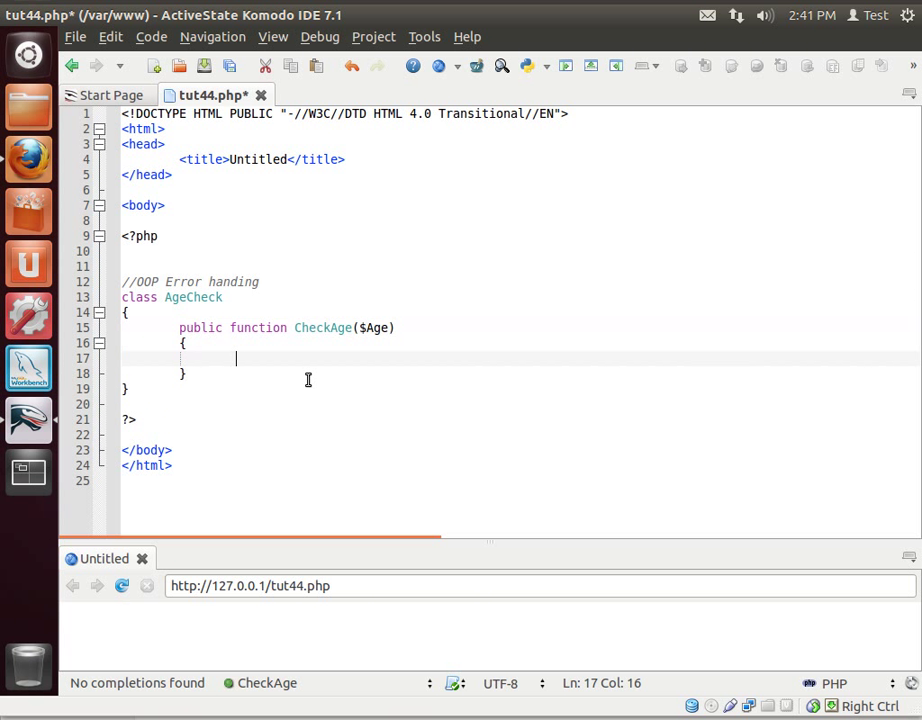
Add an if($Age > 0) block with an empty else branch.
text(if()
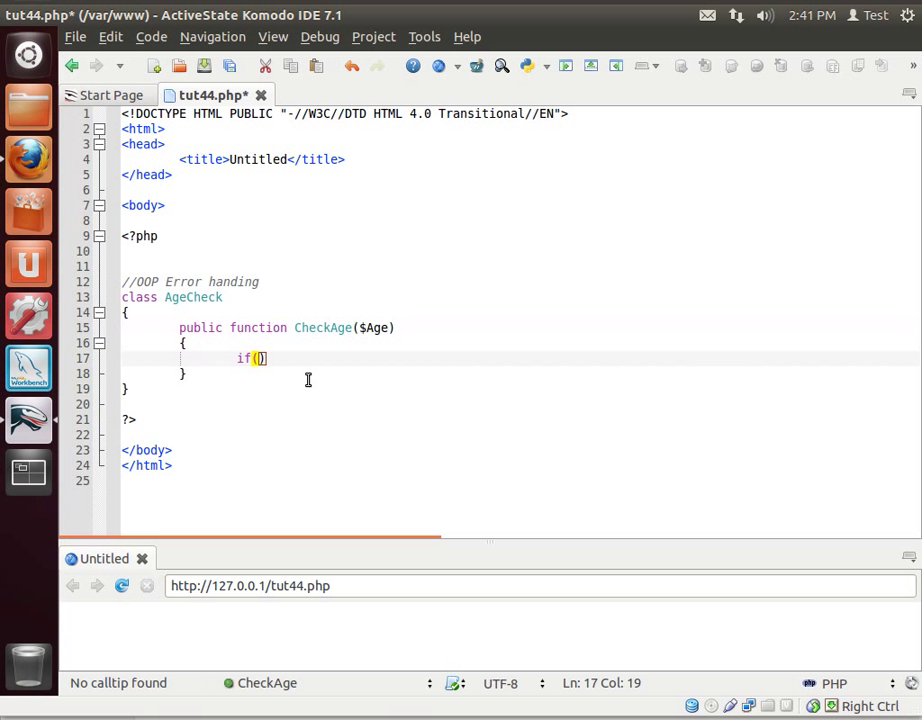
text($Age > 0)
text({)
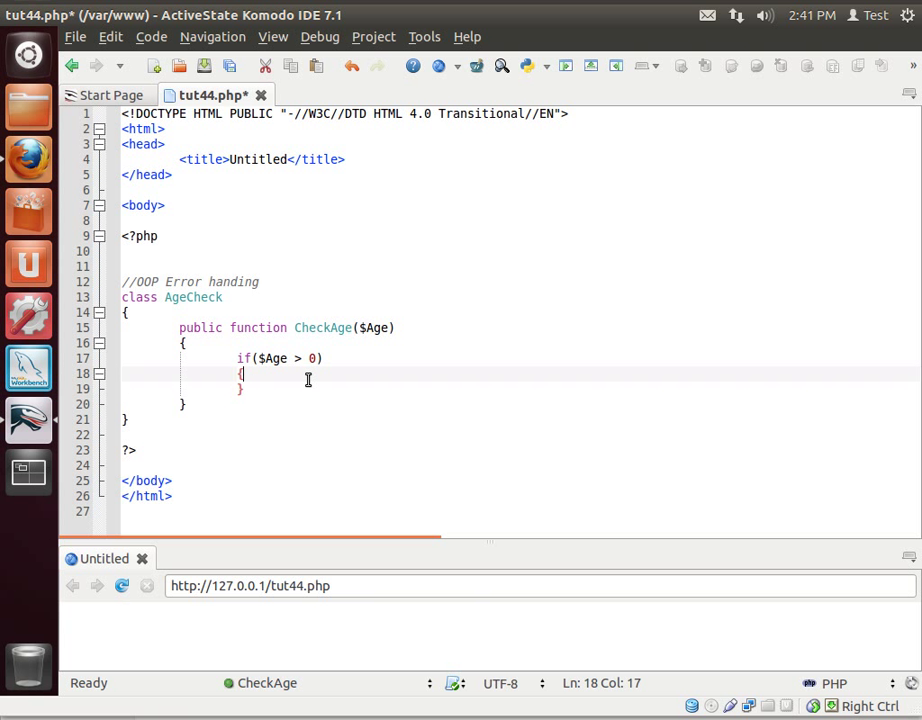
text(els)
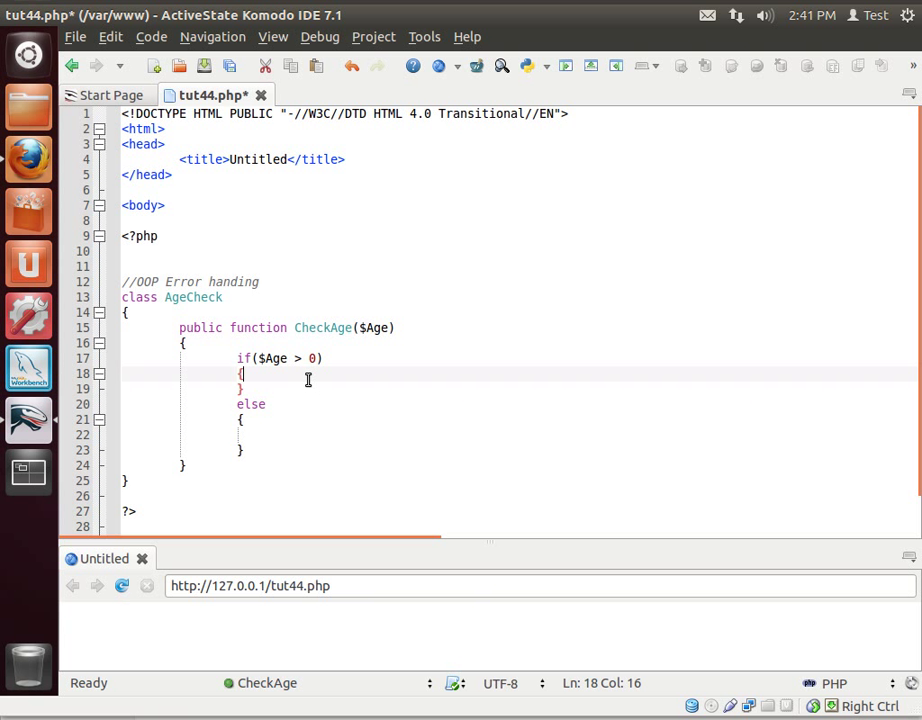
Echo "You are $Age old <br>" inside the if branch.
text(echo)
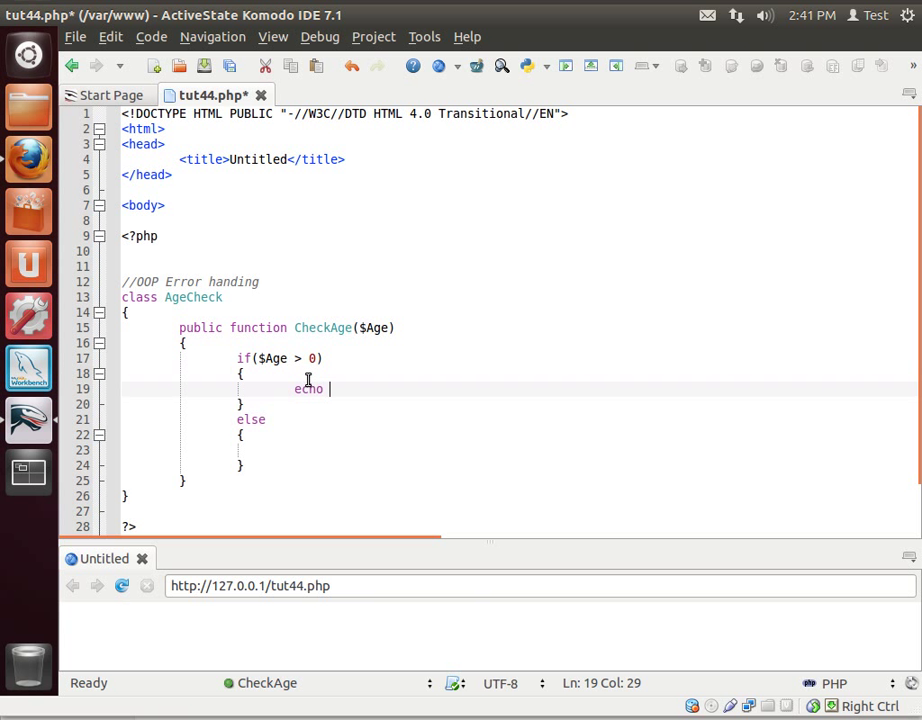
text(you)
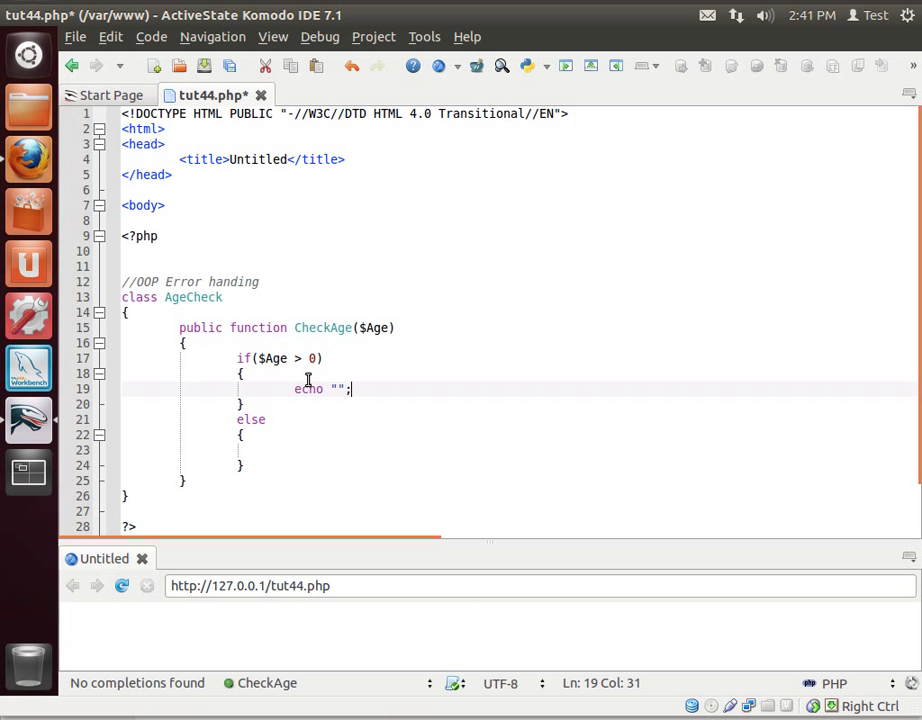
text(You are)
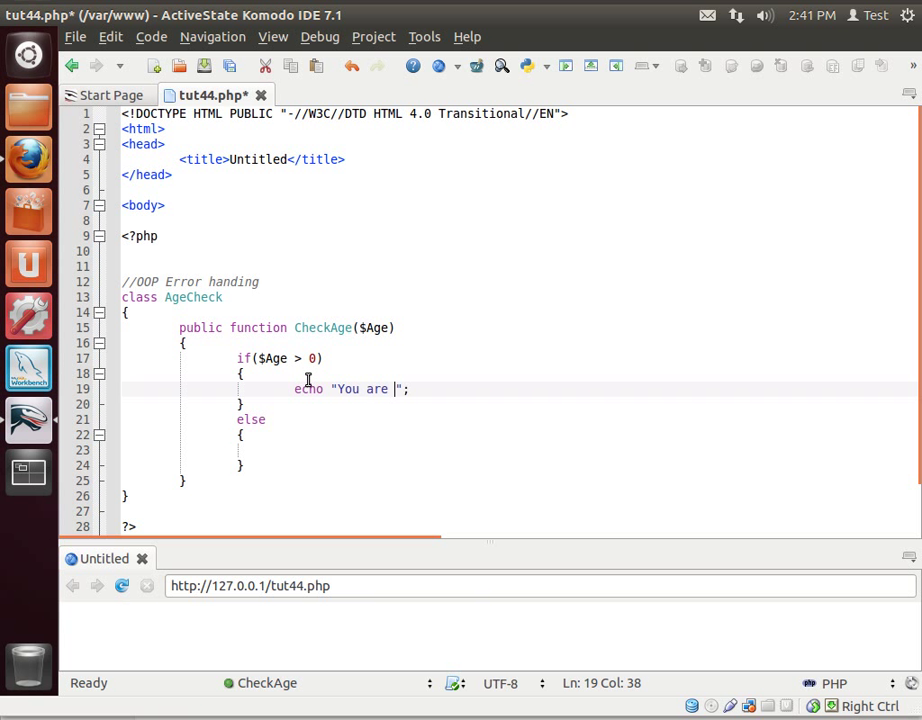
text($Agv)
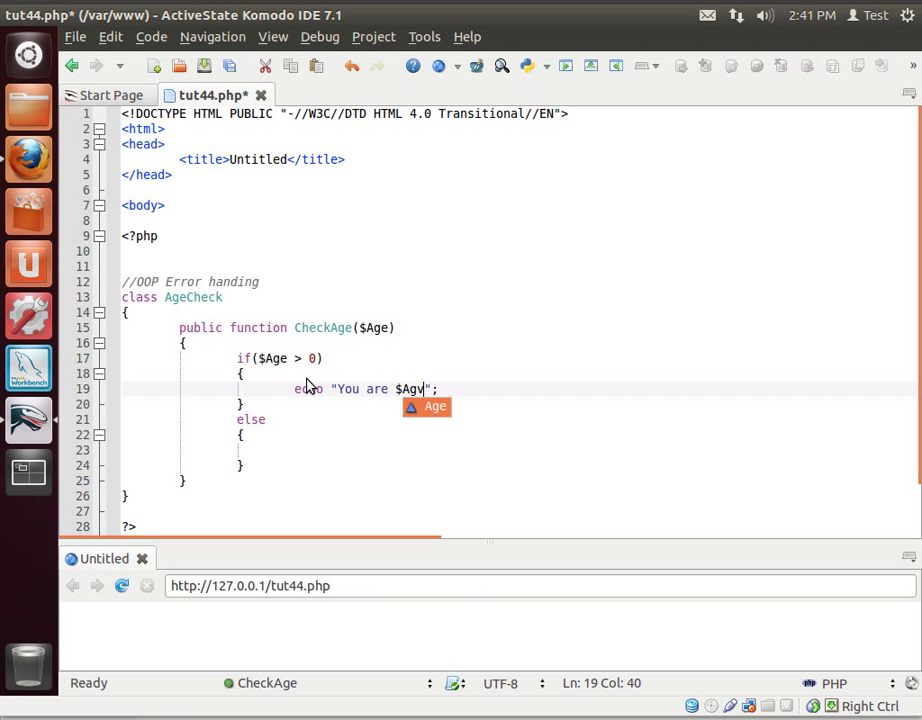
text(old)
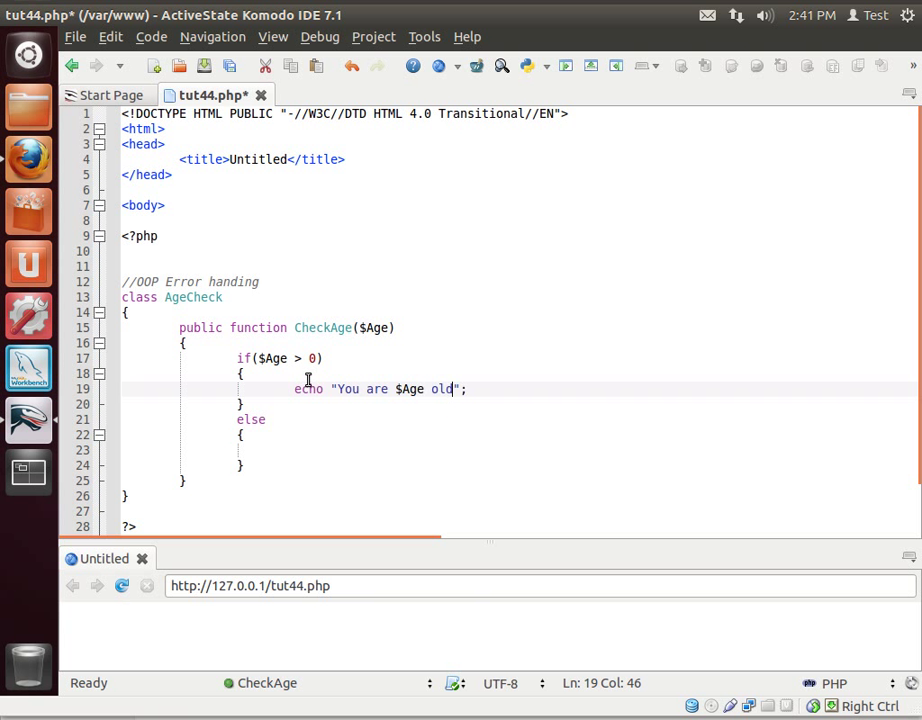
text(<br>)
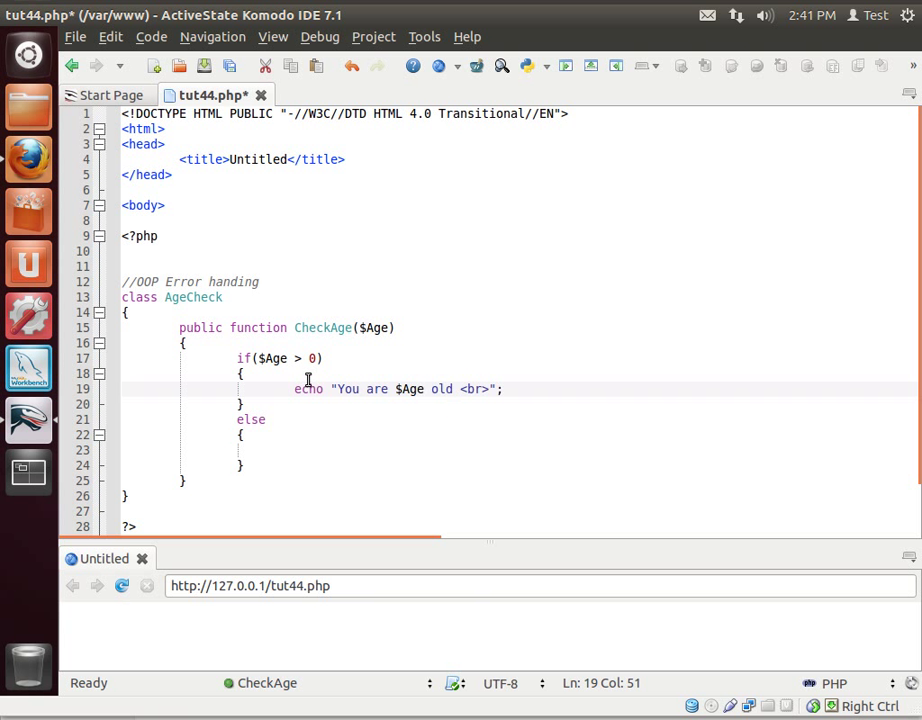
Add a //bad situation comment inside the else branch.
click(300, 448)
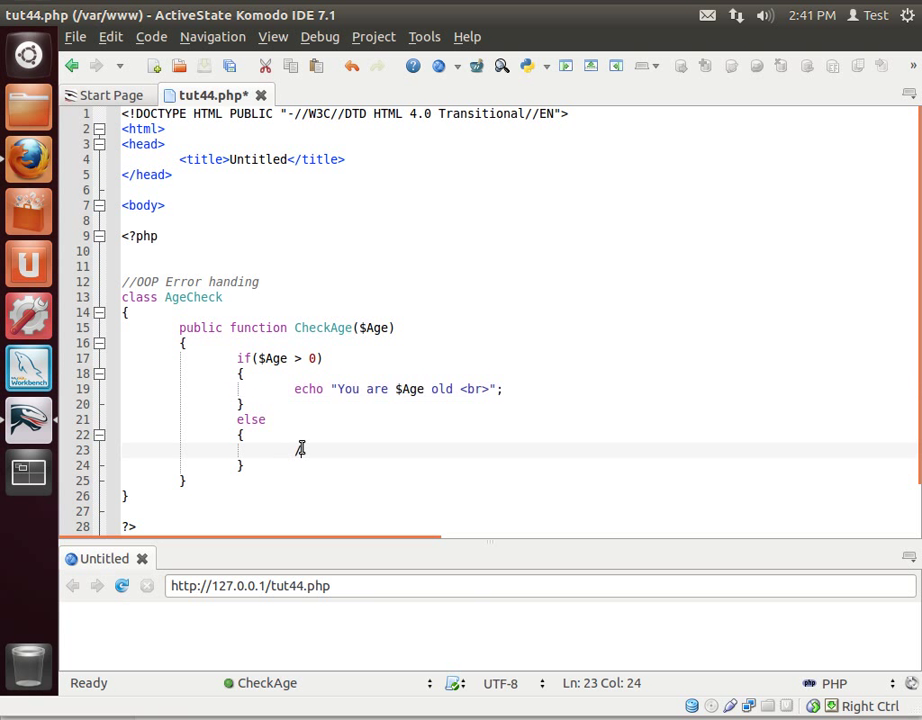
text(//bad situation)
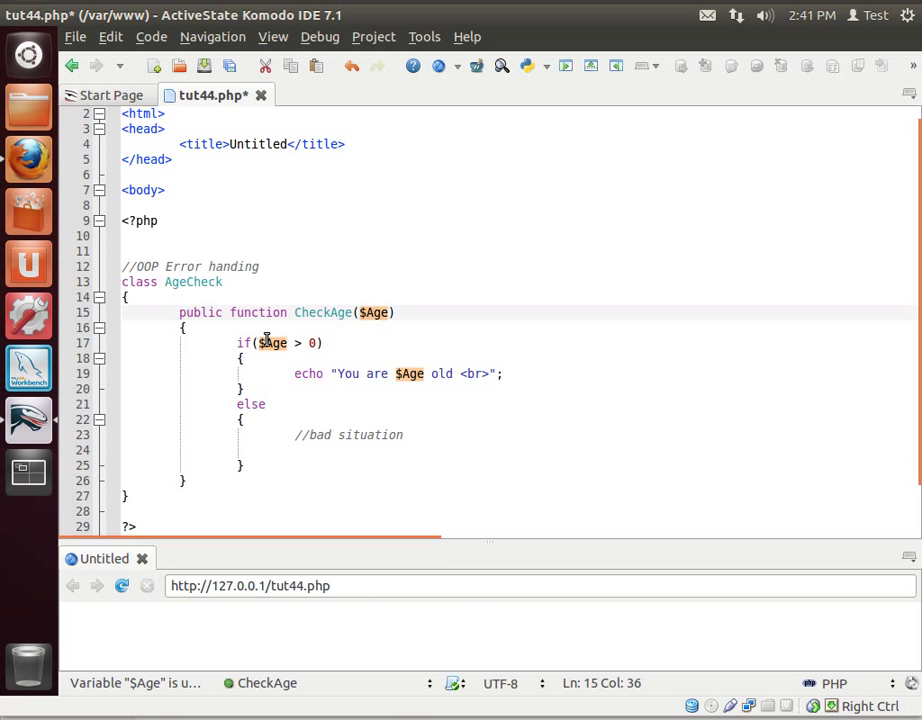
mouse_move(304, 388)
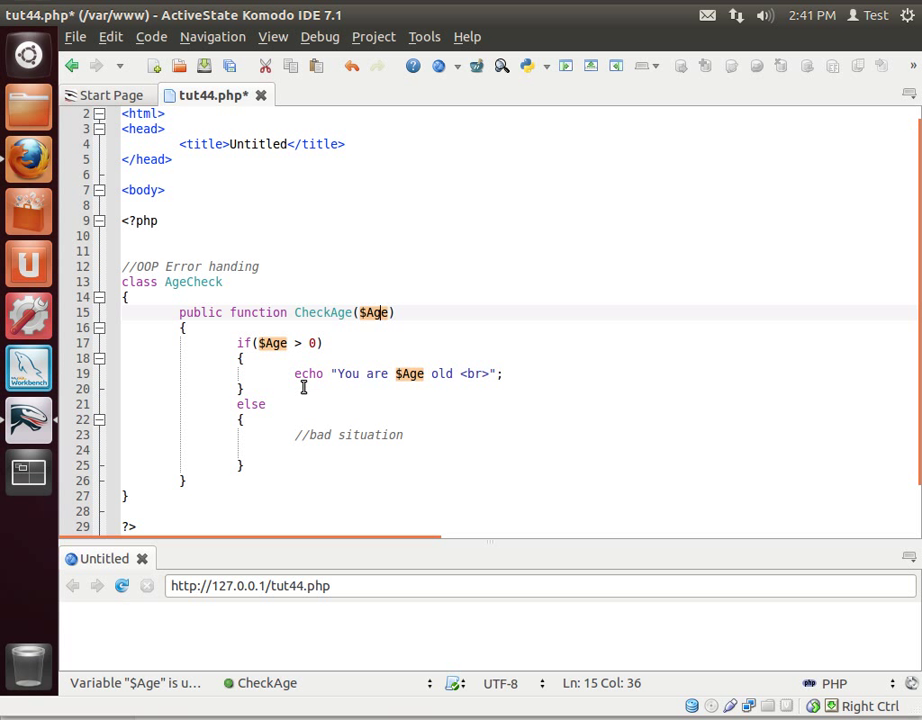
click(462, 448)
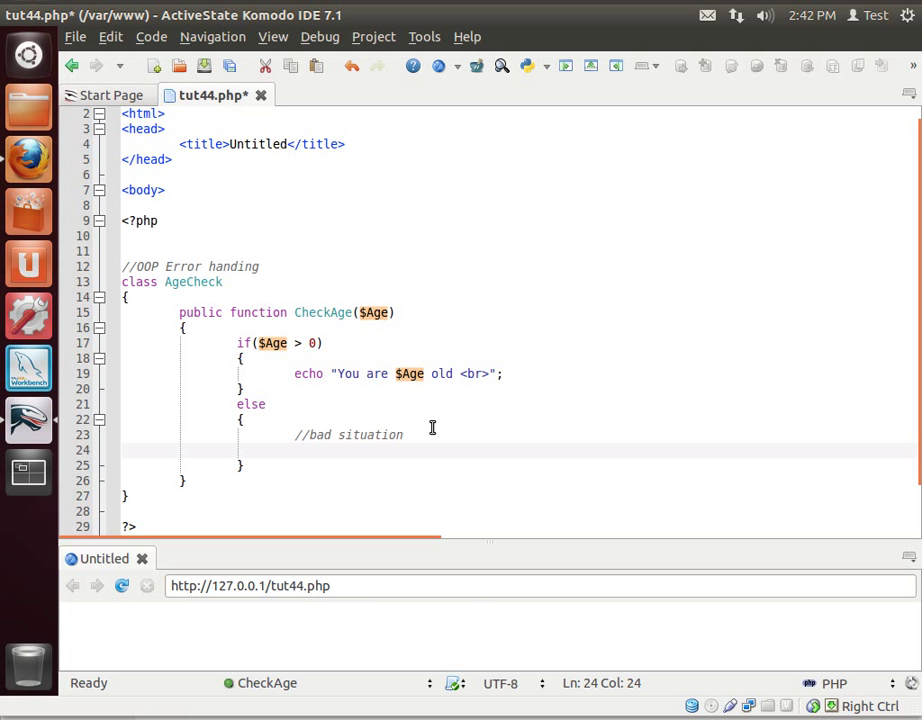
Throw new Exception("Age can not be zero!") in the else branch.
text(throw n)
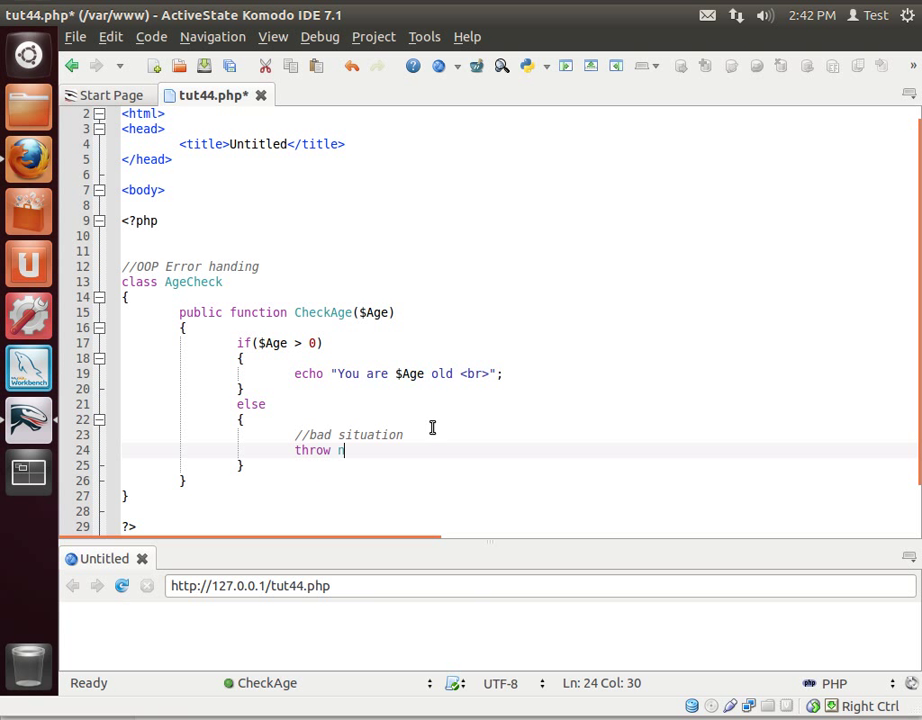
text(new Exception)
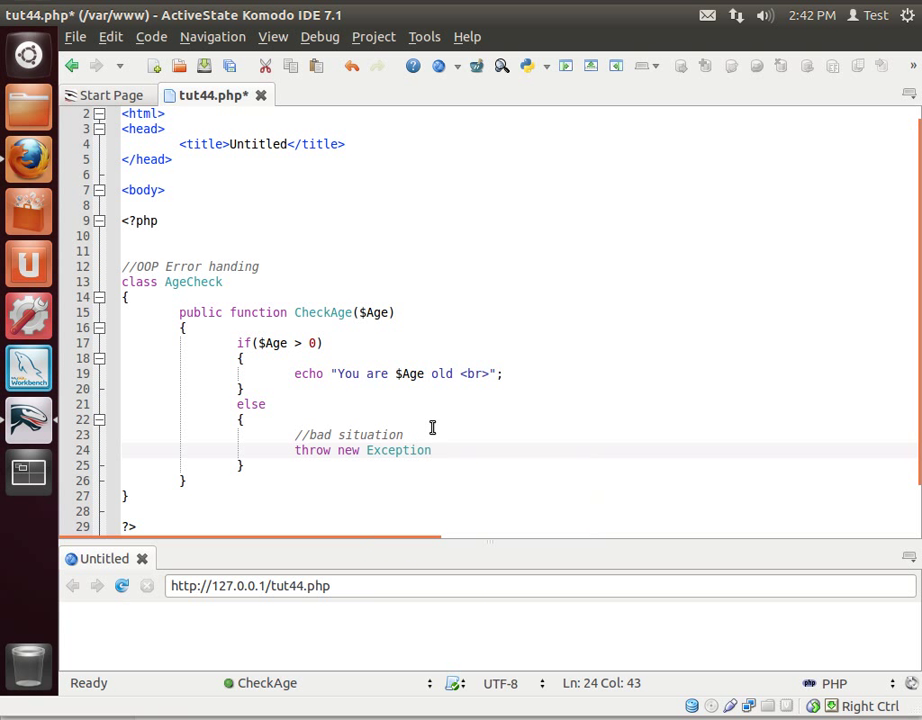
text((""))
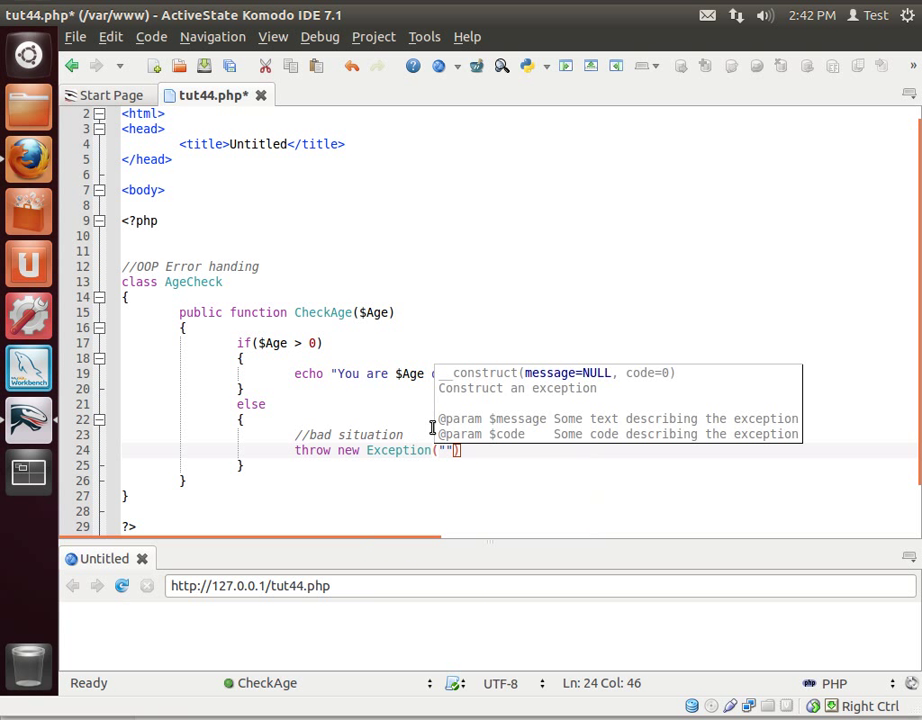
text(Age can not be)
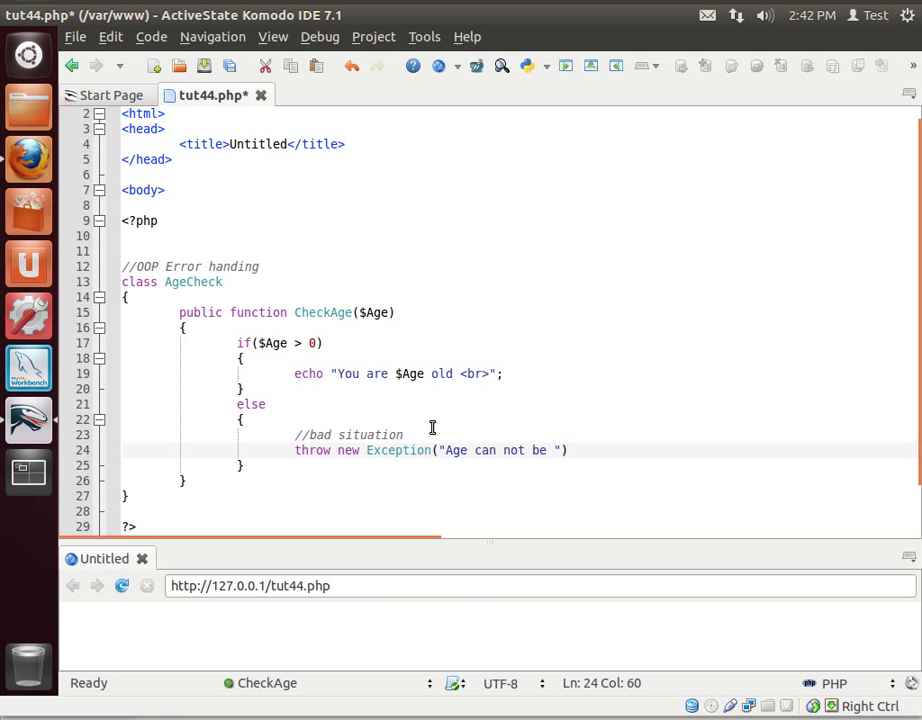
text(zero!)
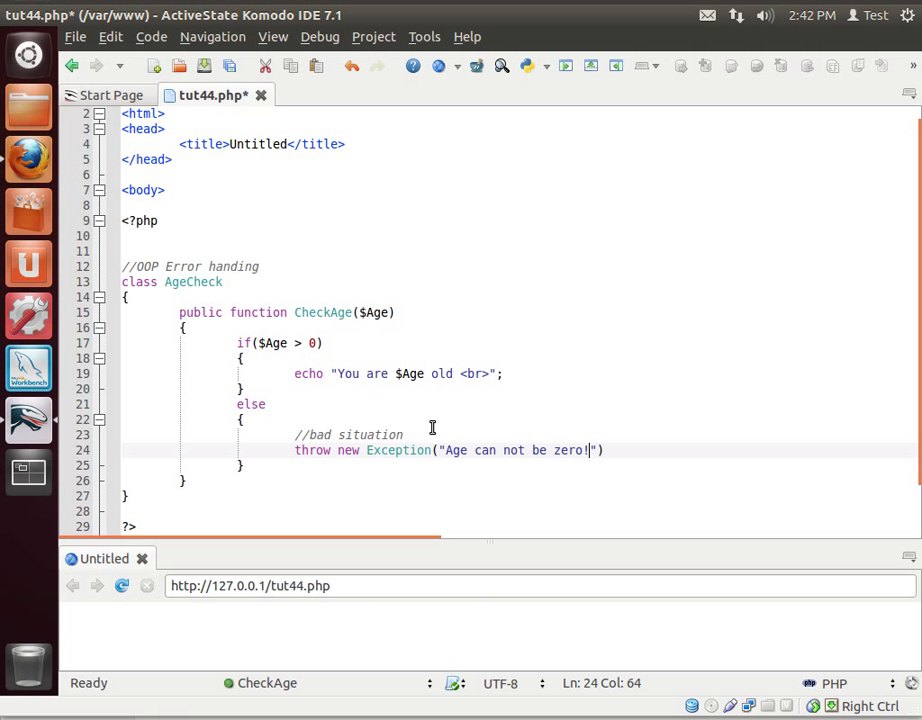
text();)
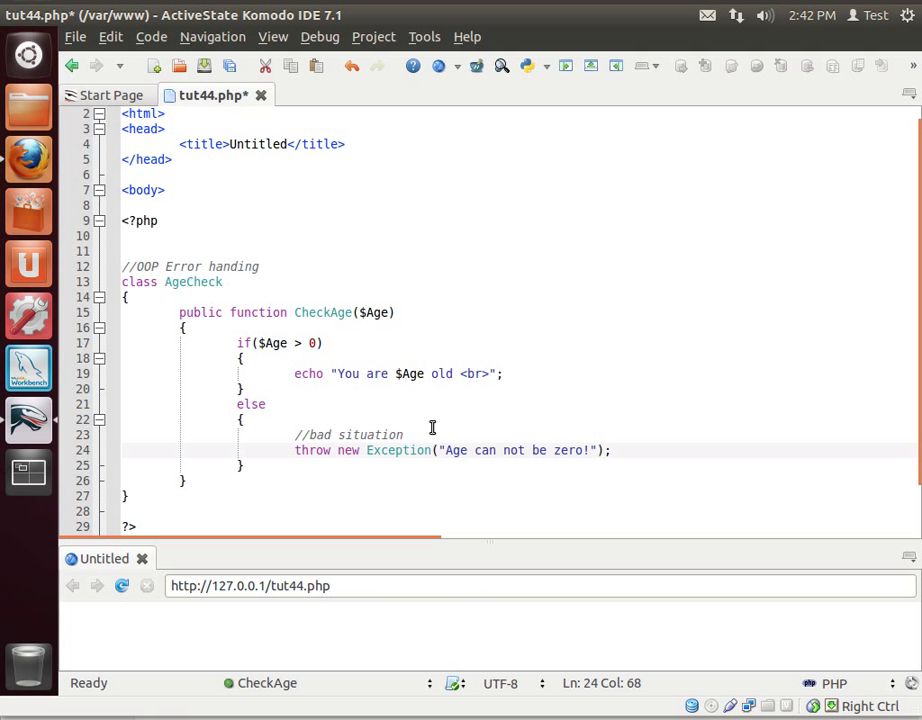
scroll(down, 3)
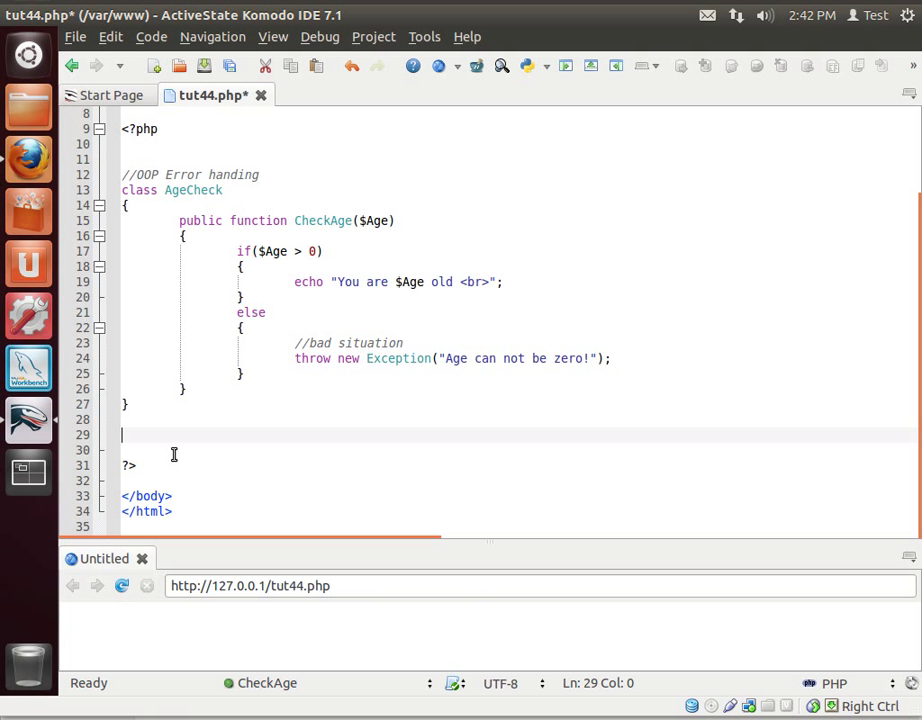
Create $a = new AgeCheck(); below the class and start the $a- call line.
text($a = new AgeCheck)
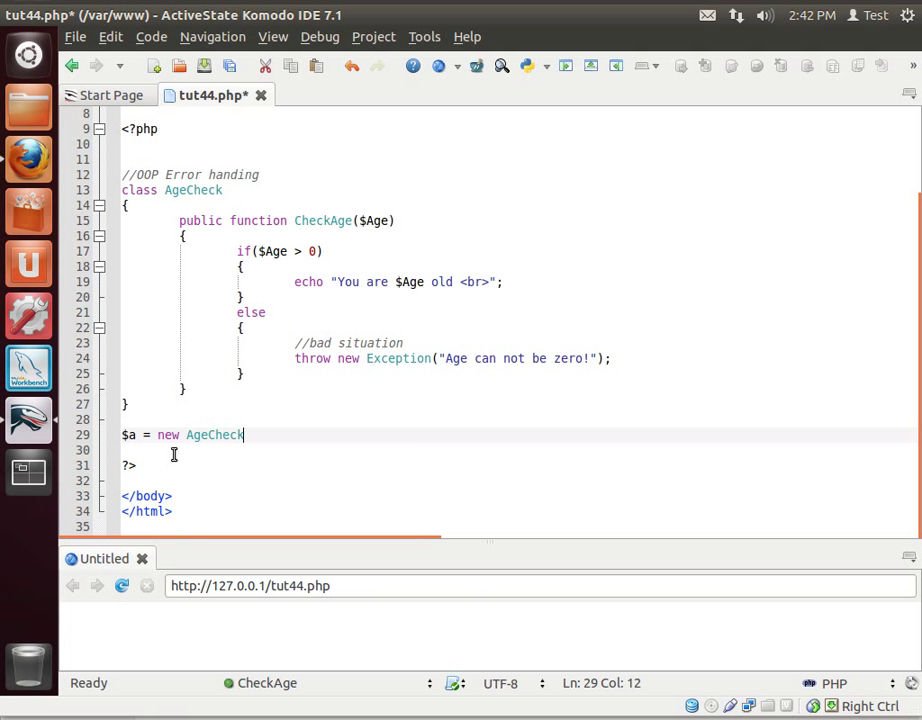
text(();)
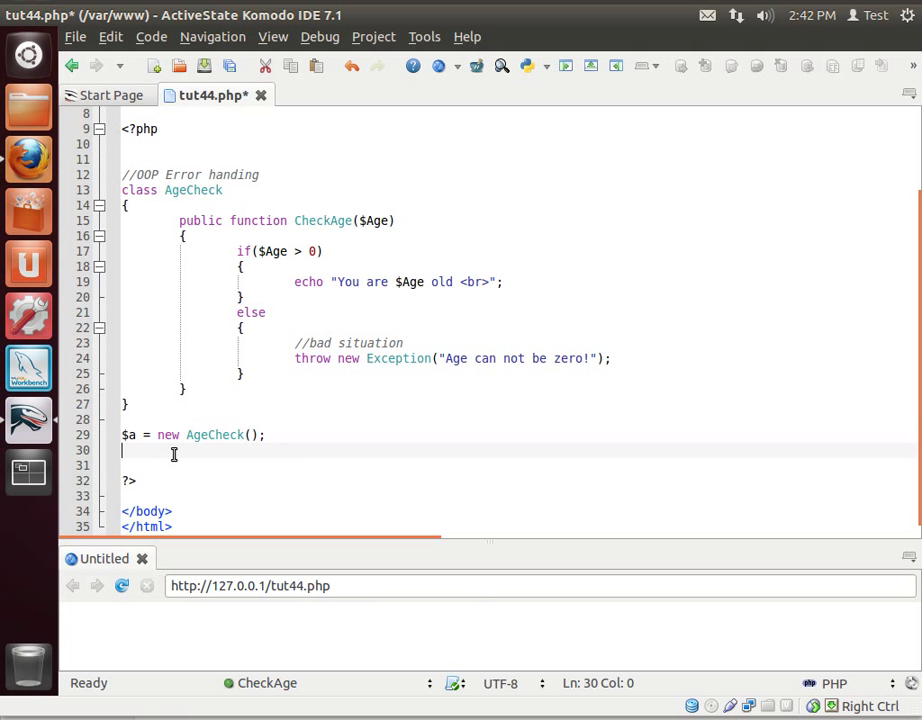
text($a-)
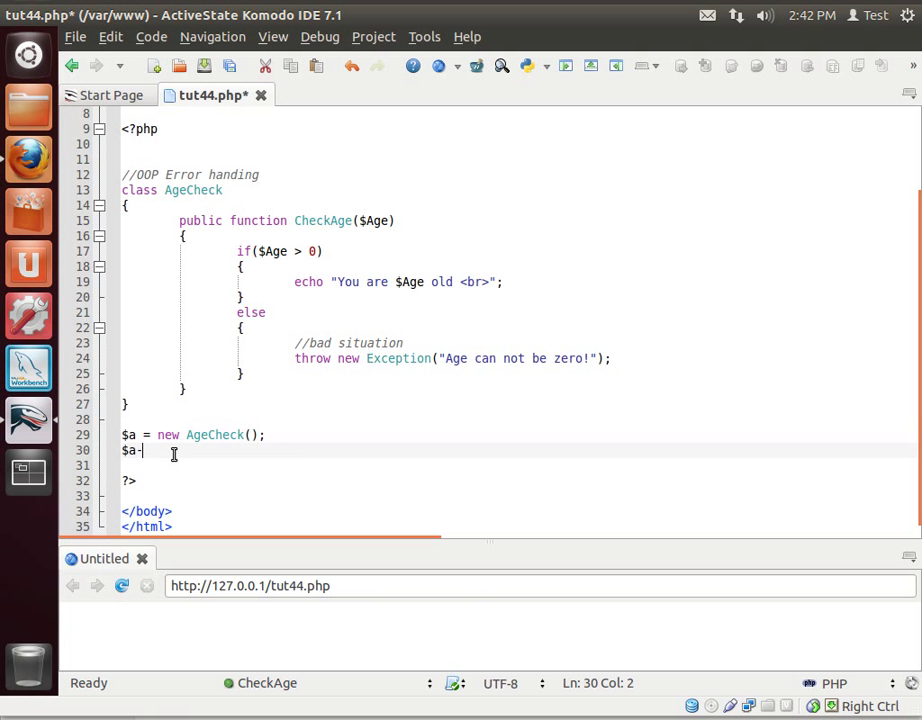
Call $a->CheckAge(99);.
text(->CheckAge)
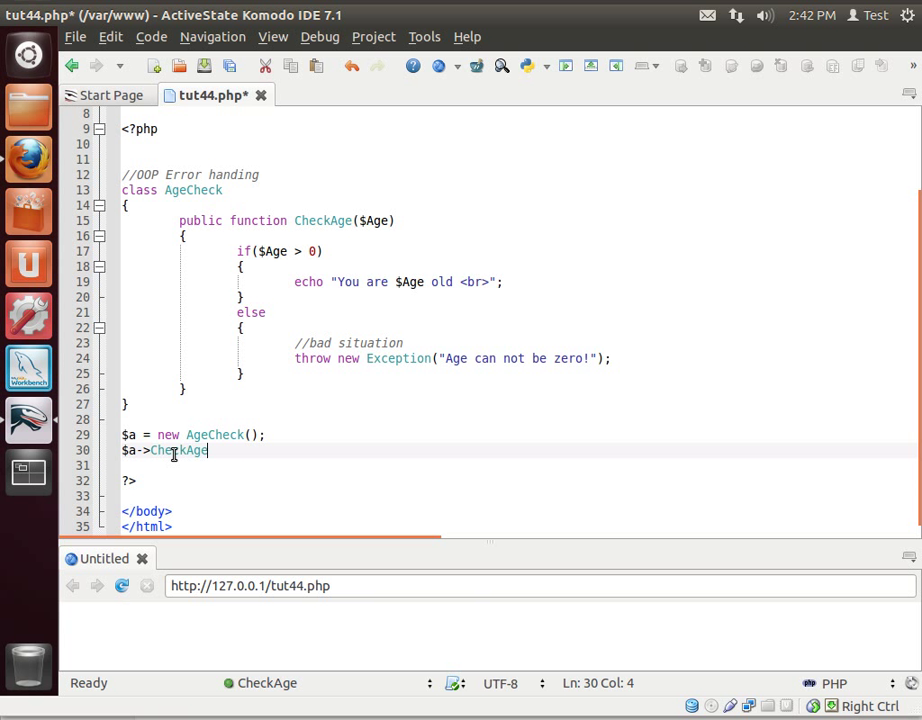
text((9)
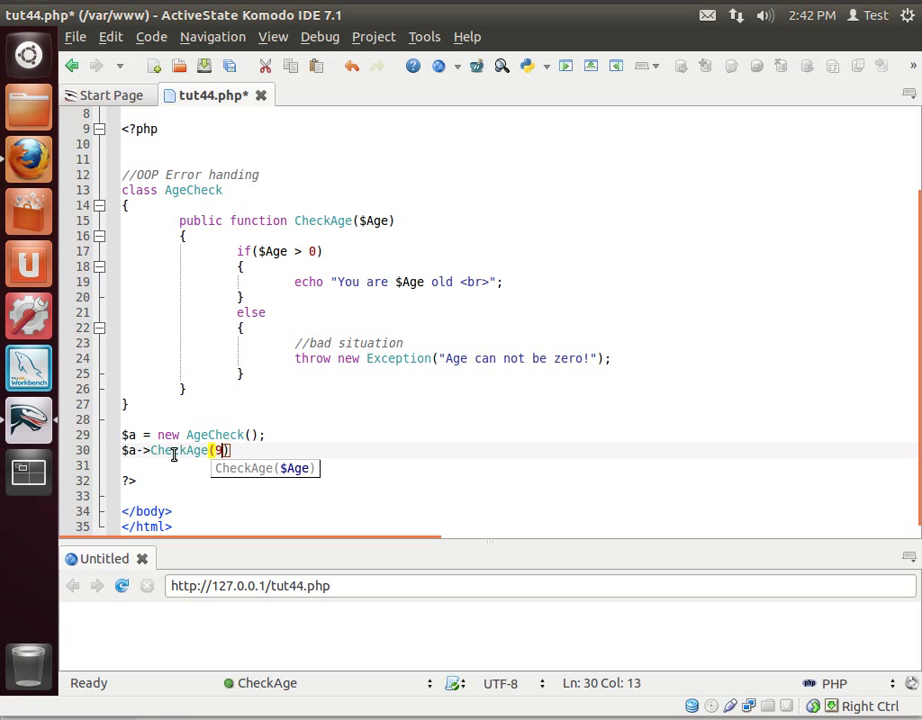
text(9)
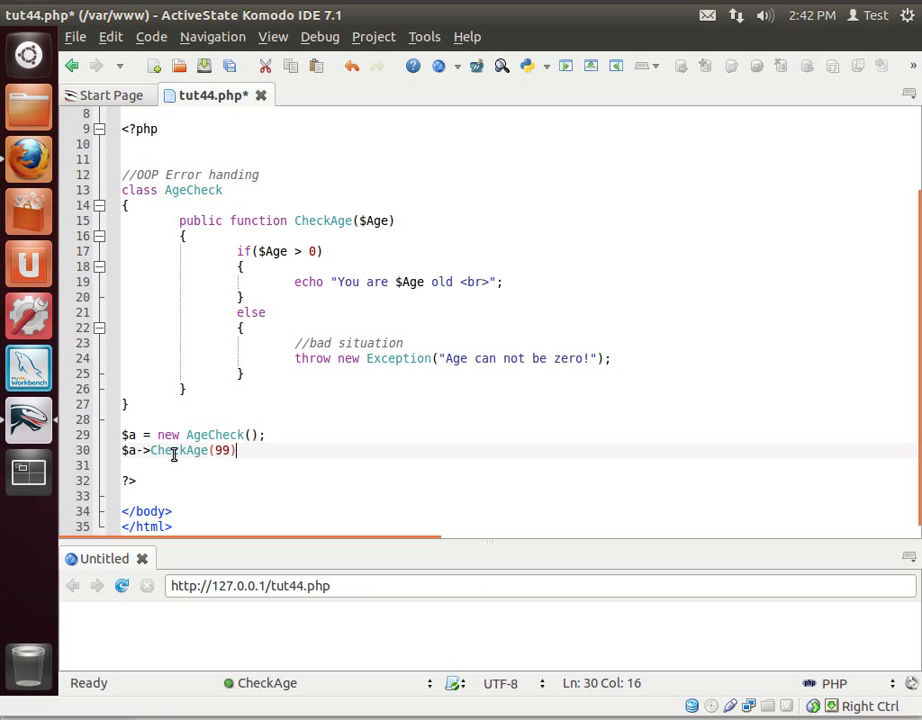
text(;)
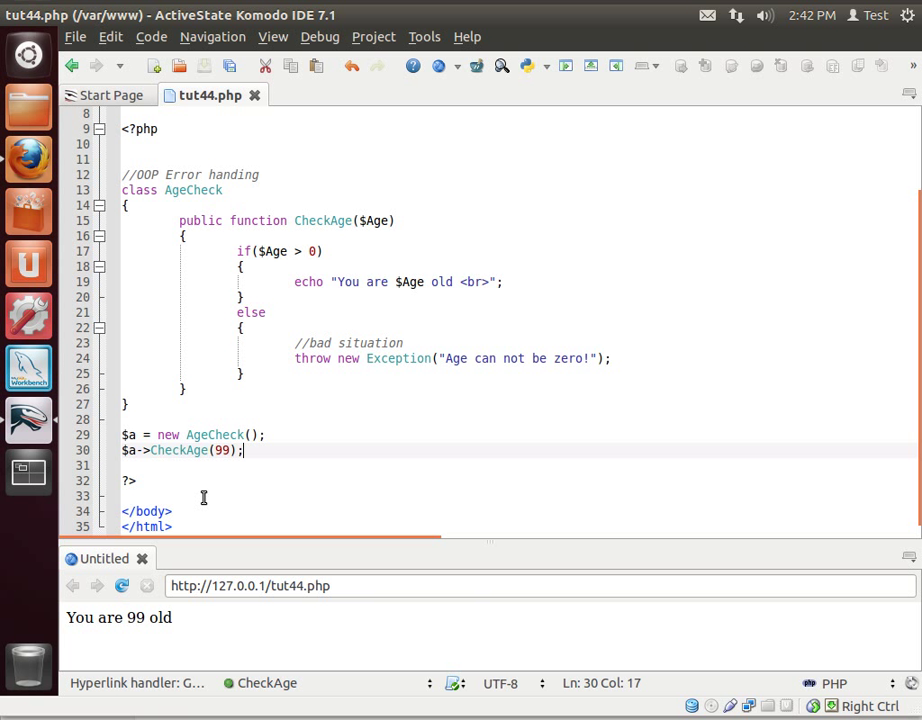
mouse_move(426, 288)
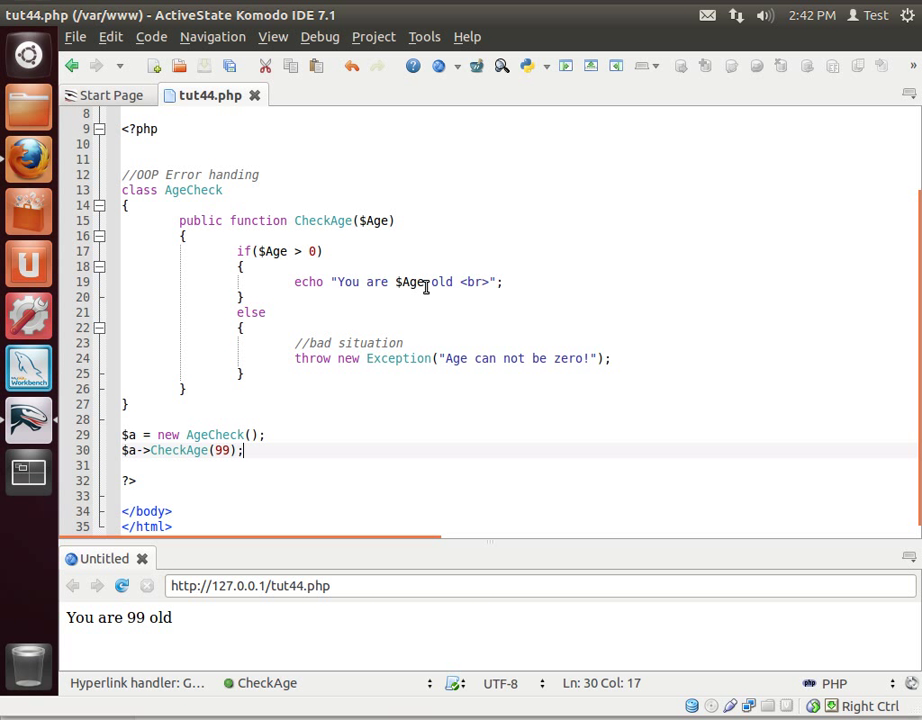
Make the echo read "years old" and change the CheckAge argument to 0.
text(yeas)
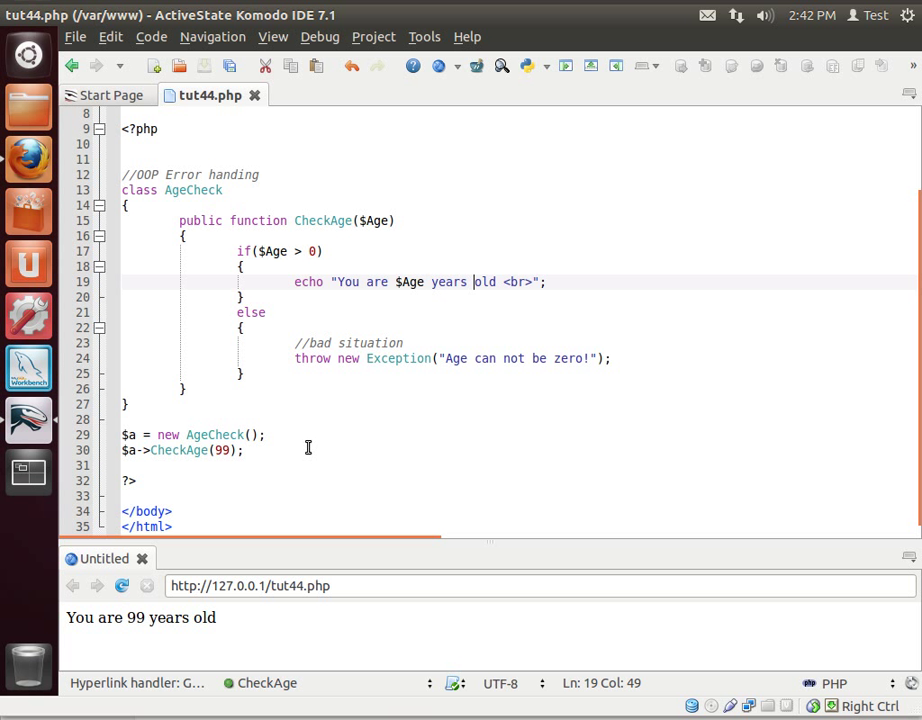
double_click(220, 450)
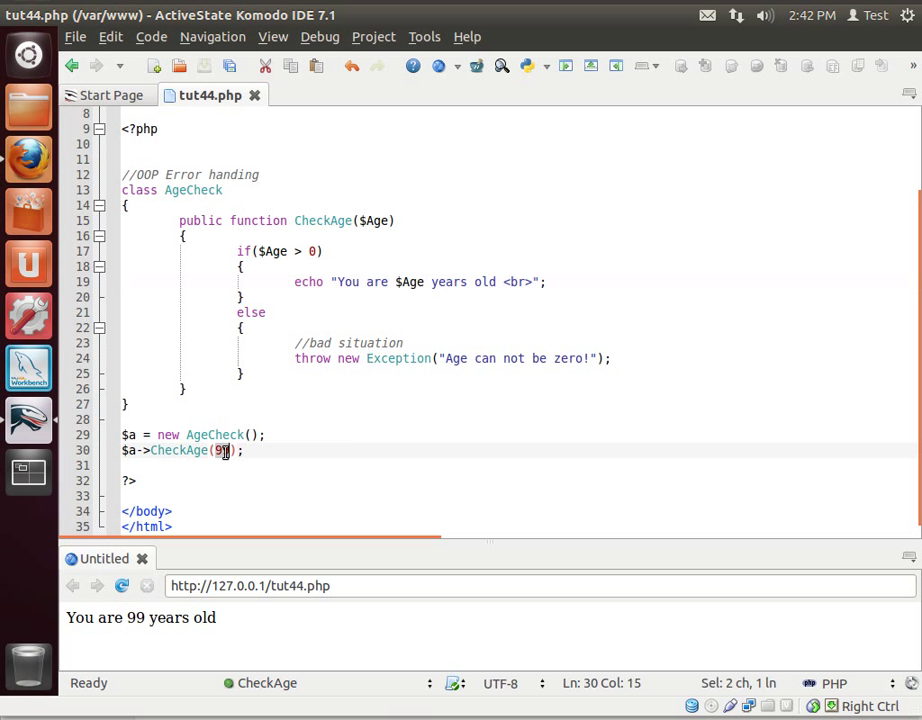
text(0)
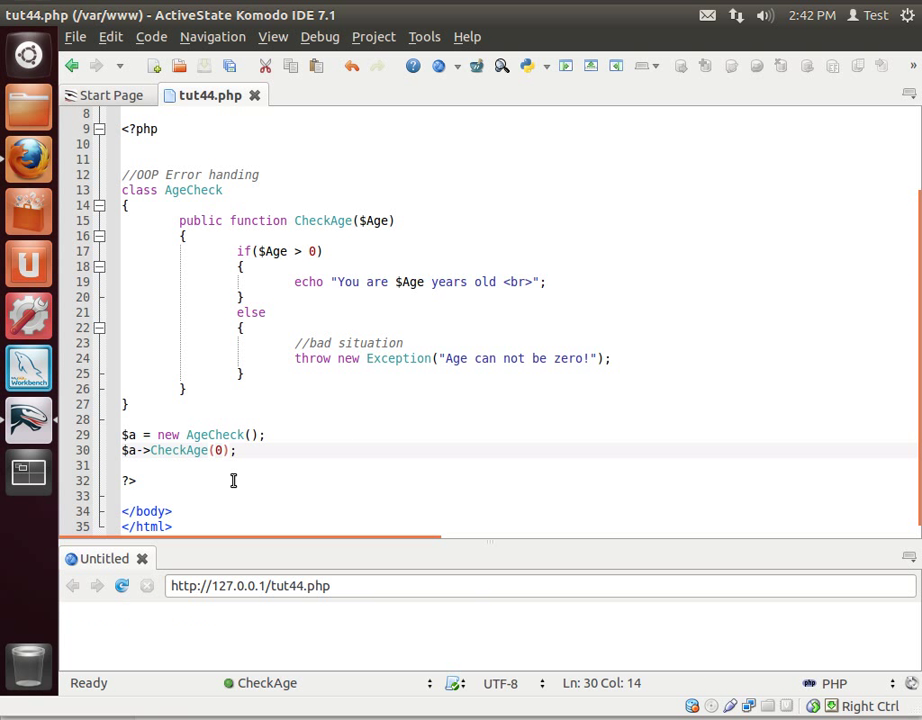
Echo a long "Nooo" string after the throw and save the file.
click(610, 358)
text(echo "Nooooooooooooooooooooooo)
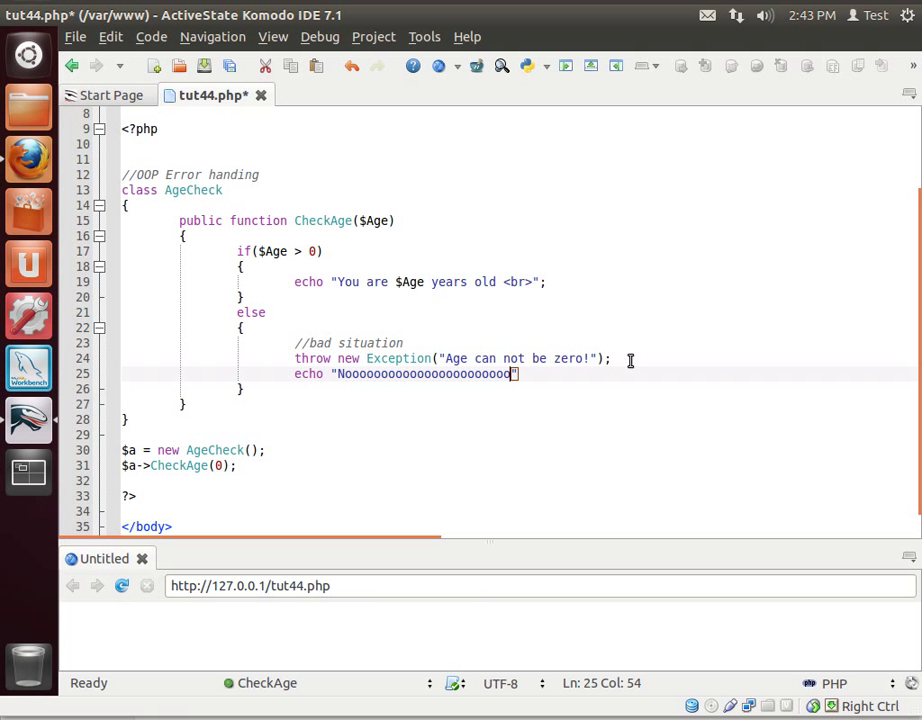
text(;)
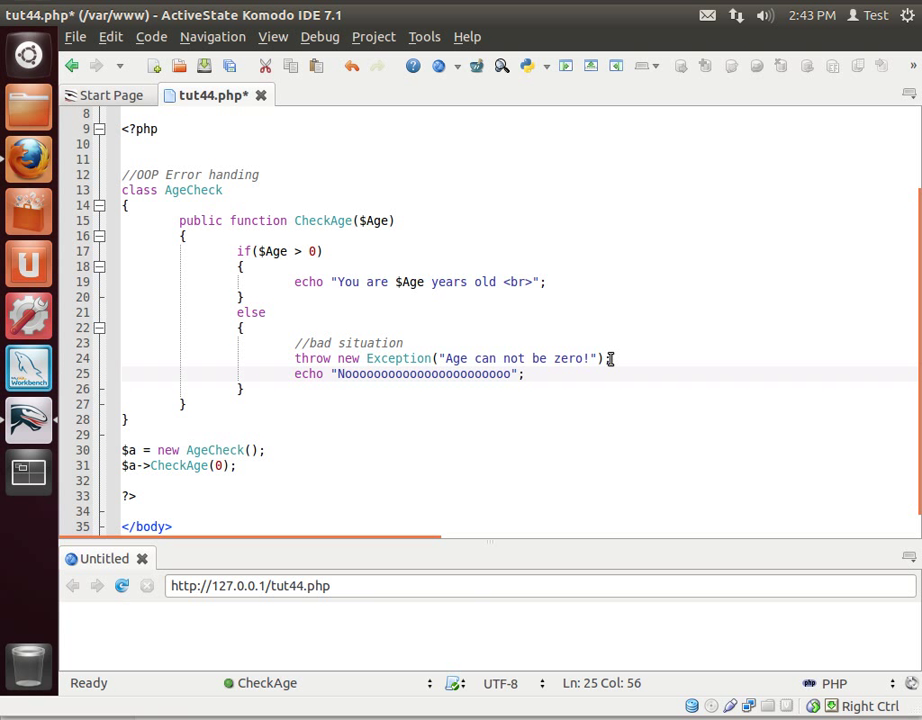
double_click(422, 374)
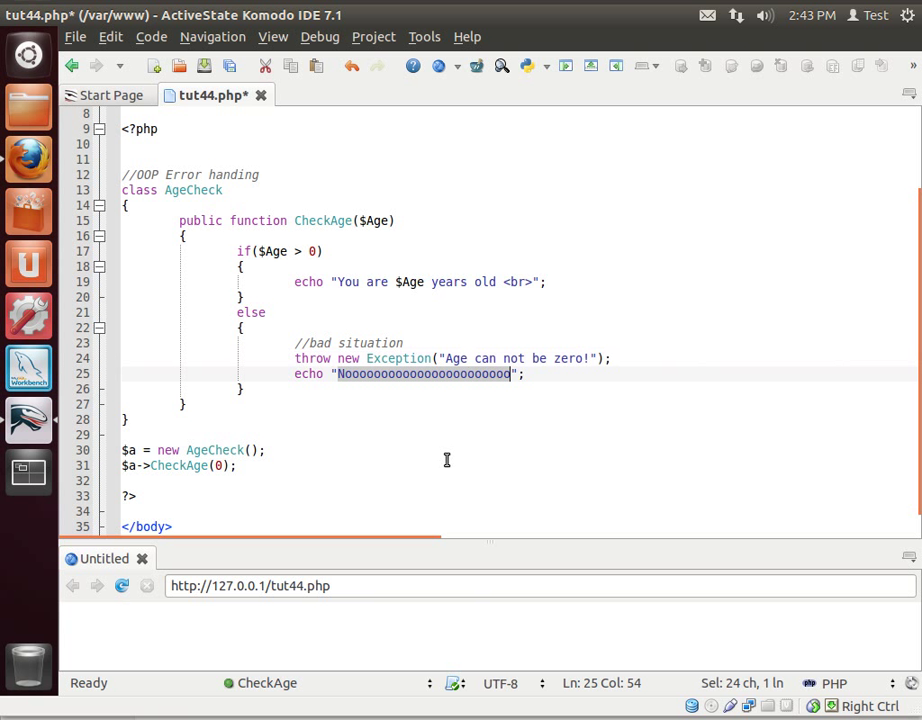
key(ctrl+s)
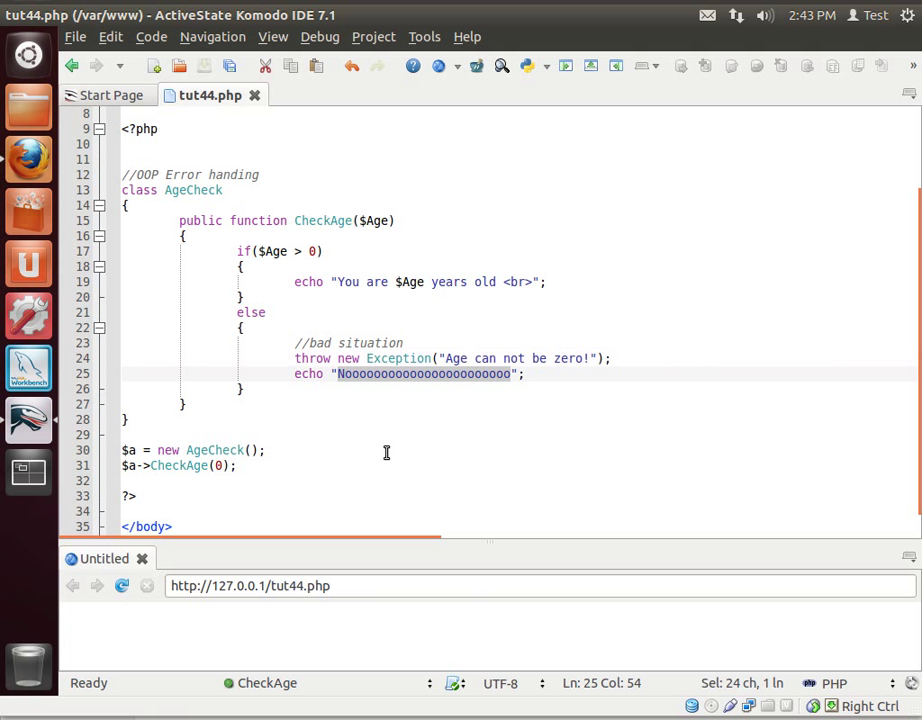
click(294, 358)
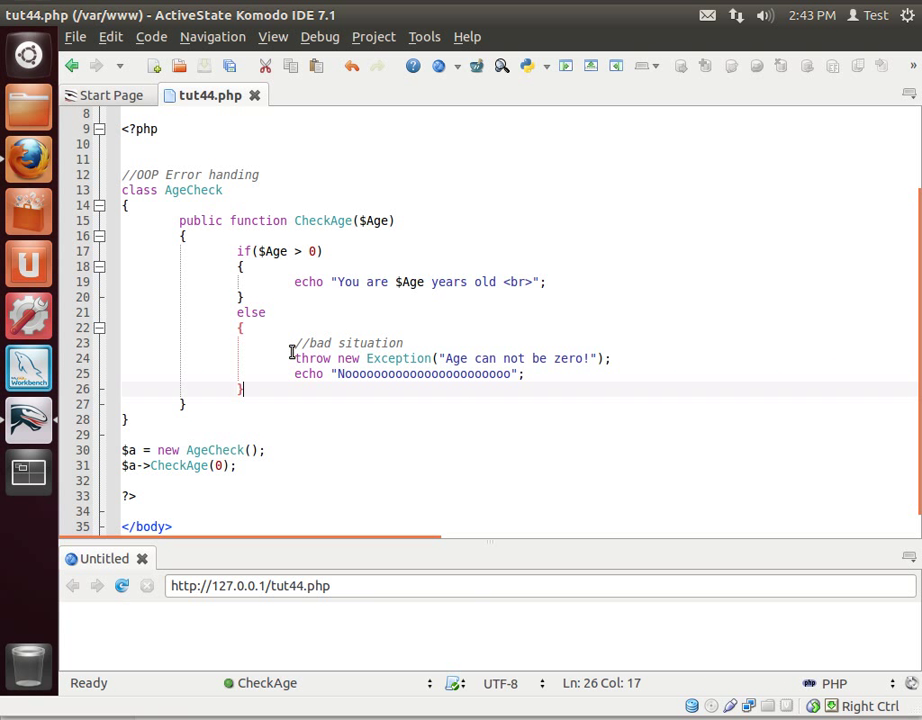
text(//)
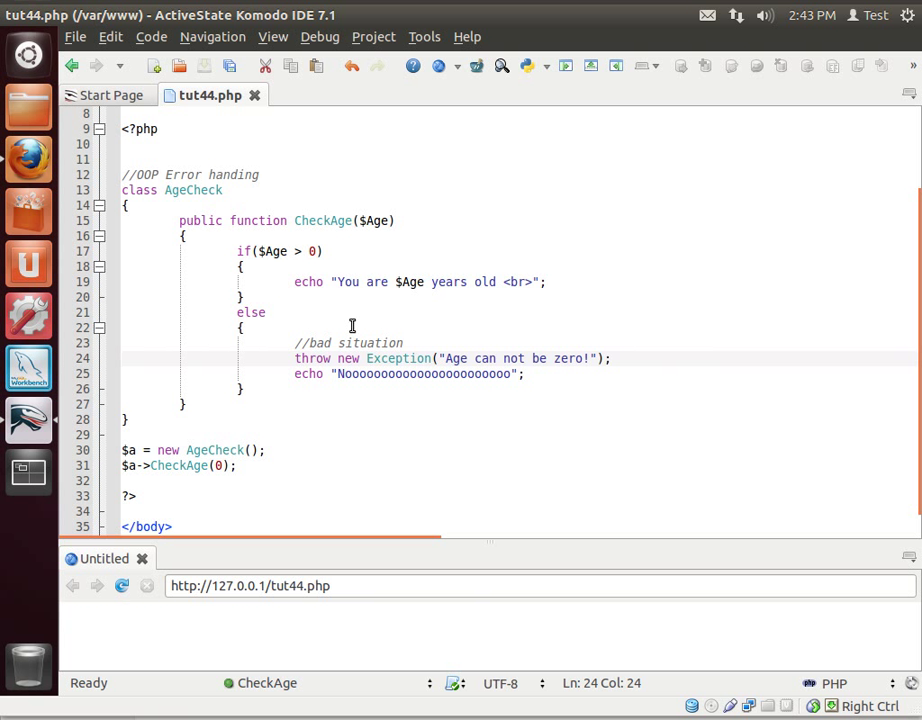
Review the CheckAge function, then add blank lines after the class's closing brace.
click(180, 220)
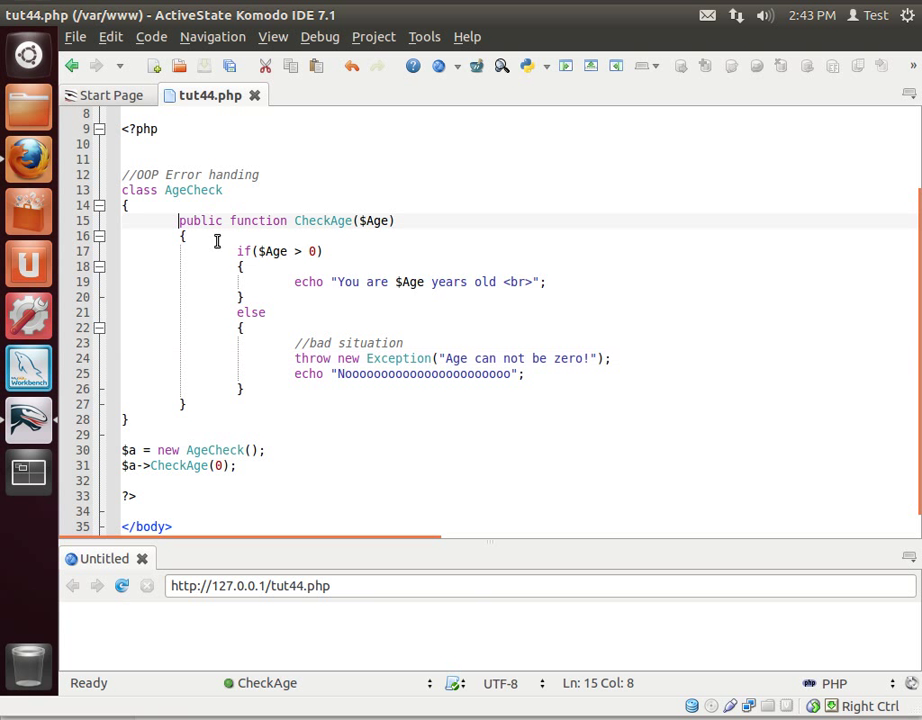
drag(180, 220, 292, 358)
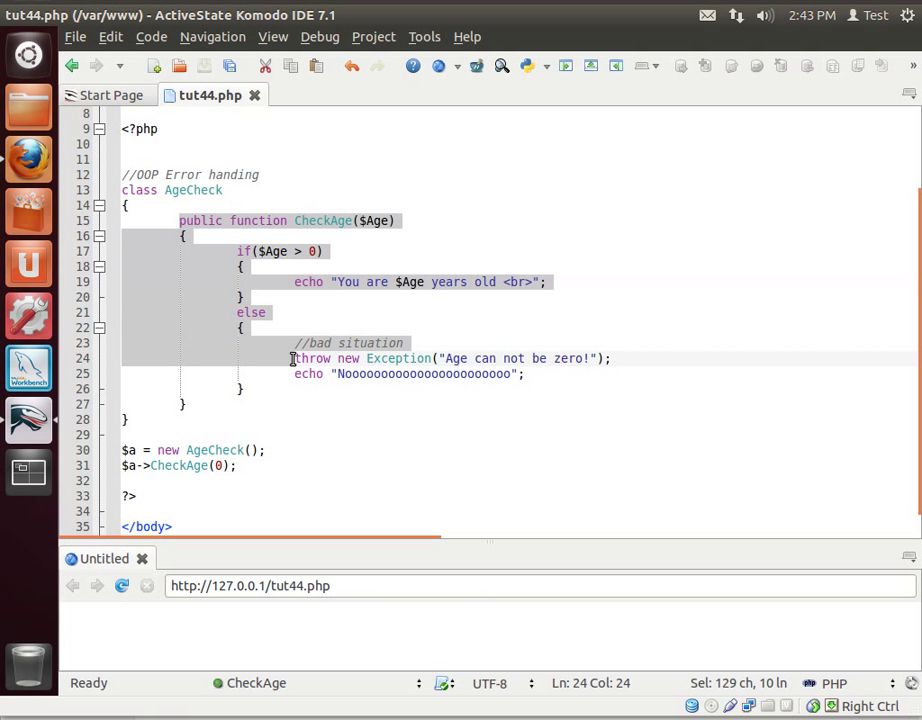
mouse_move(356, 452)
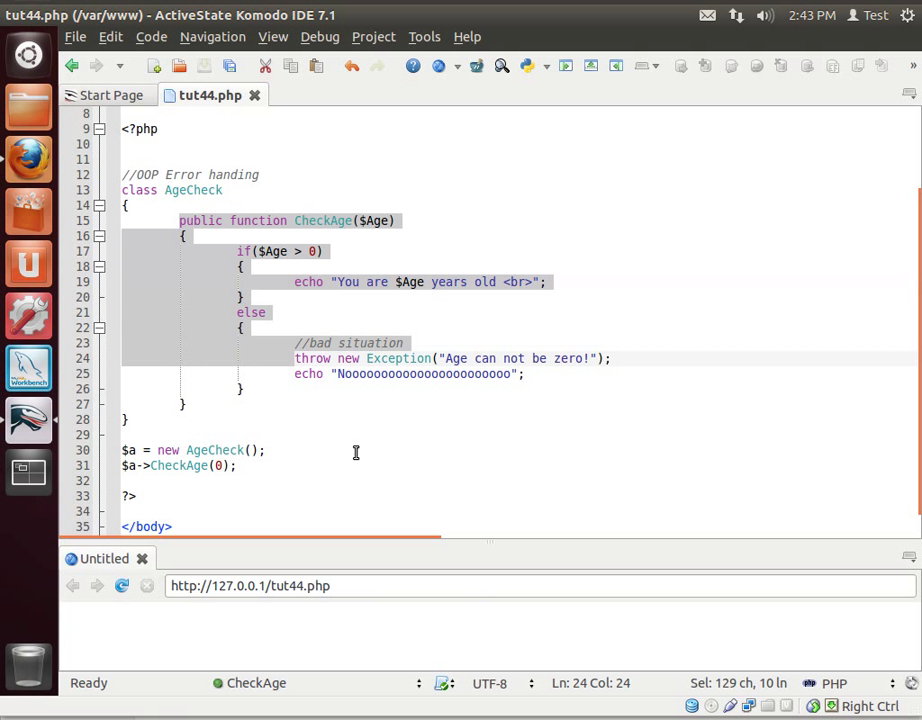
click(180, 404)
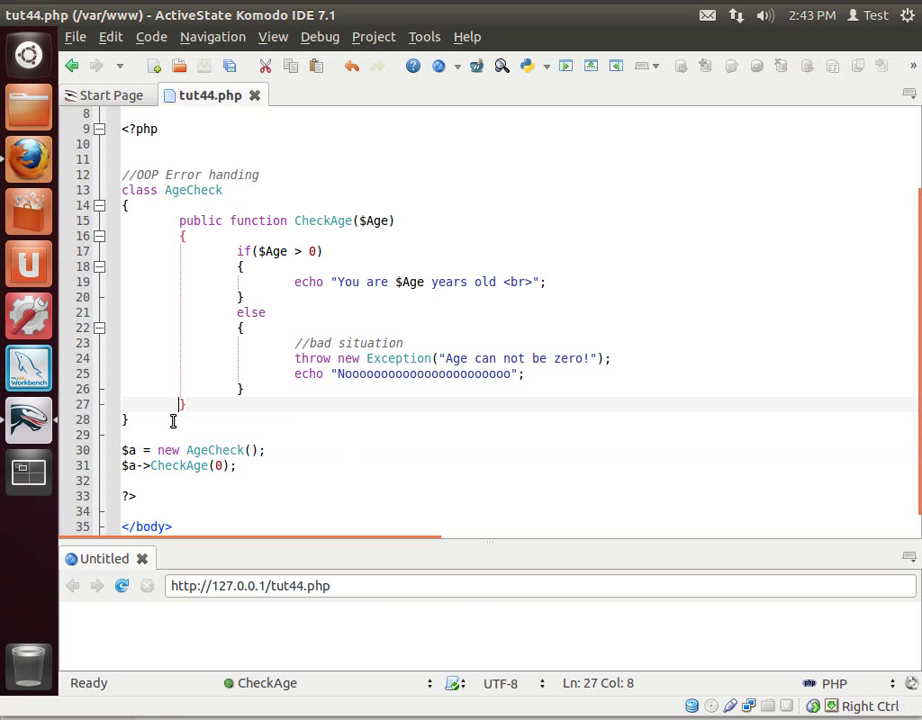
key(Return)
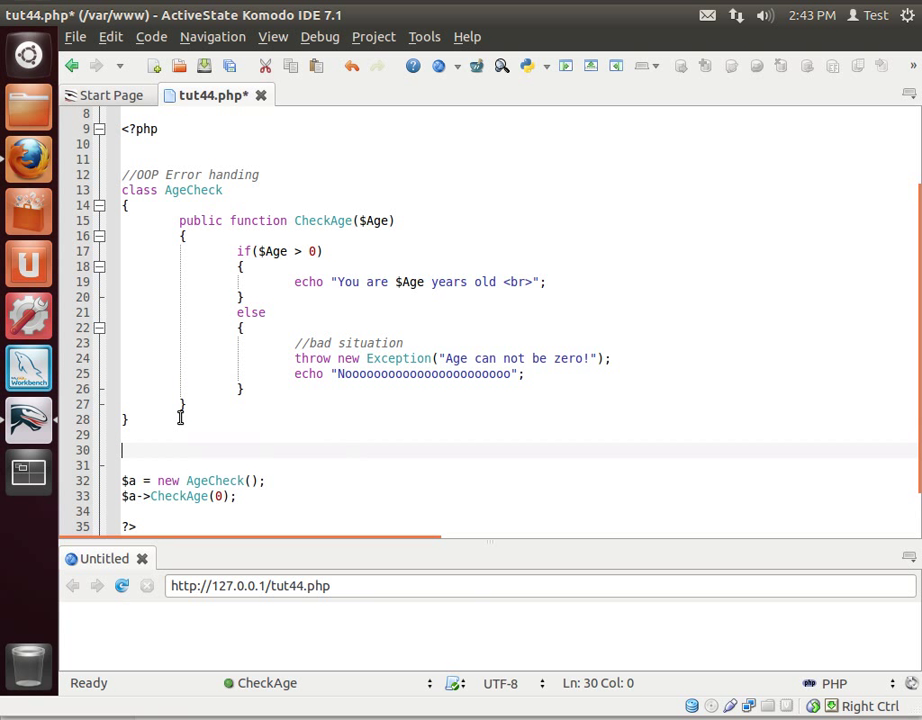
Declare class person with public function SetAge($A).
text(class)
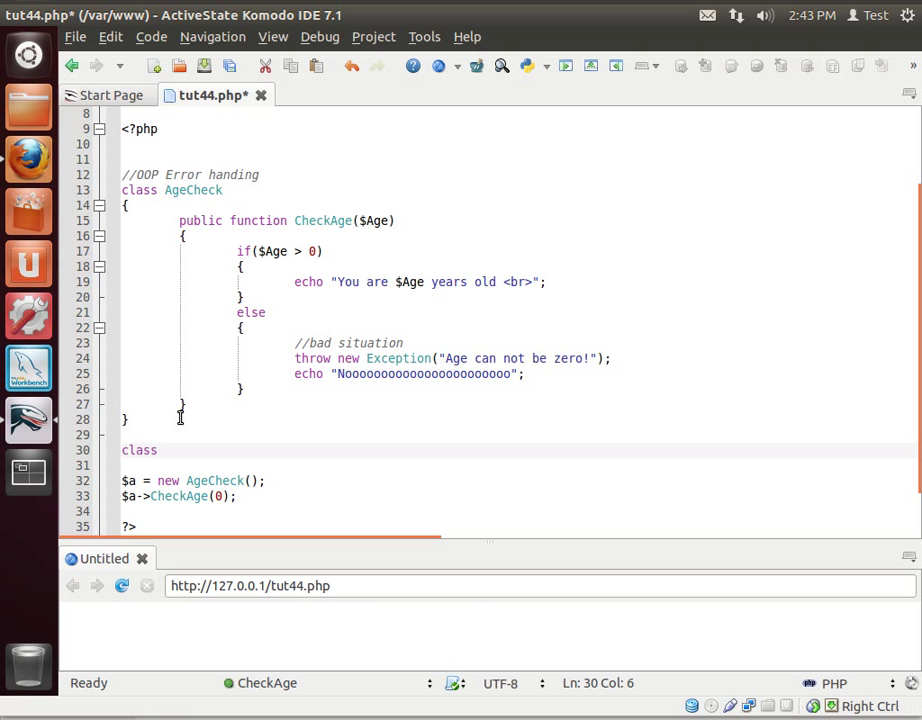
text(person)
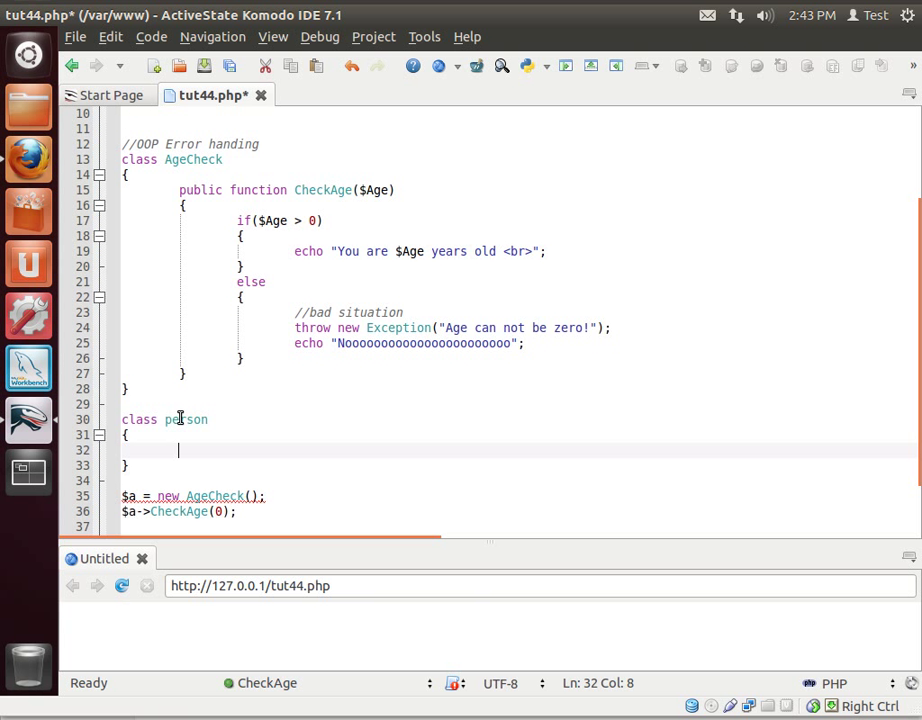
text(publ)
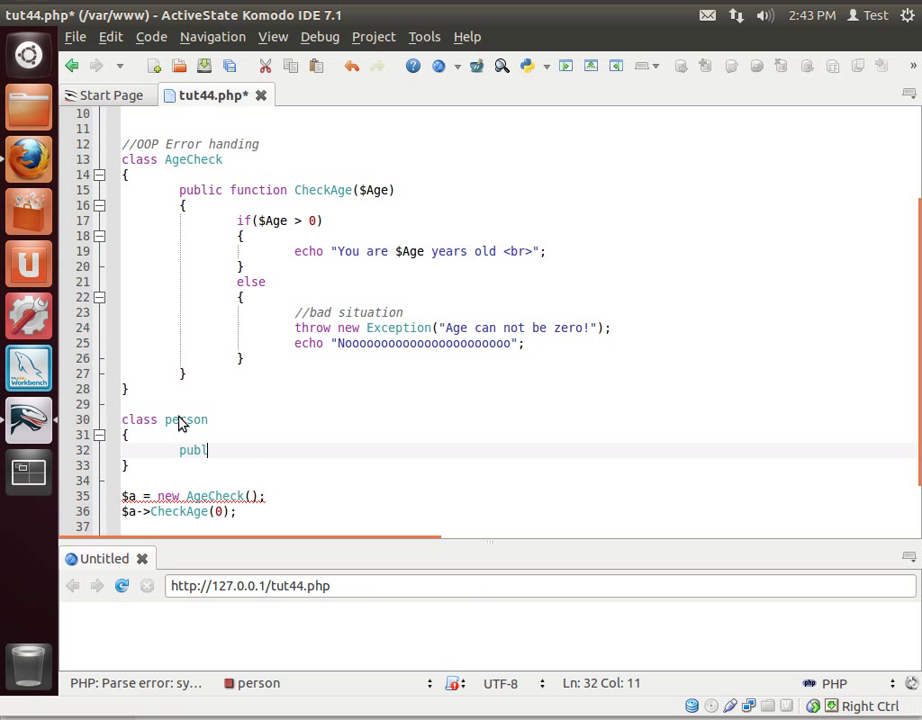
text(ic function)
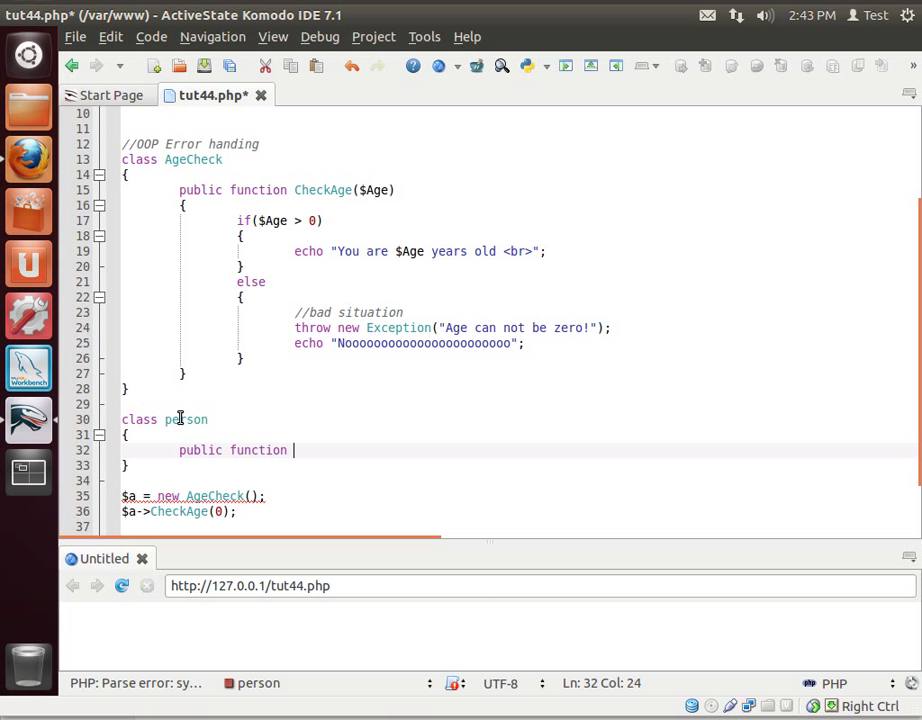
text(SetAge()
text({)
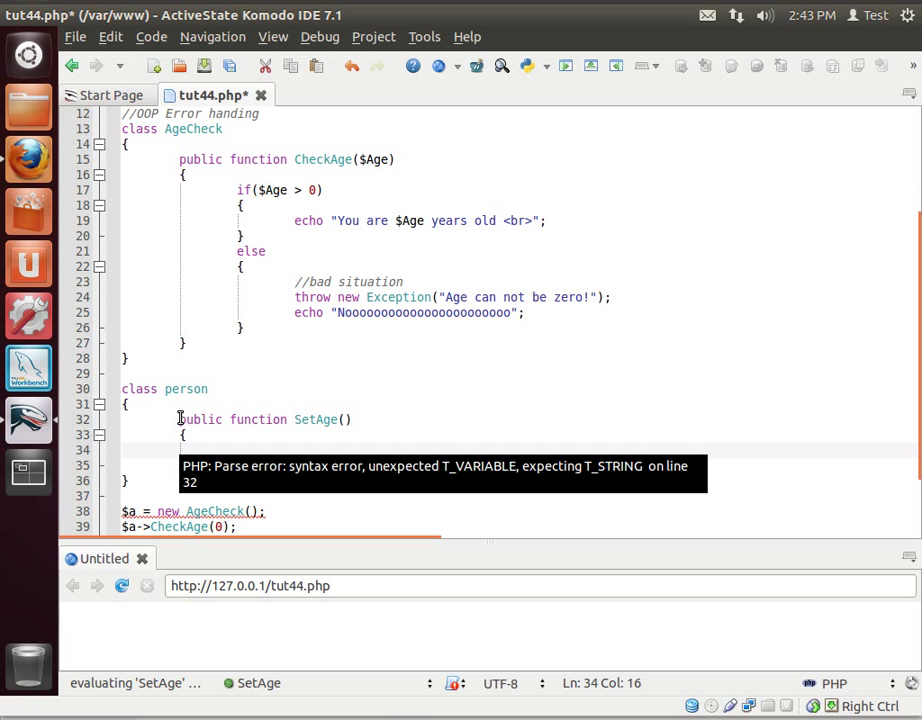
mouse_move(462, 376)
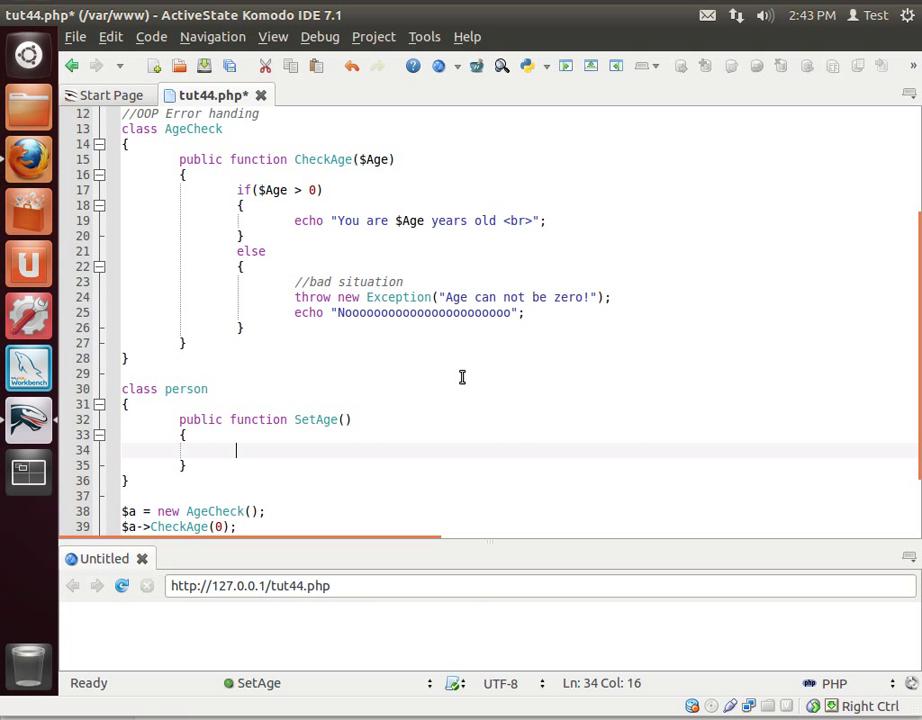
Inside SetAge create $c = new AgeCheck(); and call $c->CheckAge($A);.
text($c = new AgeCheck();)
text(c-)
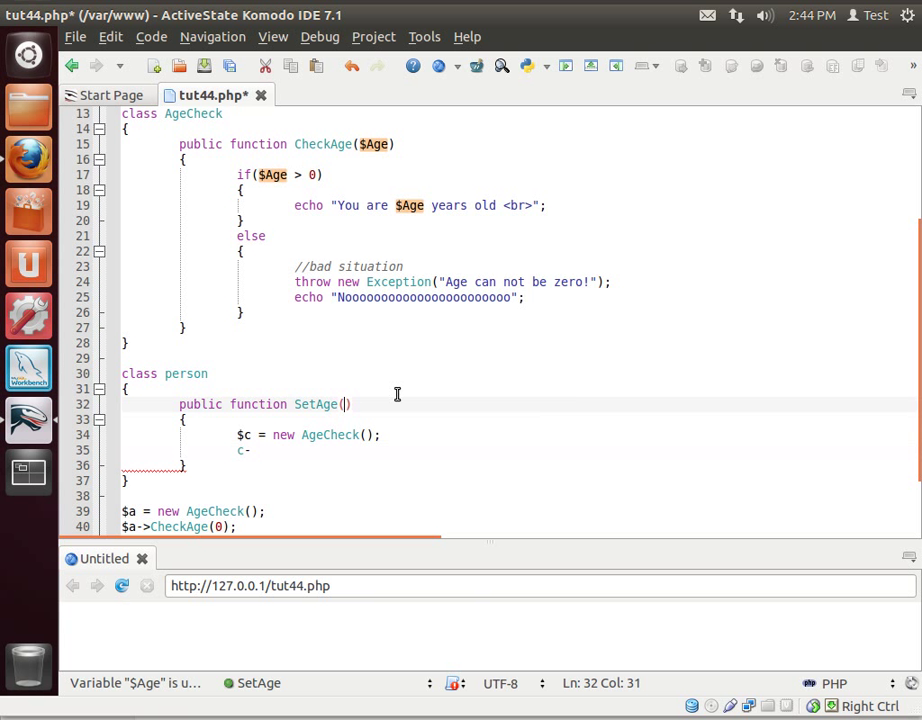
text($A)
click(518, 450)
text(>)
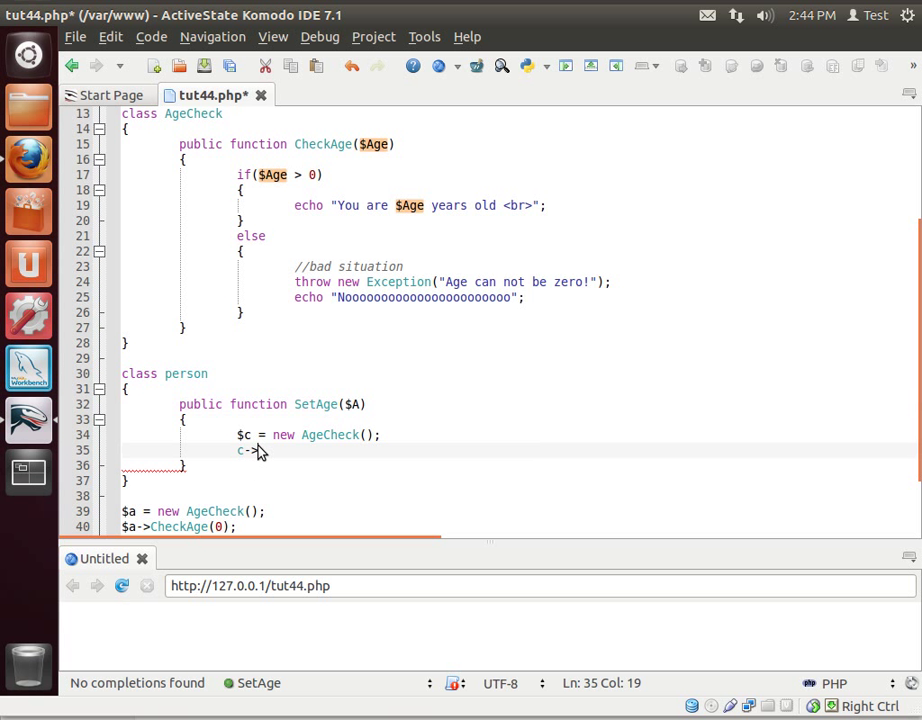
text(CheckAge())
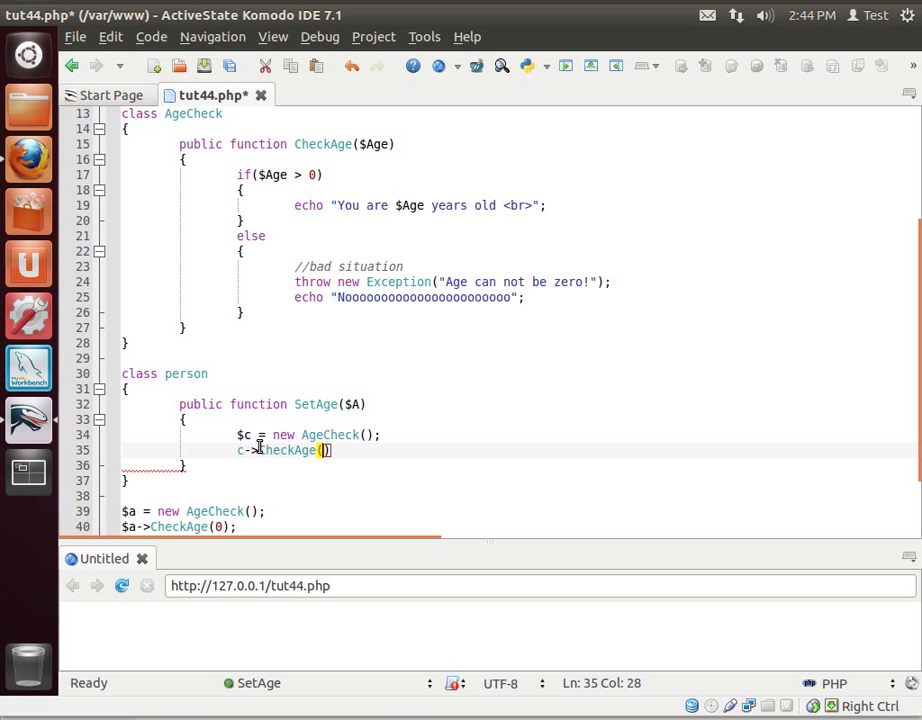
text($A)
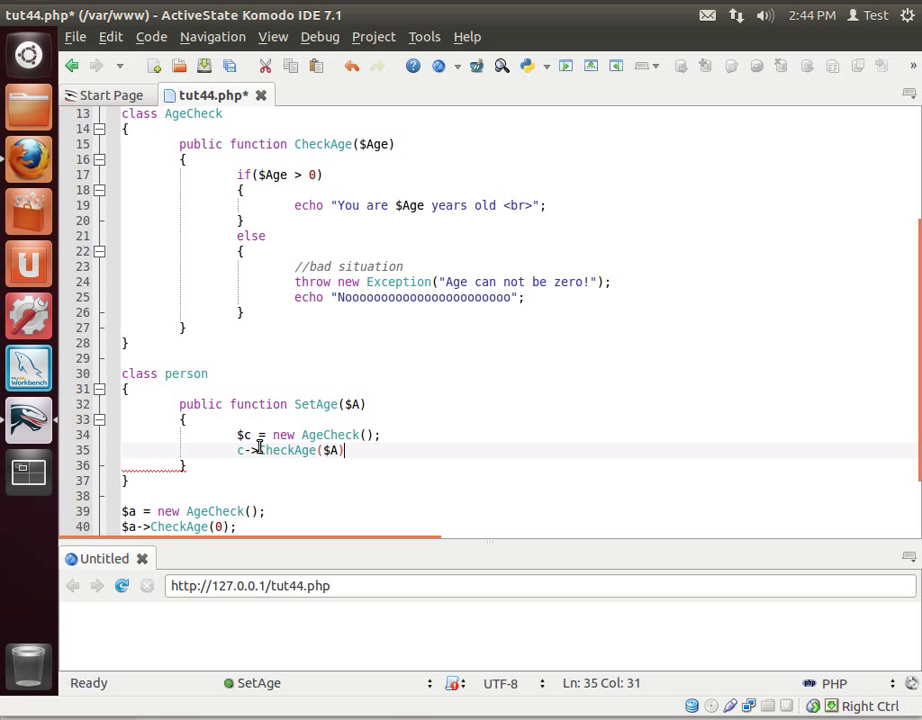
text(;)
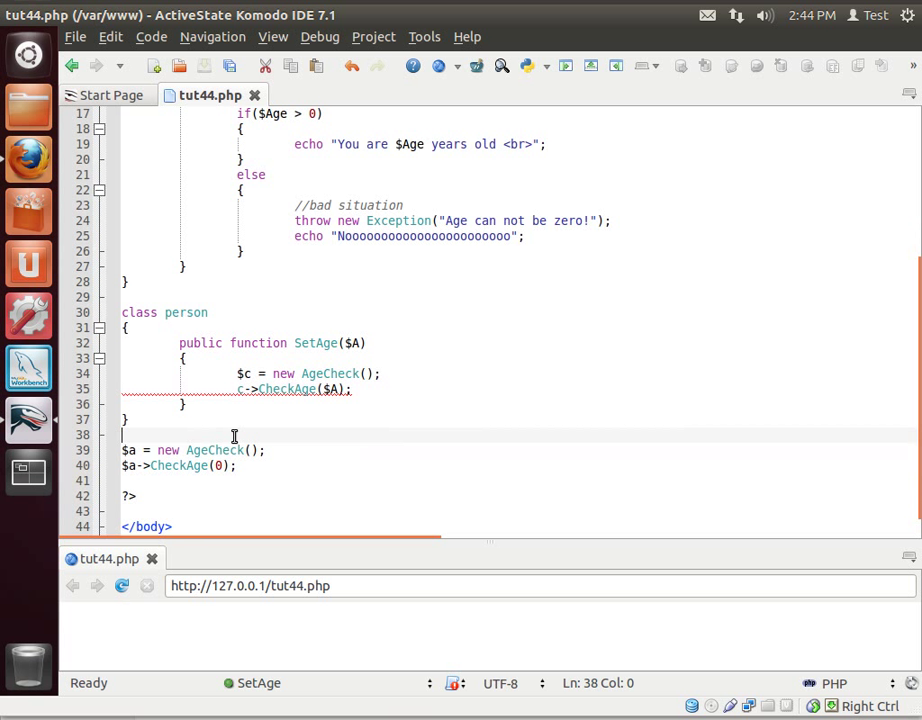
click(208, 496)
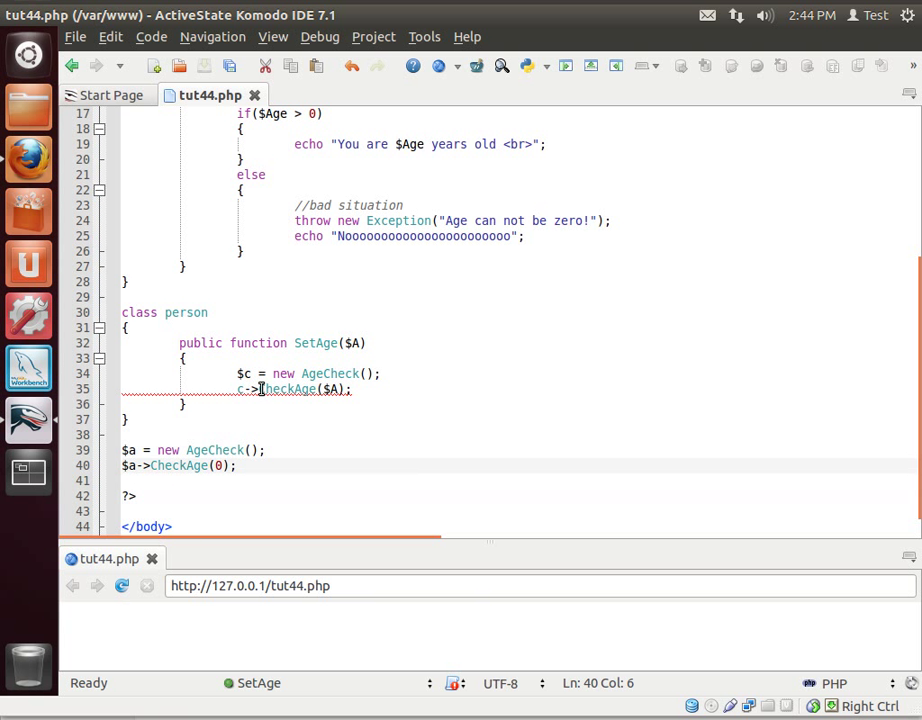
click(304, 388)
text($)
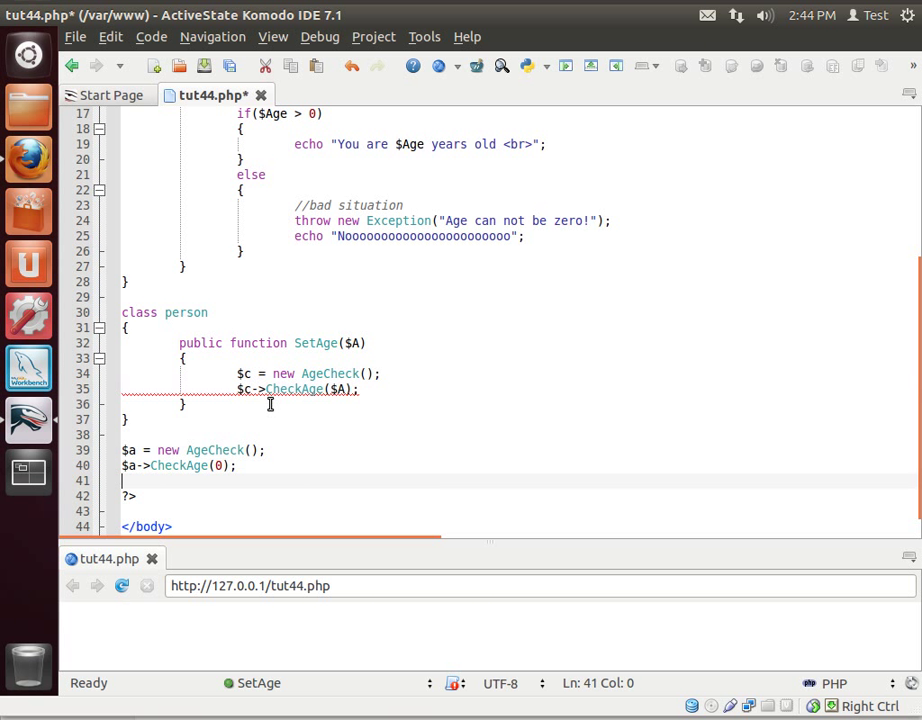
double_click(188, 312)
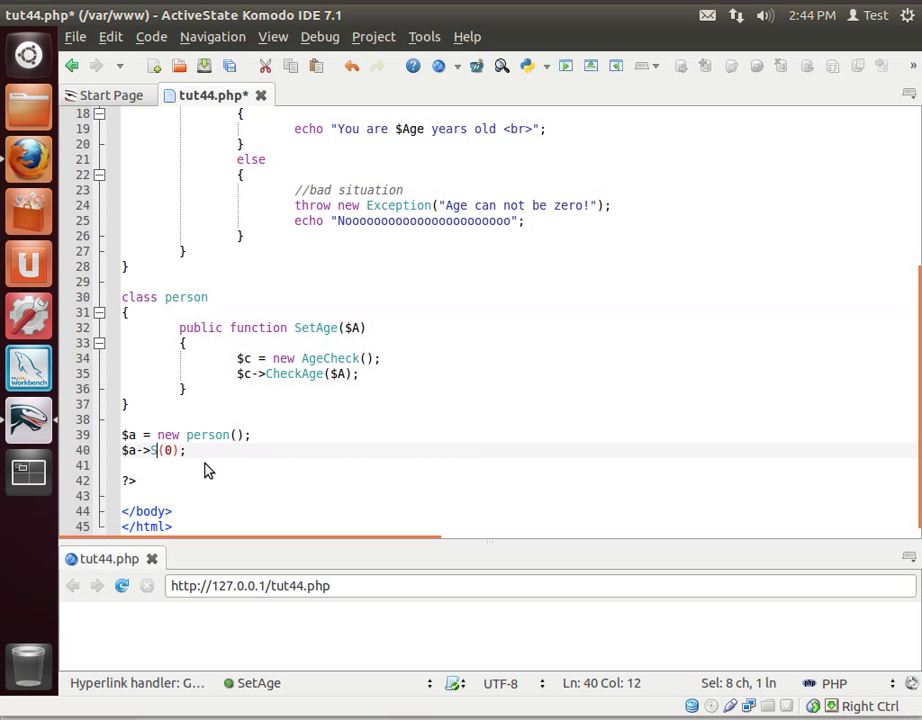
Instantiate person in $a and call $a->SetAge(0) instead of CheckAge.
text(SetAge)
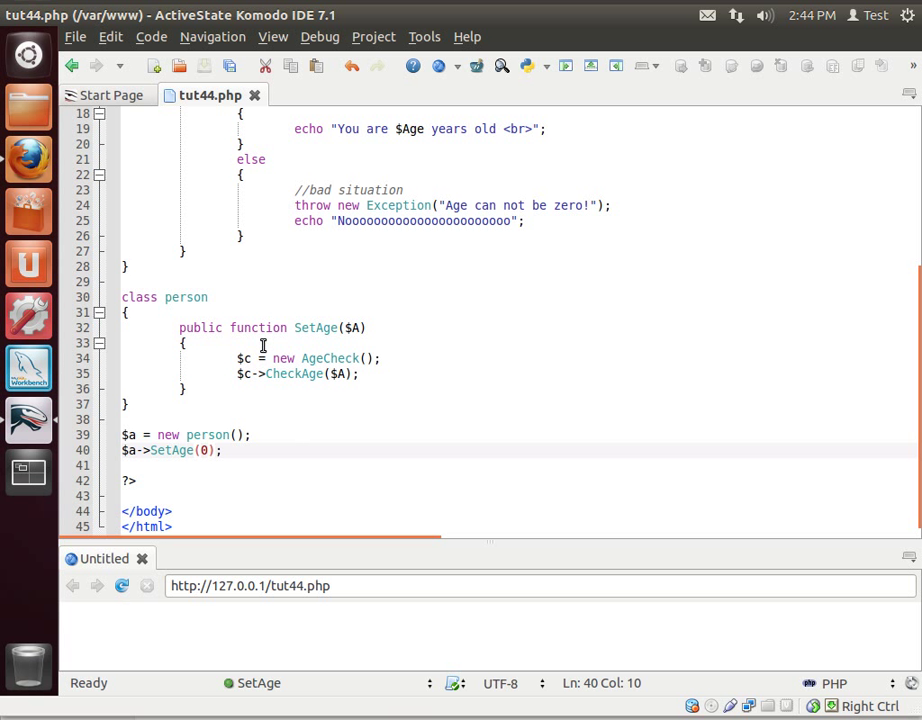
double_click(208, 434)
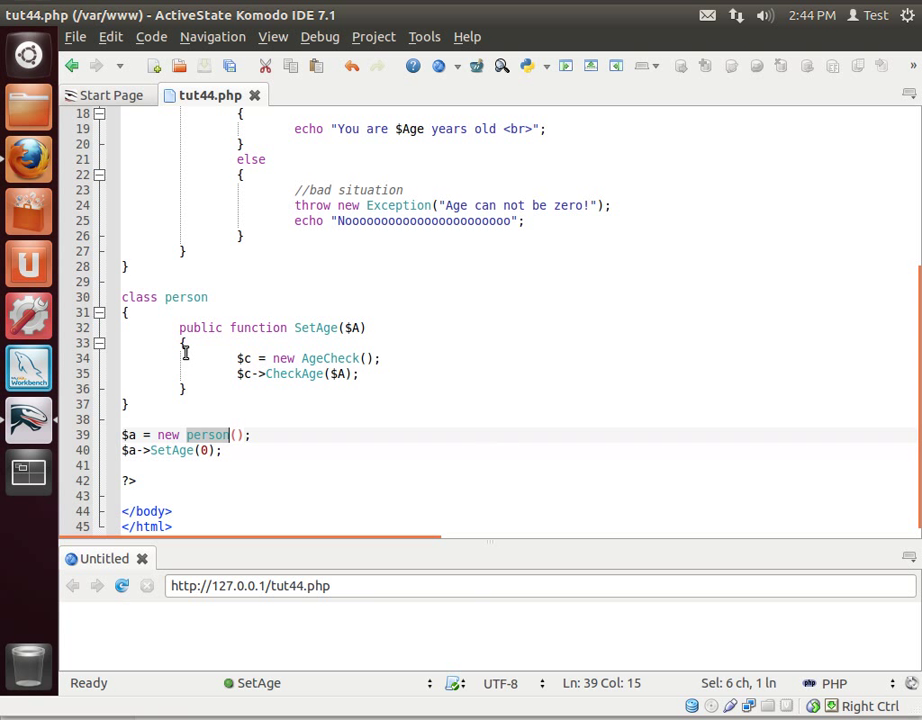
click(168, 450)
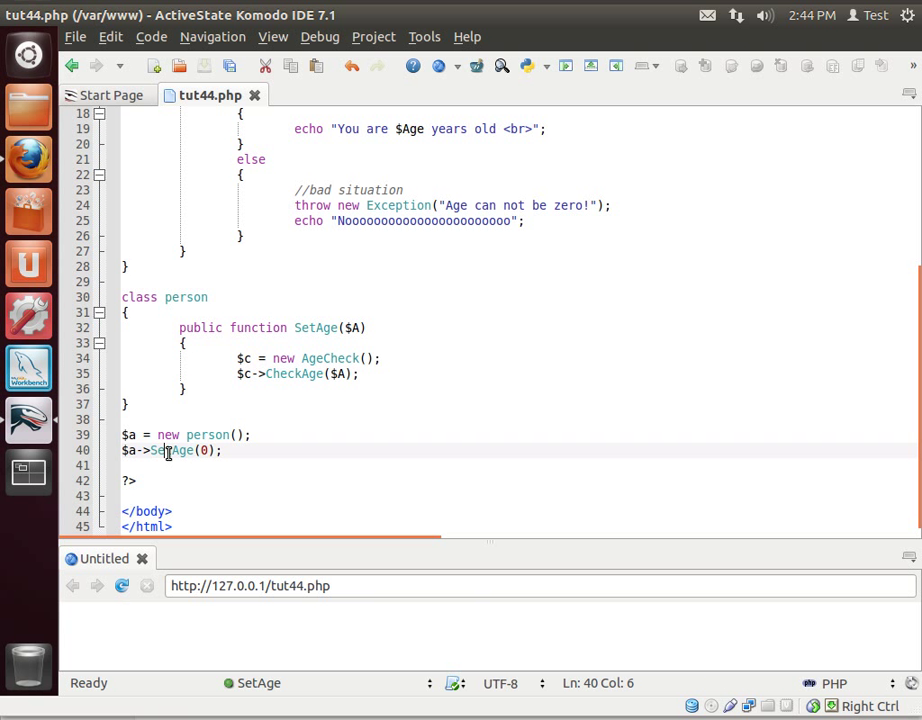
double_click(316, 328)
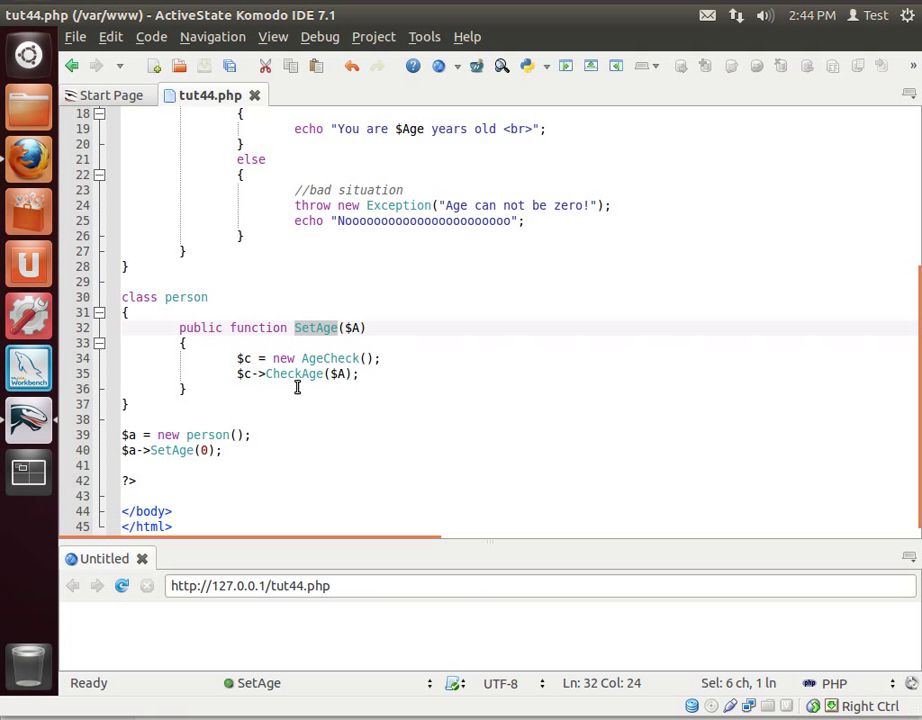
mouse_move(340, 368)
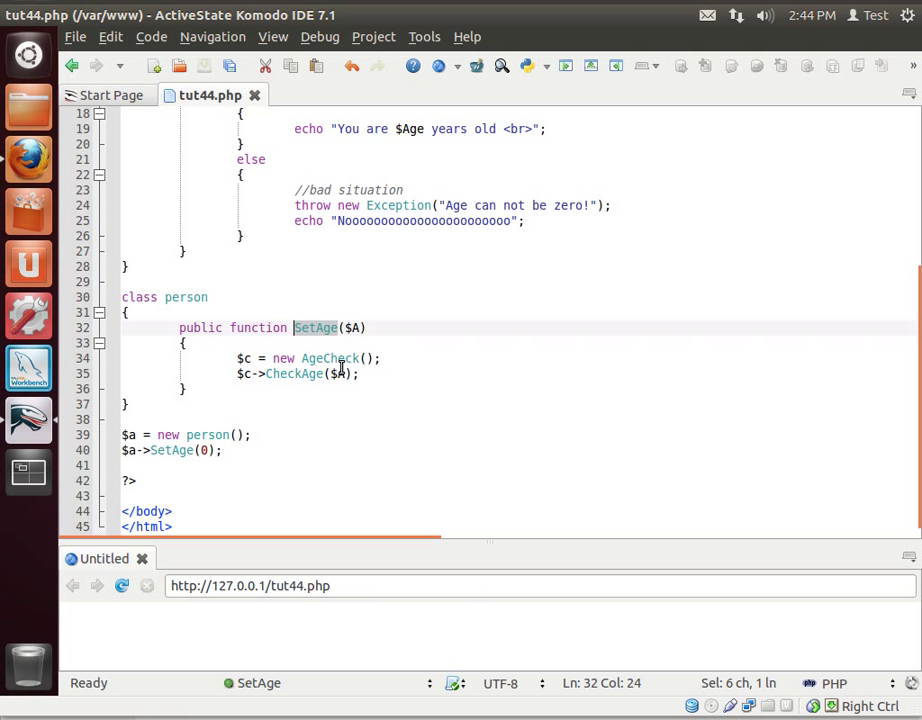
Start a new line after the CheckAge call inside SetAge.
click(416, 374)
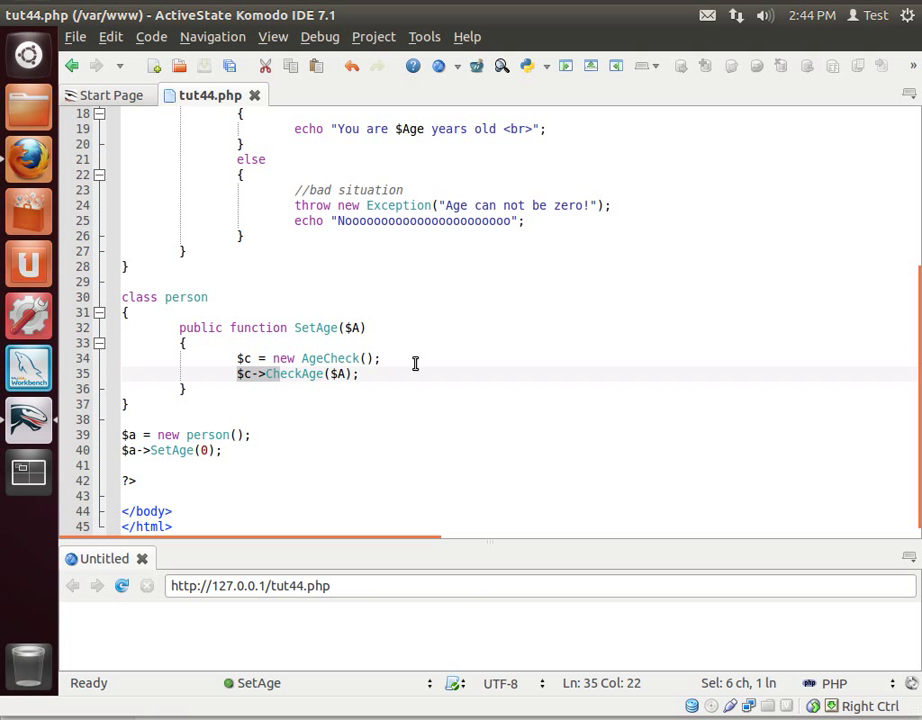
scroll(up, 3)
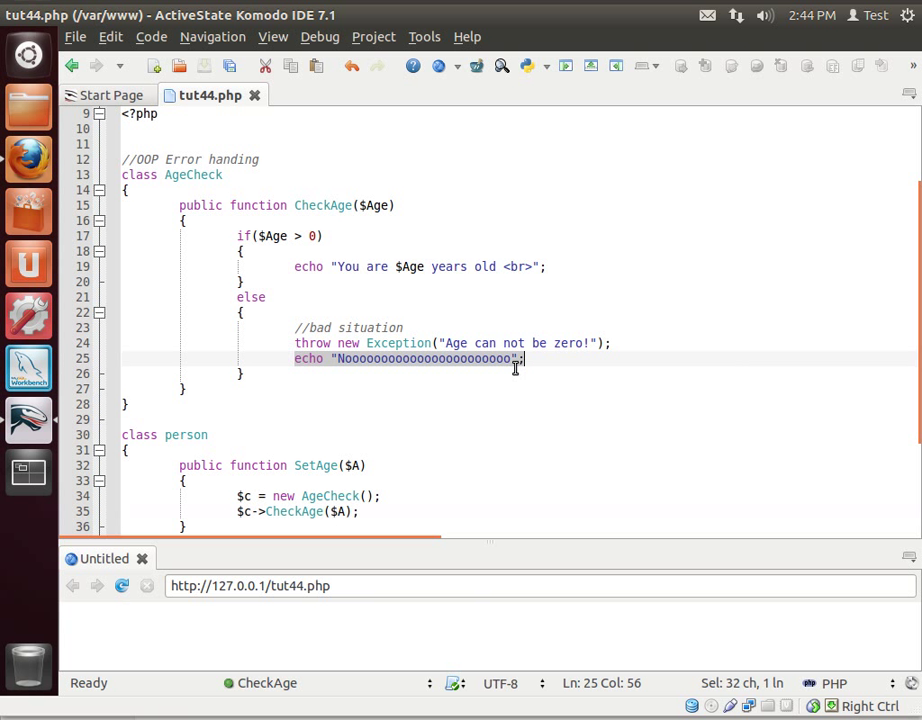
scroll(down, 3)
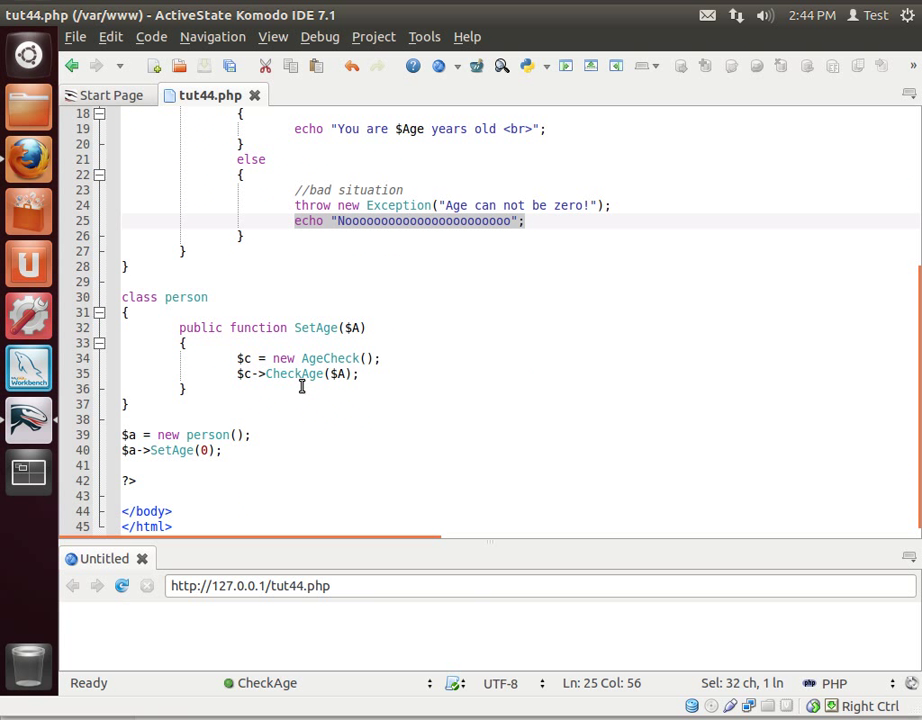
click(360, 374)
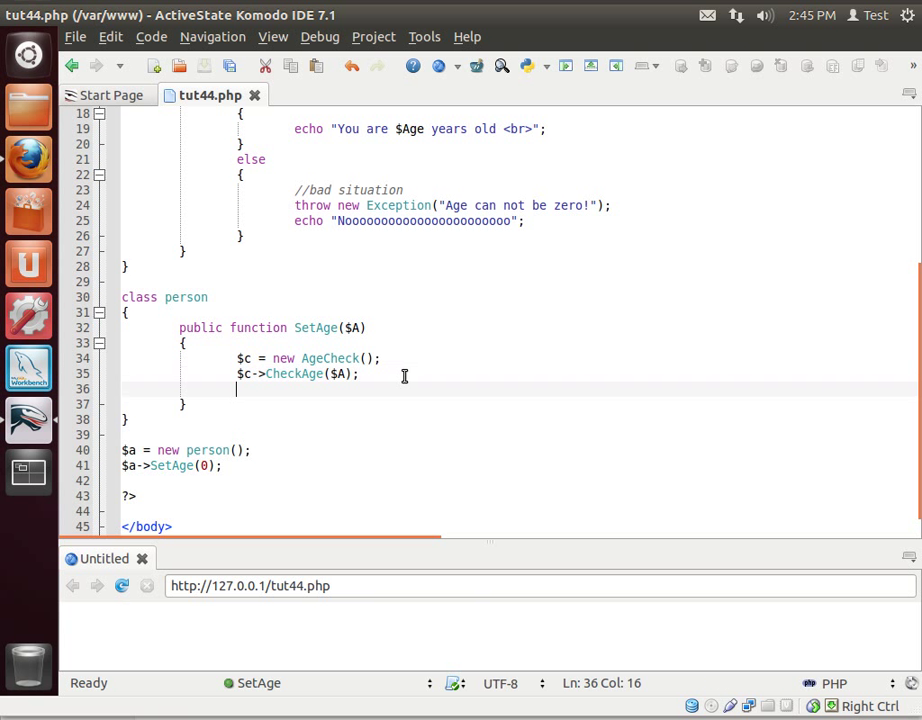
Add empty try { } and catch(Exception $e) { } blocks inside SetAge.
text(try{)
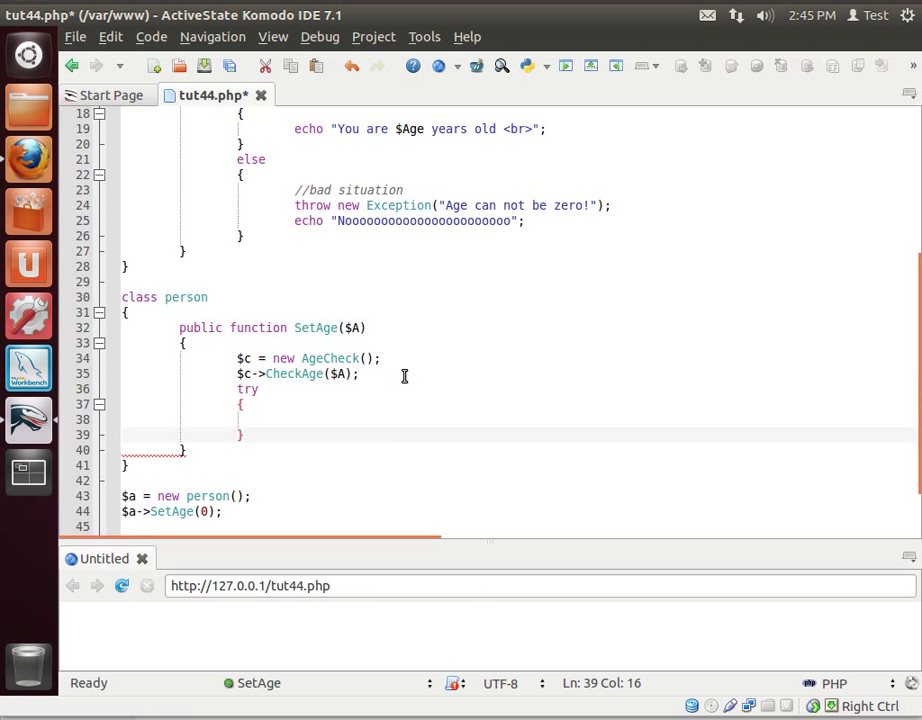
text(catch()
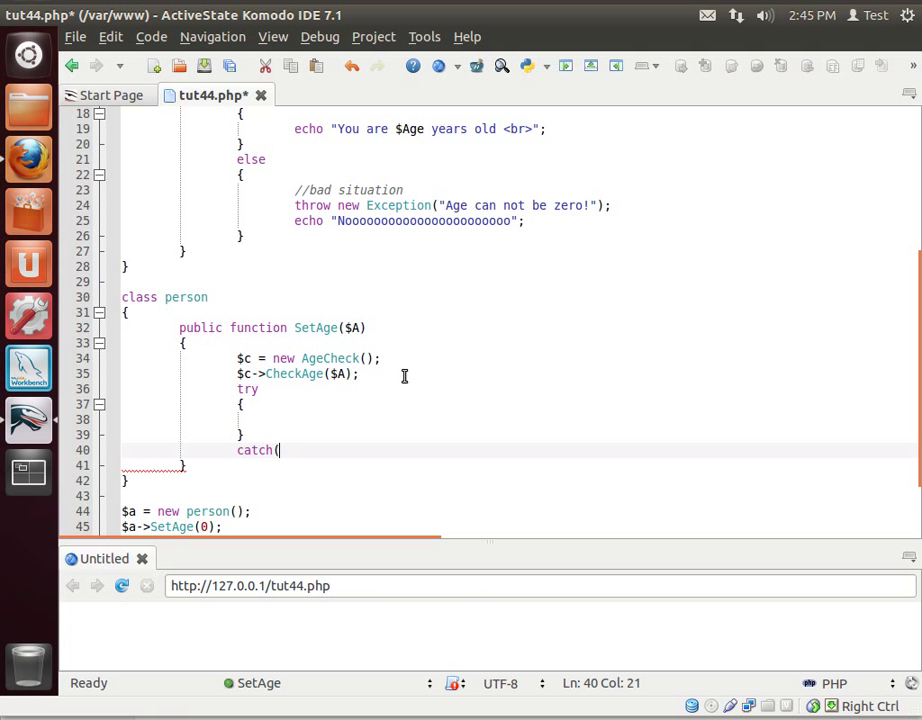
text(Exception ))
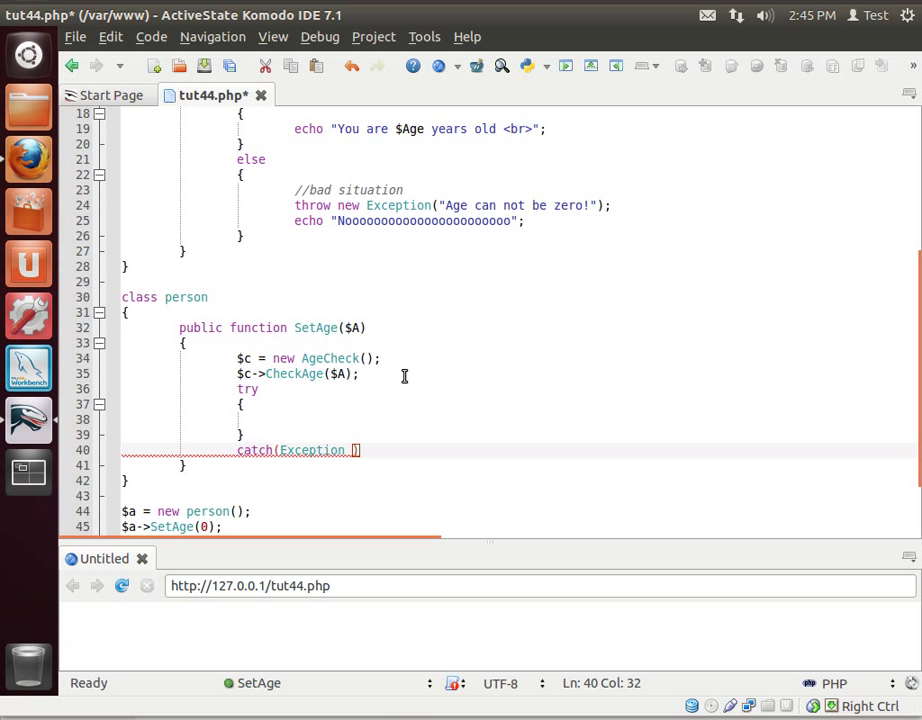
text($e)
text({)
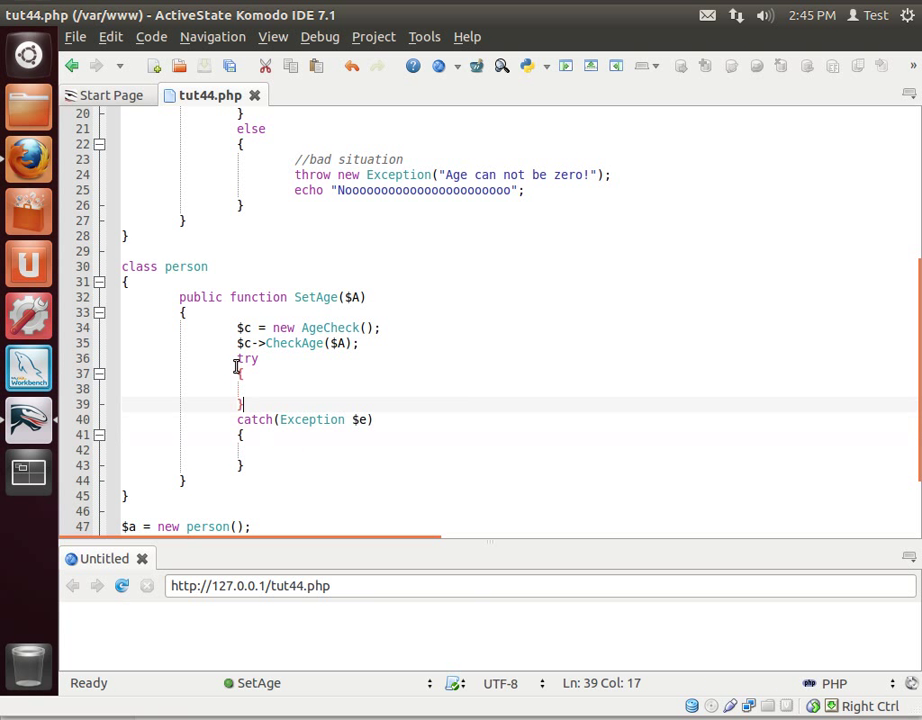
Move the two $c lines (AgeCheck creation and CheckAge($A) call) into the try block and tidy indentation.
drag(236, 358, 270, 400)
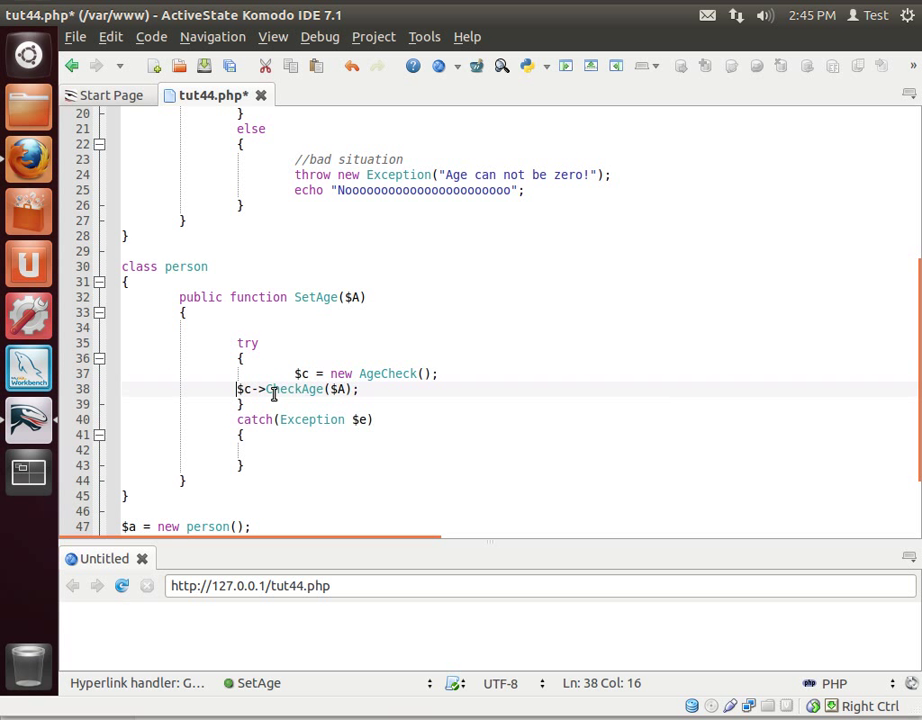
click(258, 452)
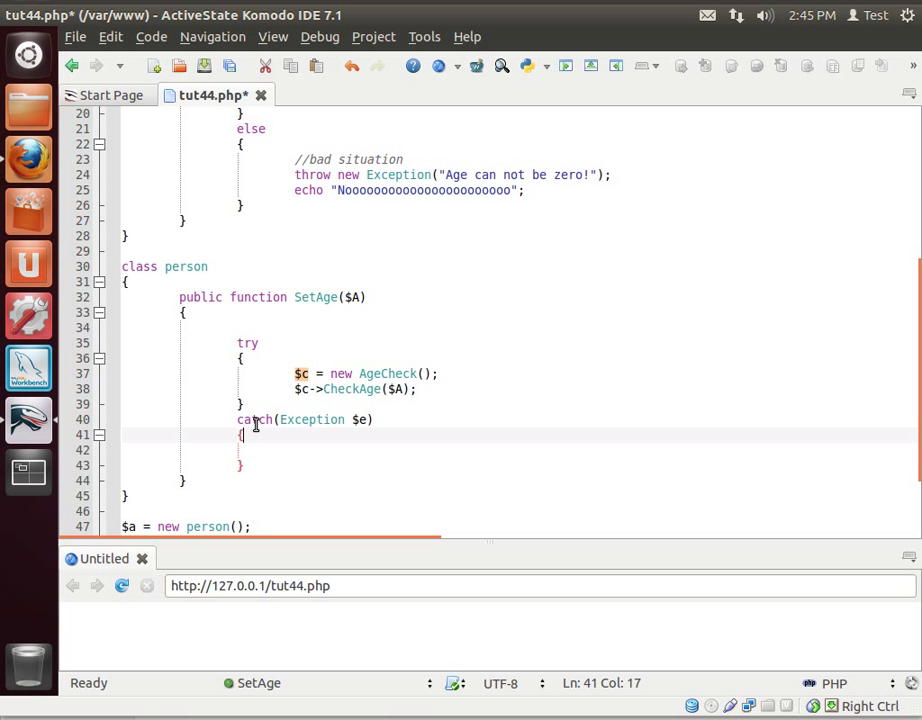
double_click(312, 420)
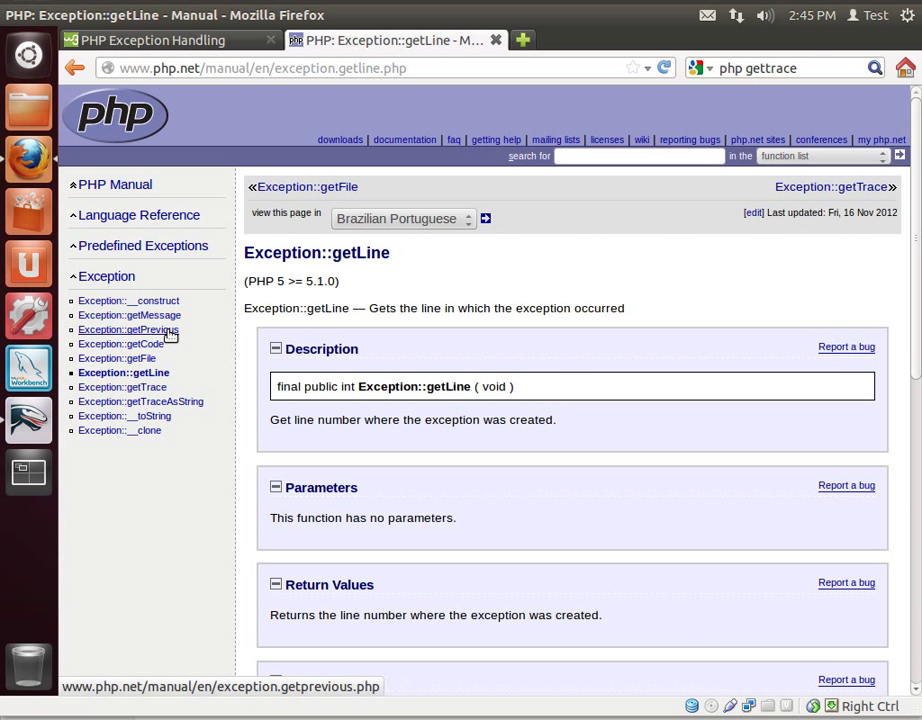
mouse_move(122, 388)
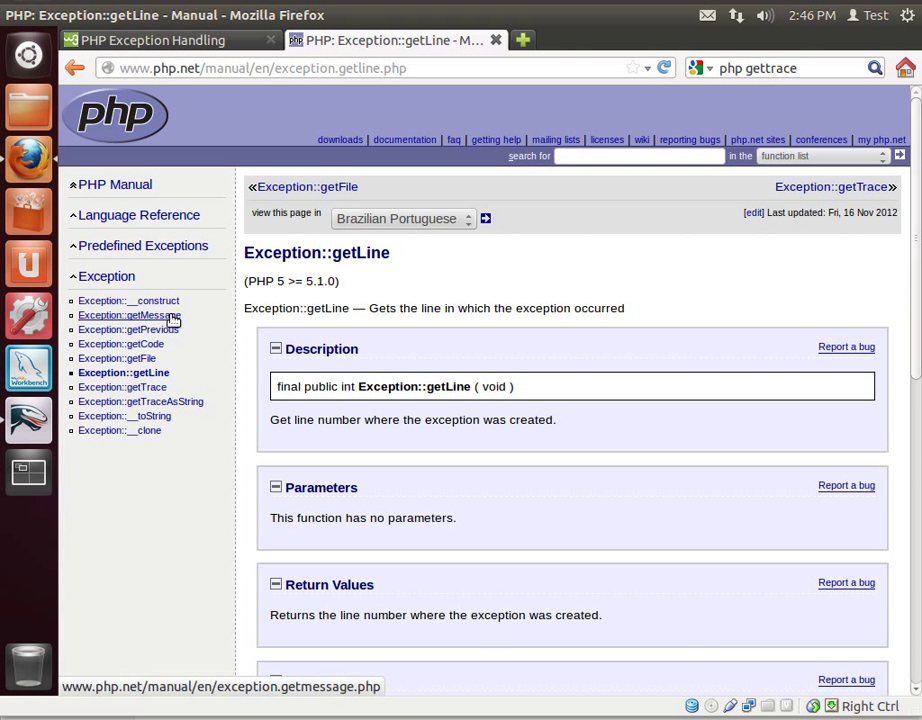
Read the Exception getMessage, getFile and getTraceAsString manual pages, then return to the editor.
click(128, 316)
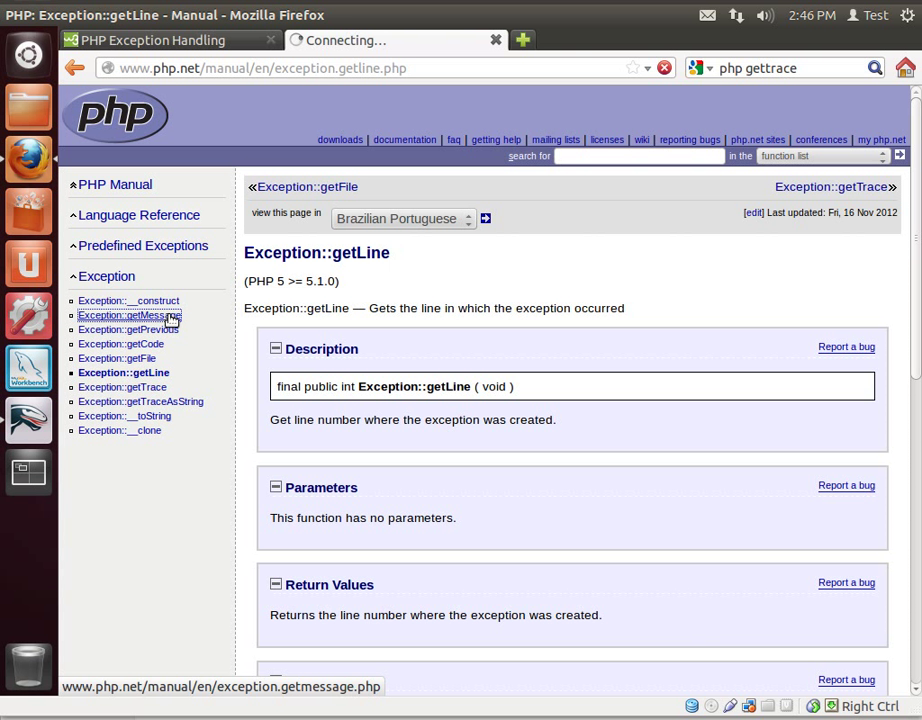
click(128, 316)
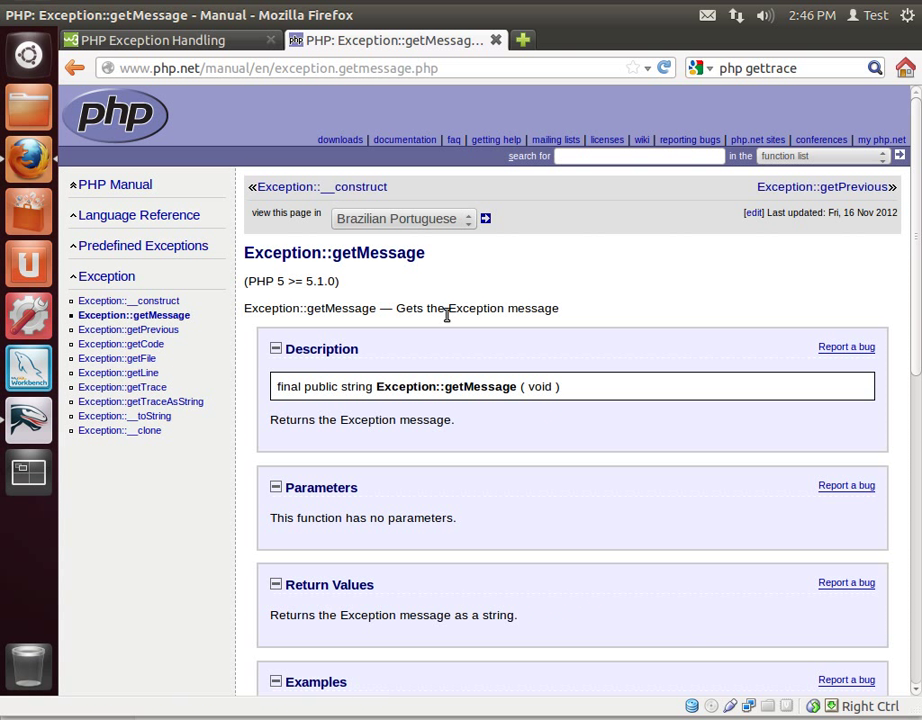
mouse_move(240, 320)
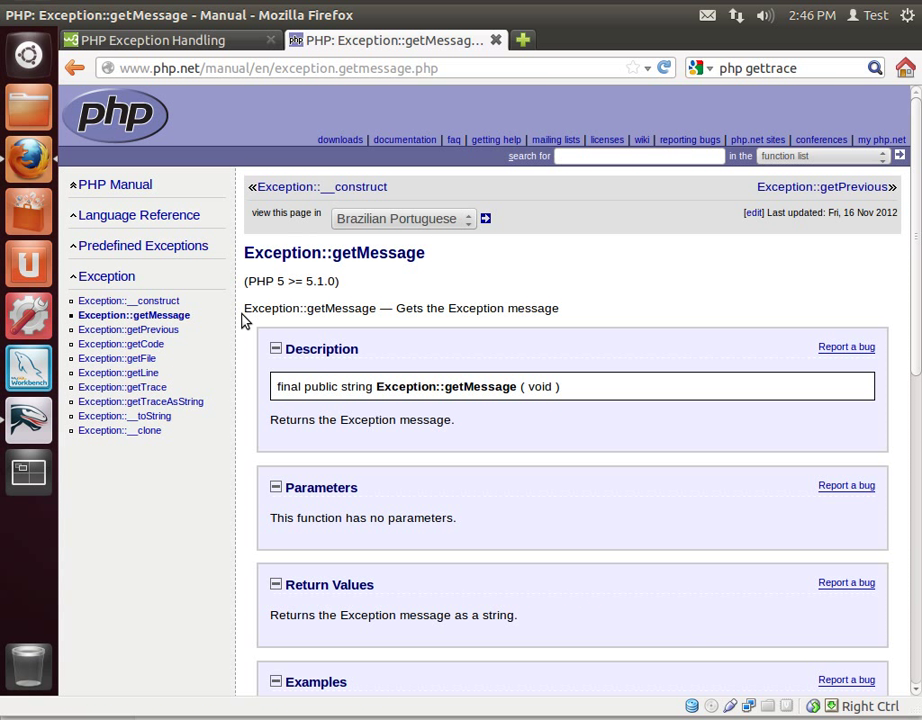
click(116, 358)
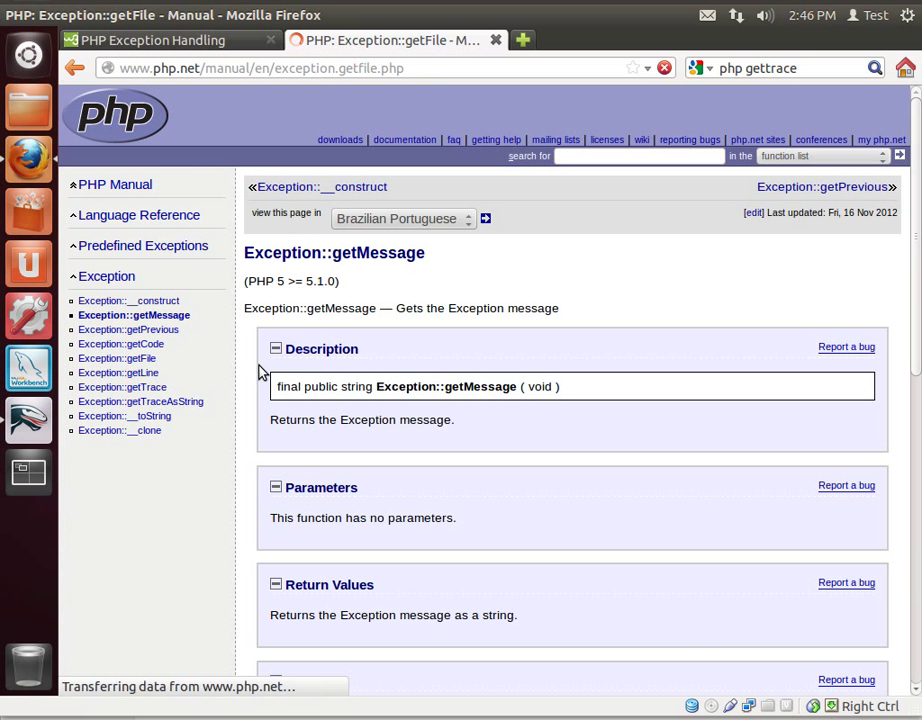
click(120, 356)
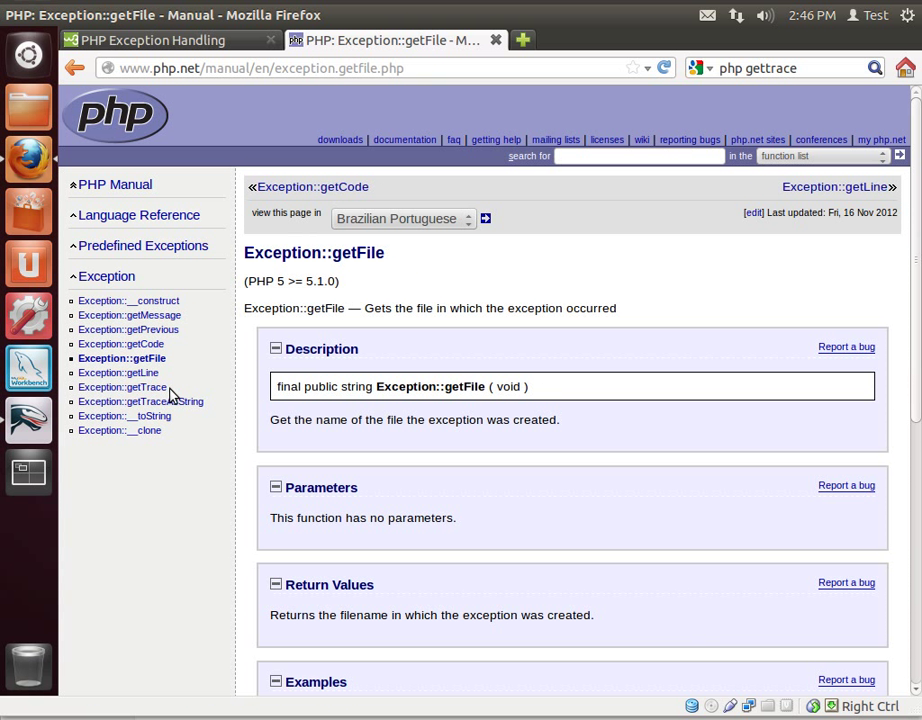
click(140, 400)
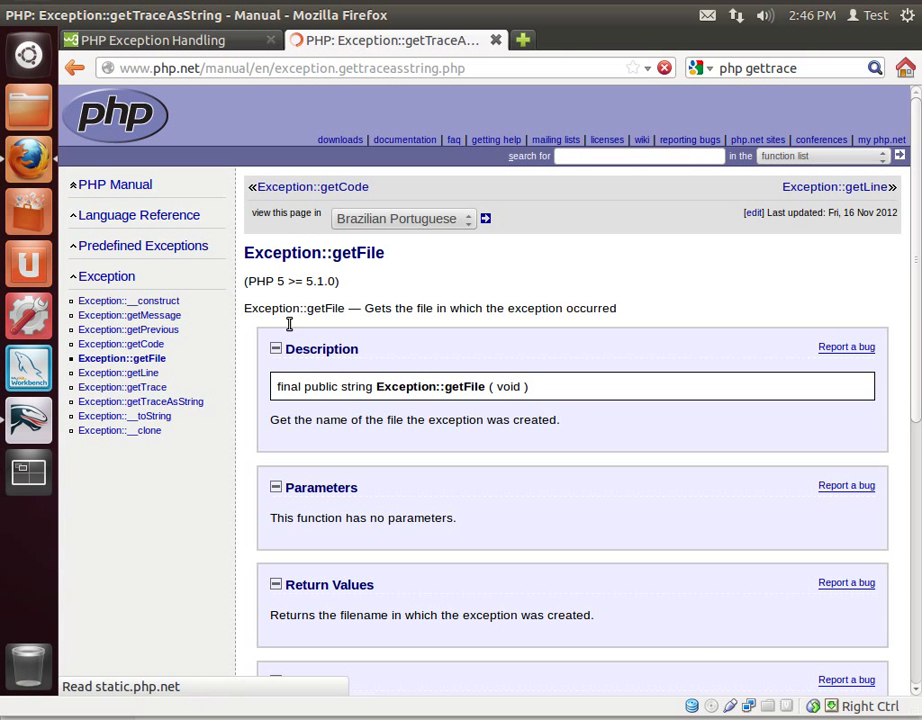
click(146, 400)
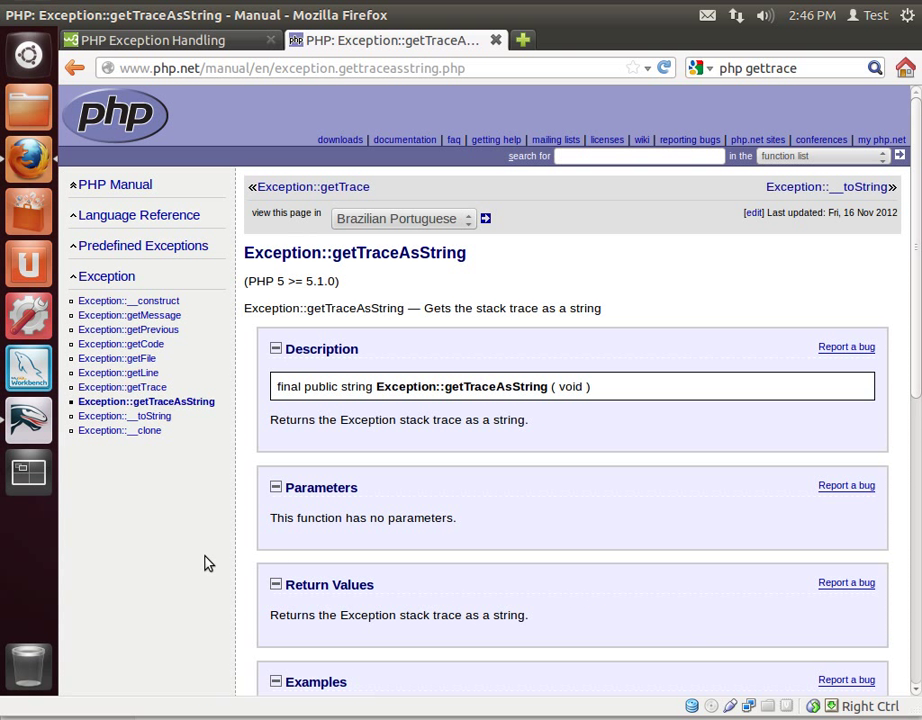
mouse_move(28, 420)
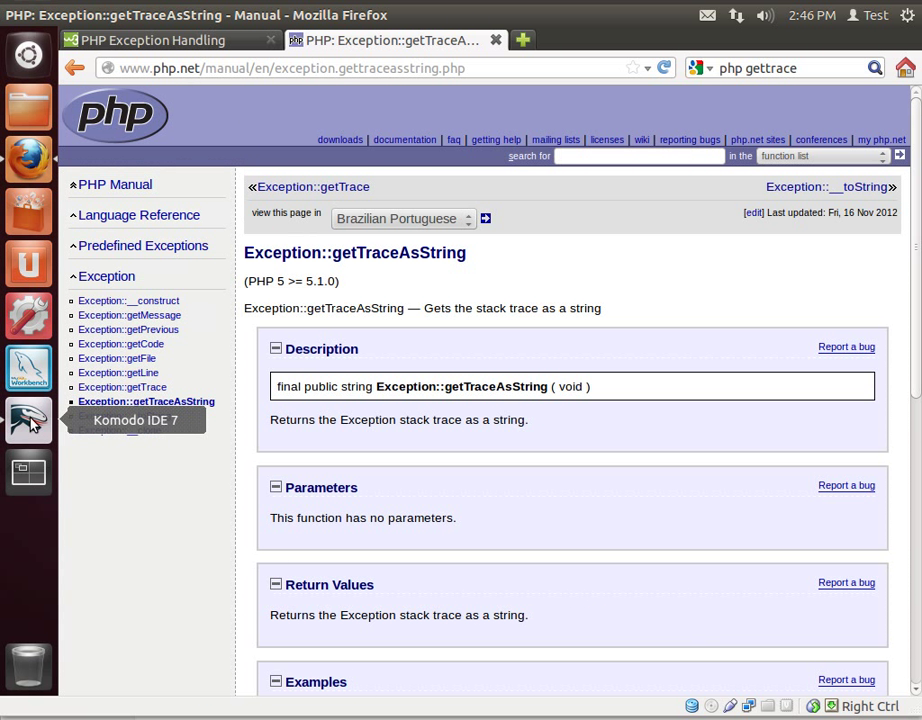
click(28, 420)
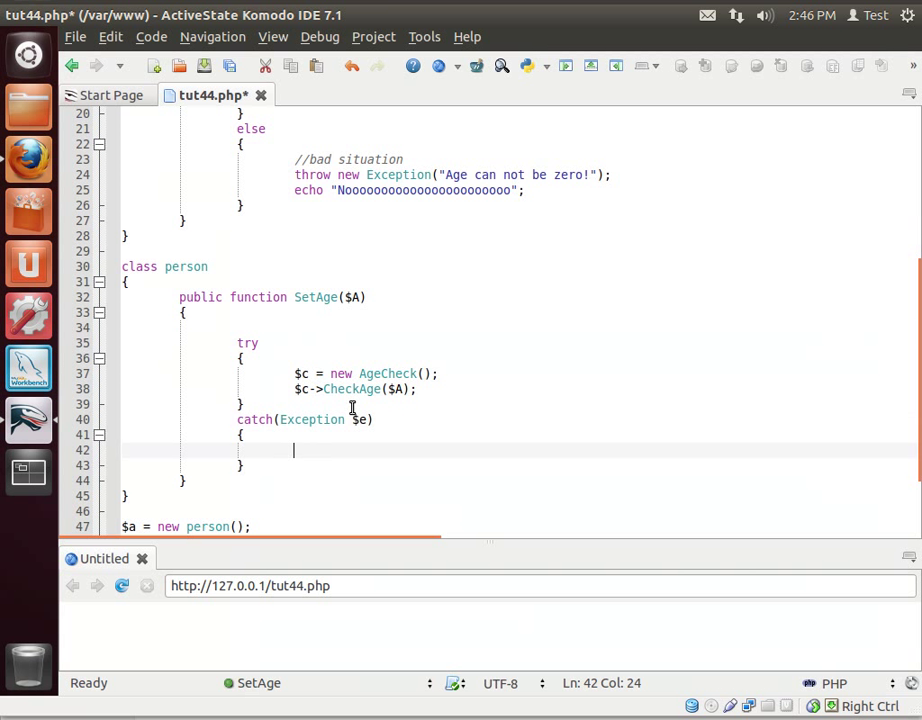
mouse_move(540, 290)
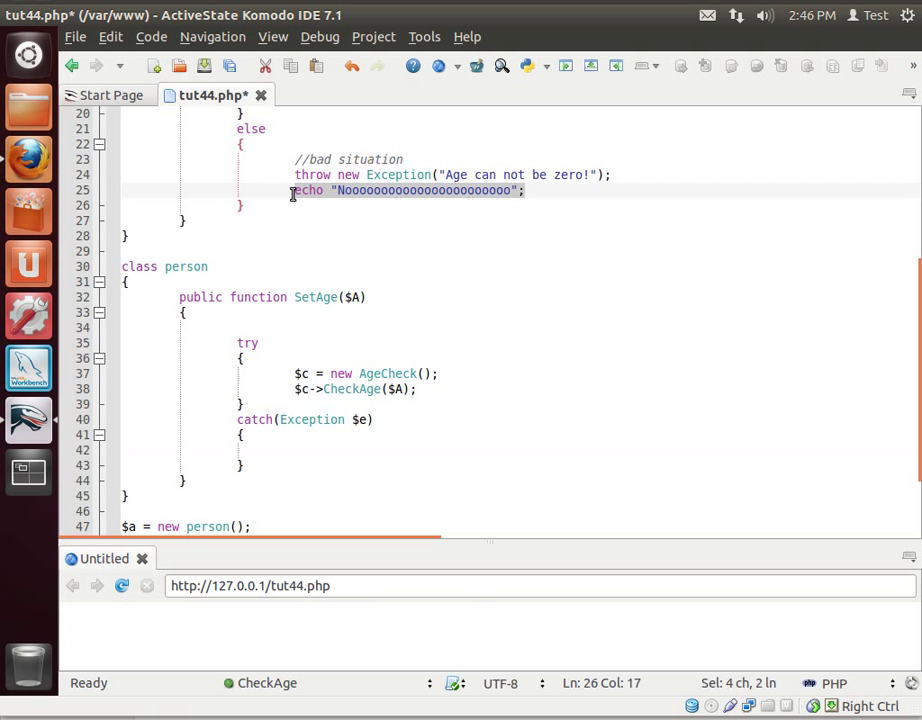
Move the echo "Nooooooooooooooooooooooo"; line from CheckAge's else branch into the catch block.
key(Delete)
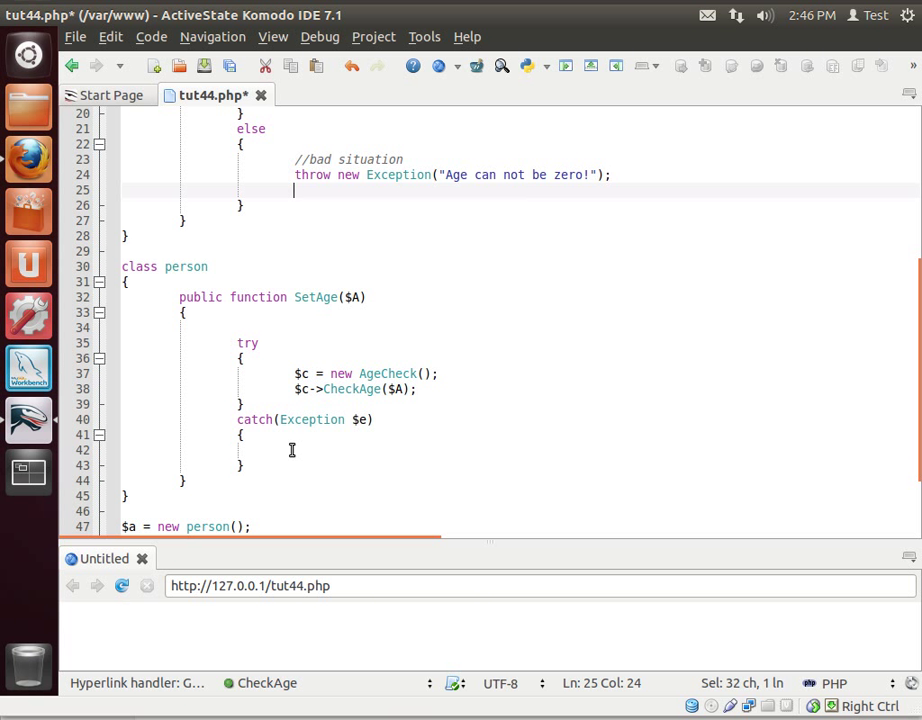
text(echo "Nooooooooooooooooooooooo";)
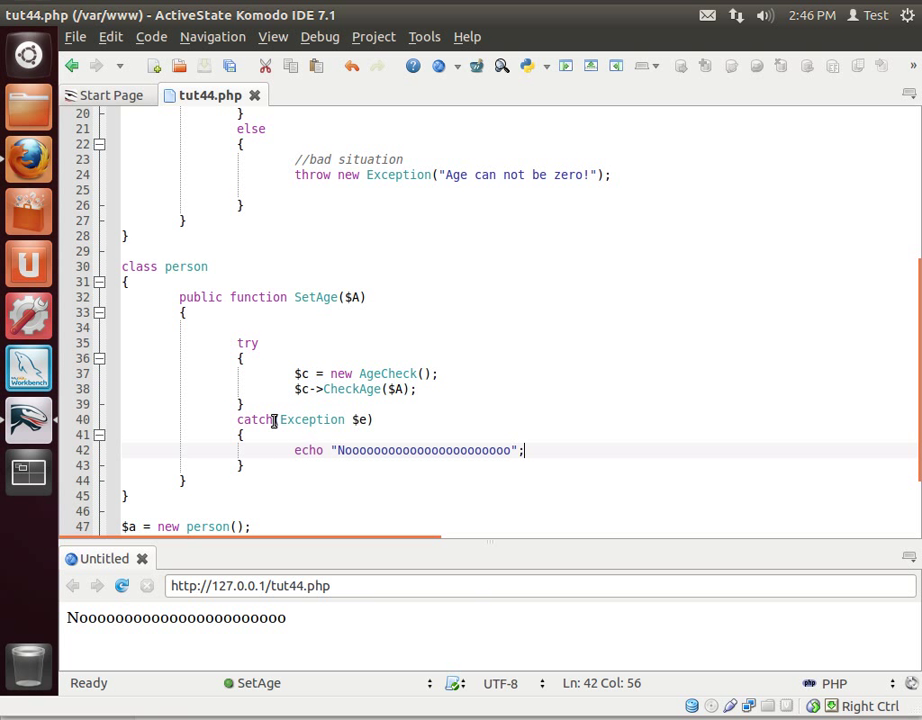
mouse_move(370, 444)
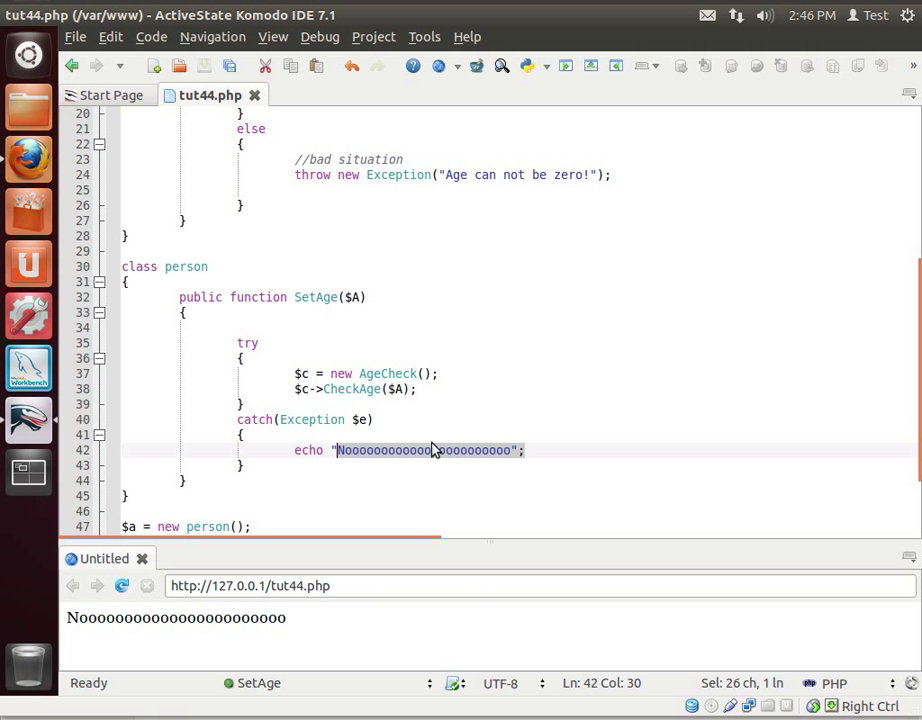
Change the catch echo to "Error: " . $e->getMessage();.
text(Erro)
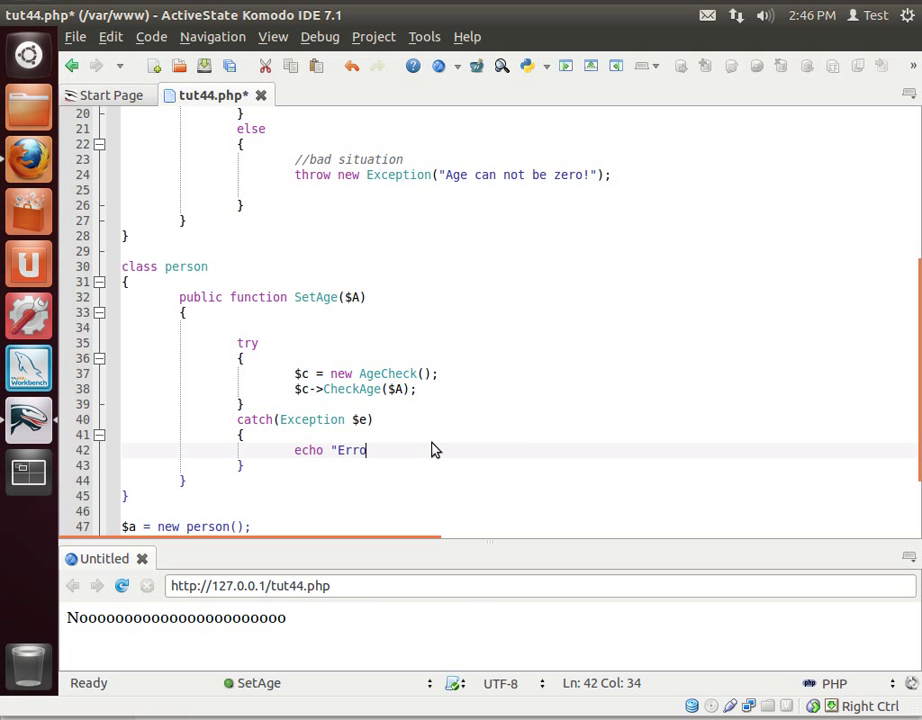
text(r)
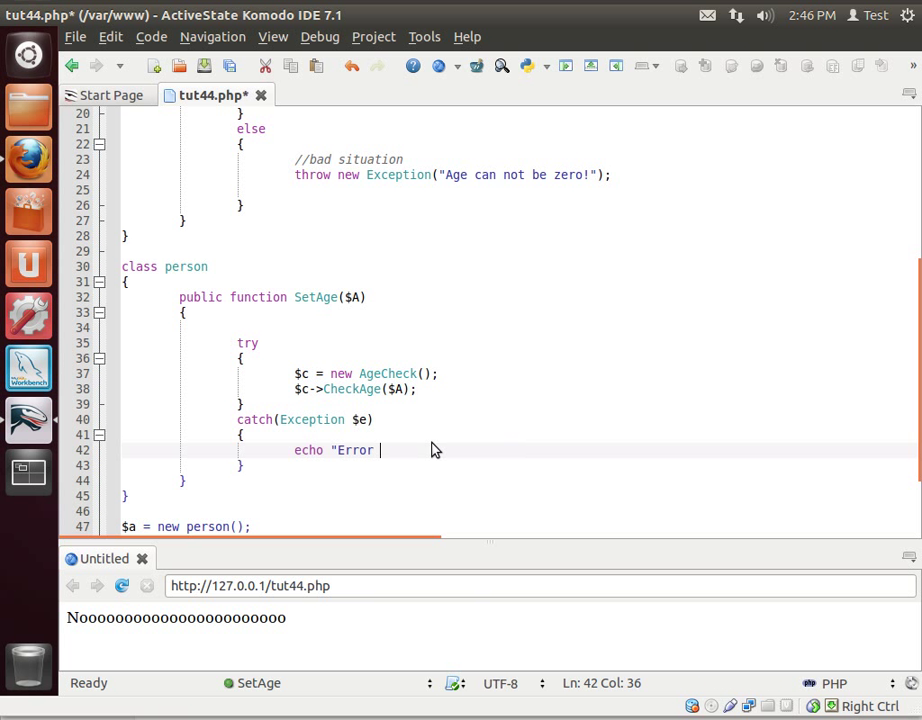
text(: ")
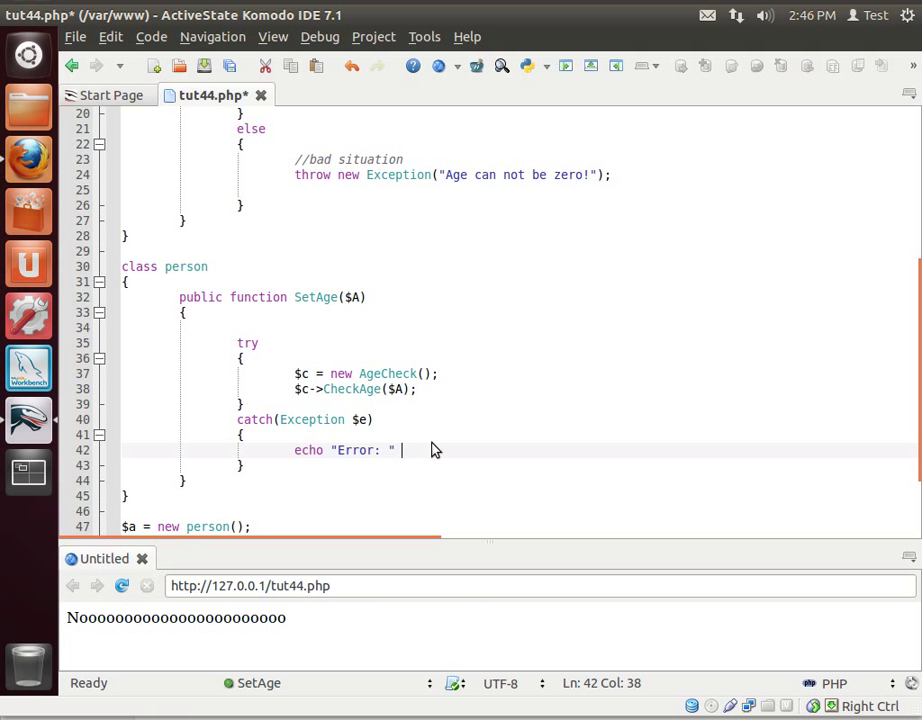
text(. $e->getMessage();)
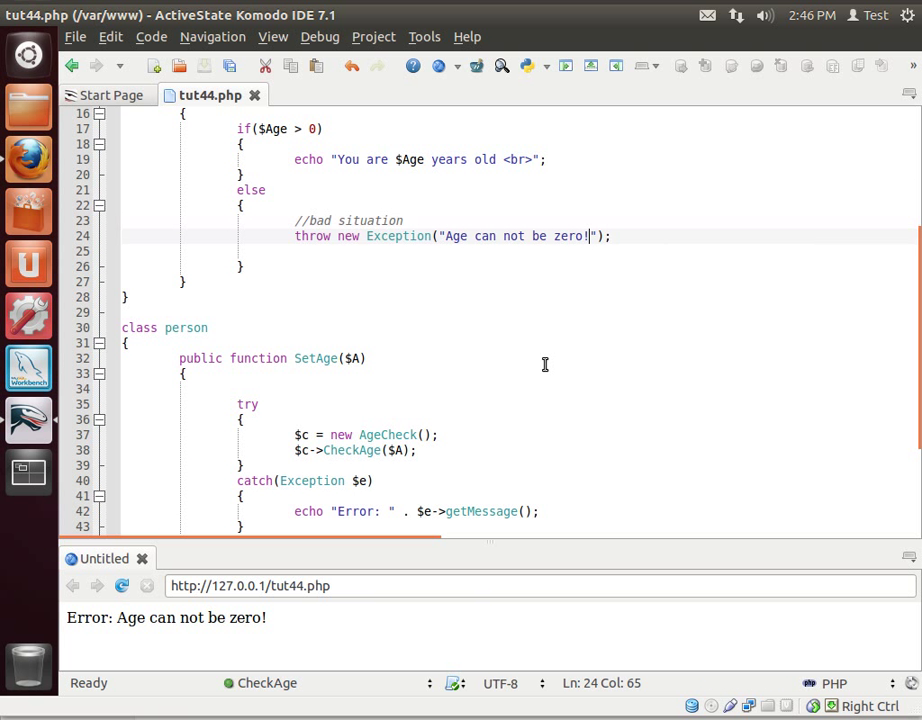
Point out the getMessage call in the catch block and the throw keyword in CheckAge.
double_click(480, 374)
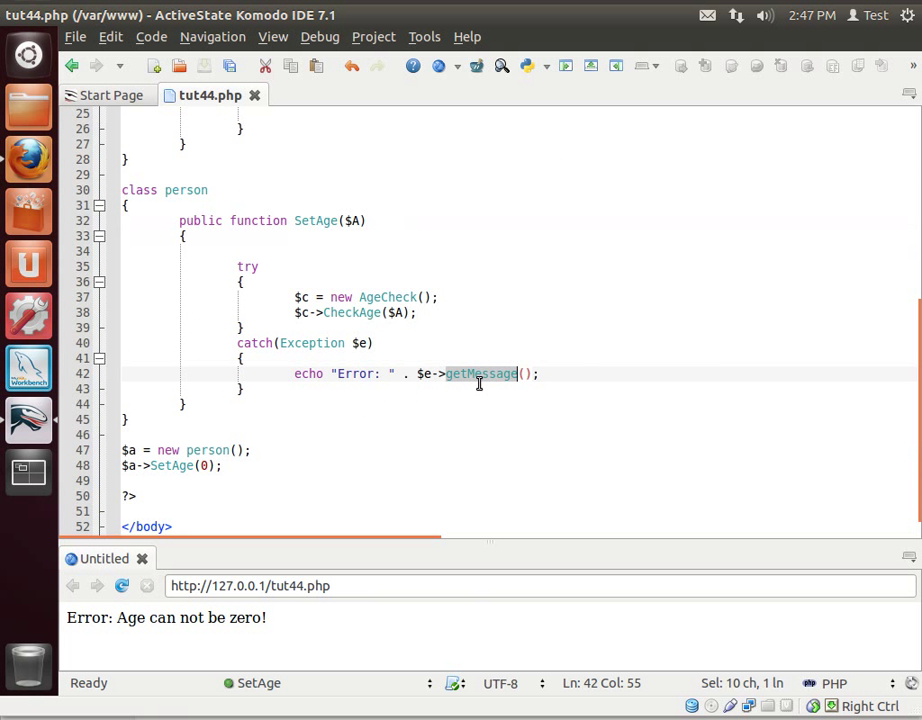
mouse_move(356, 374)
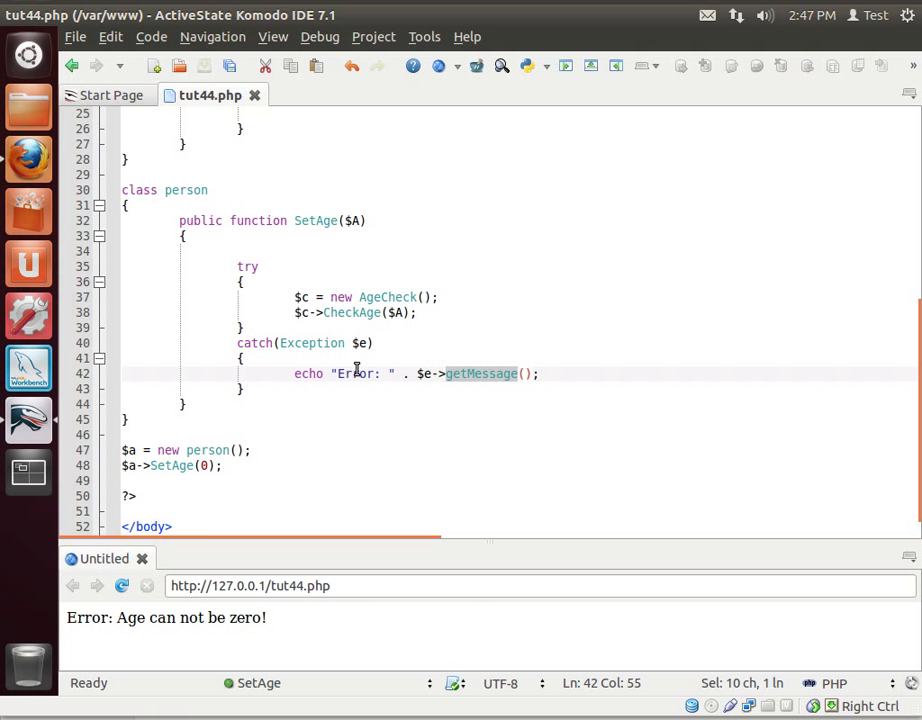
scroll(up, 3)
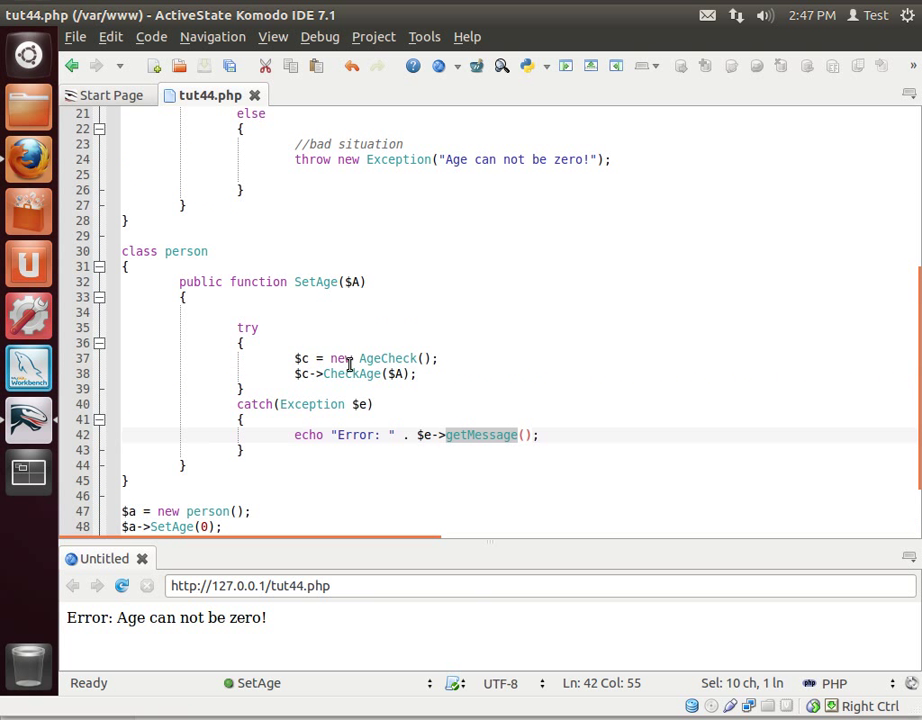
scroll(up, 3)
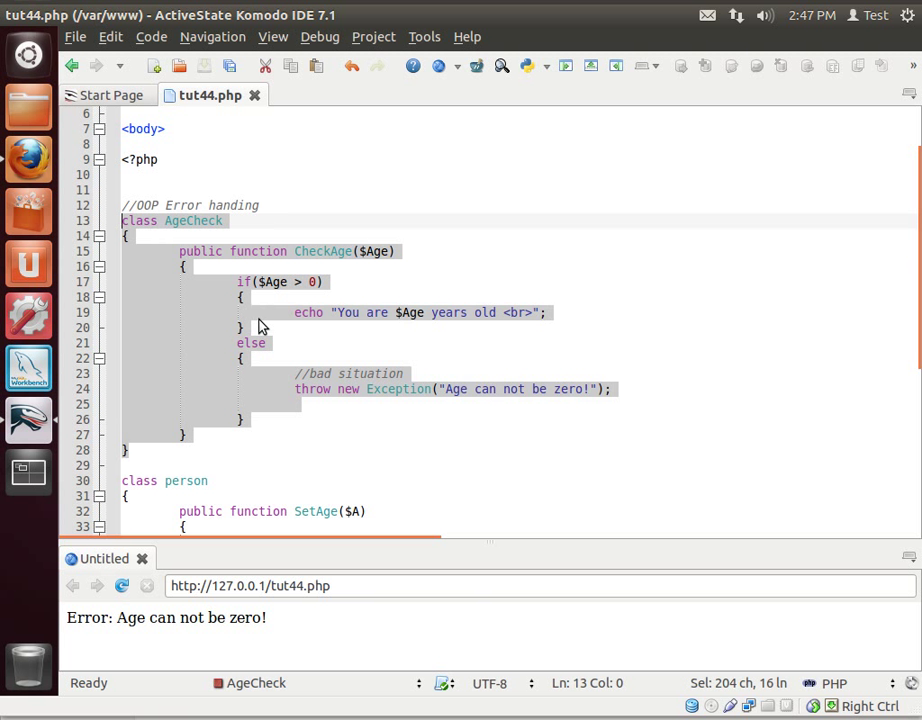
double_click(310, 388)
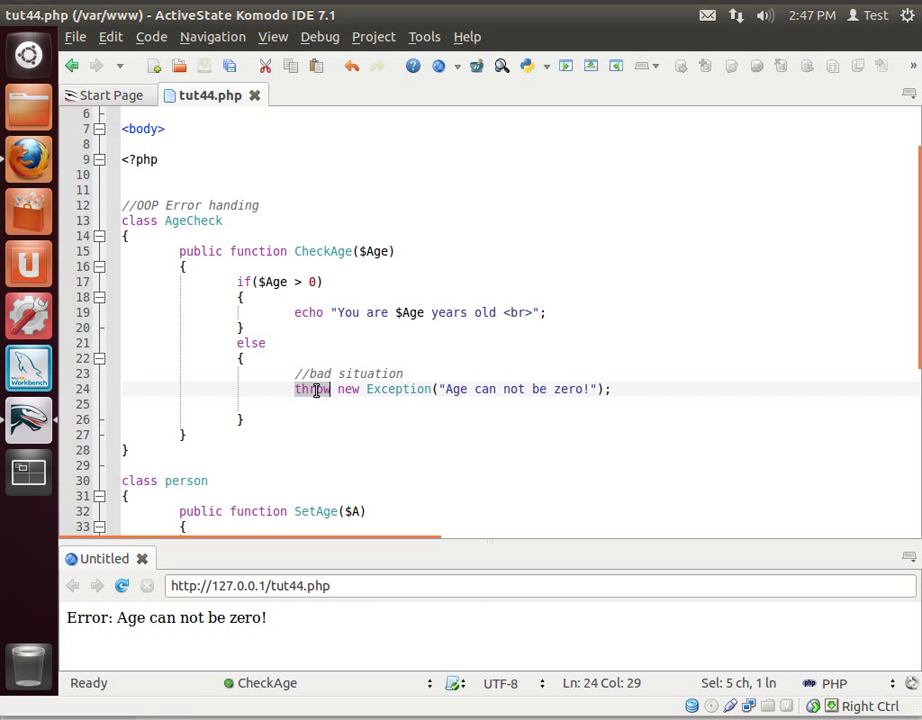
scroll(down, 3)
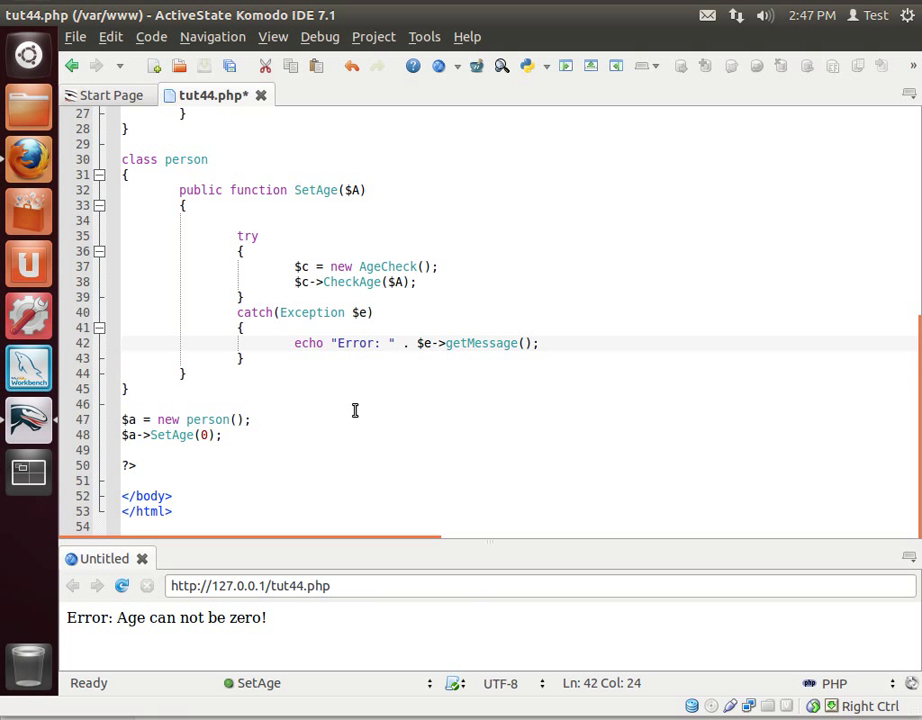
text(//)
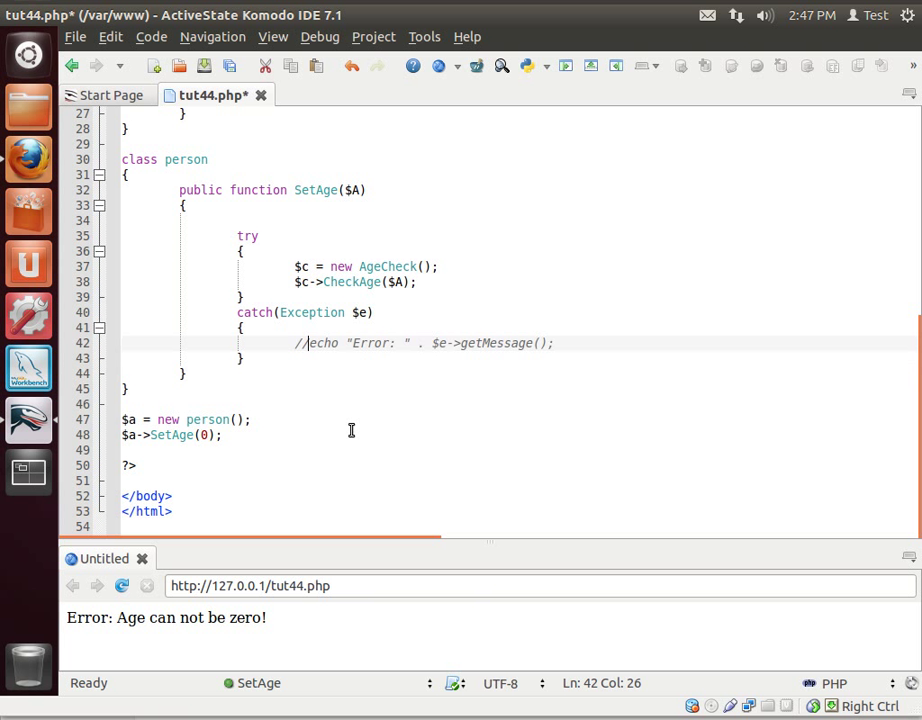
key(ctrl+s)
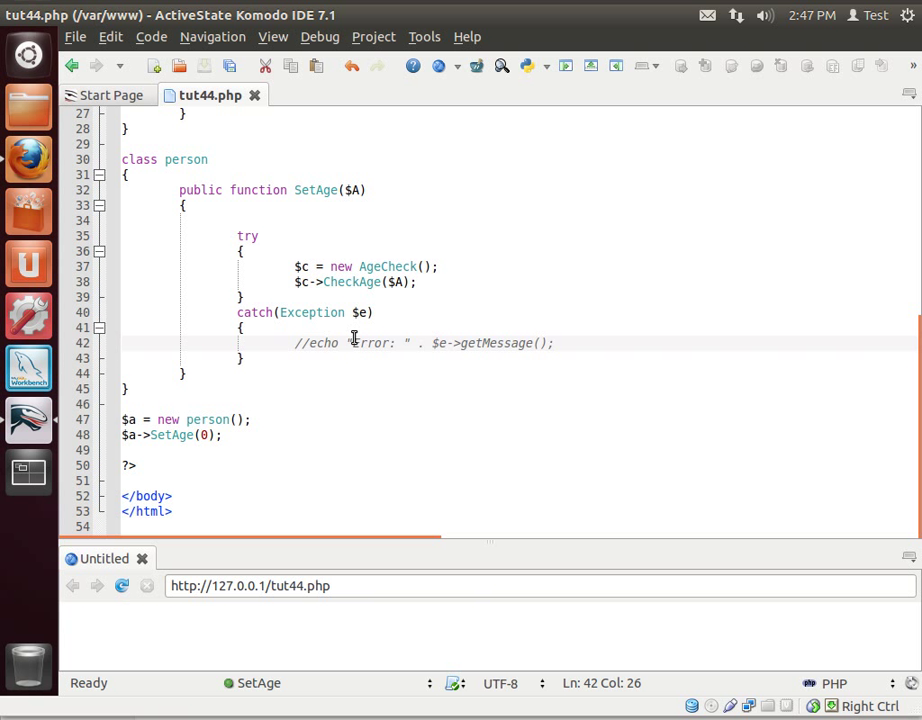
mouse_move(376, 372)
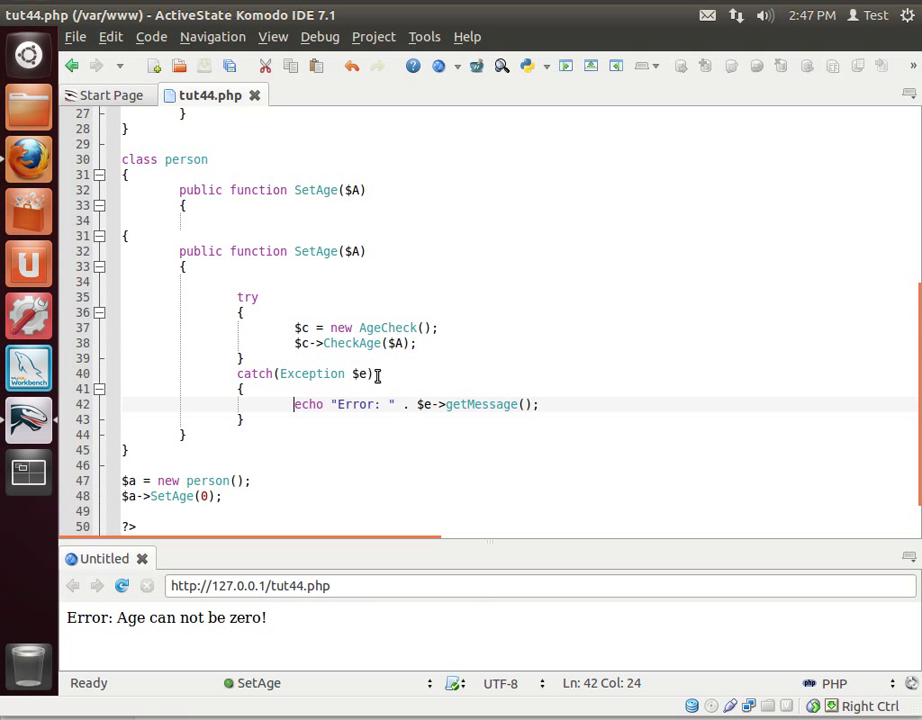
Replace getMessage with getTraceAsString in the catch echo.
scroll(up, 3)
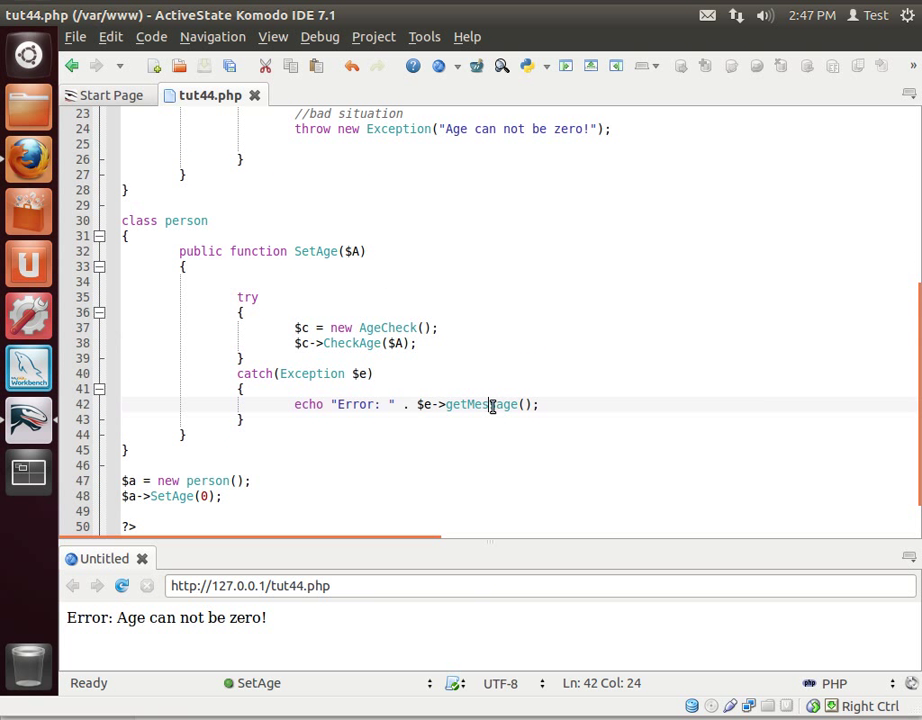
double_click(480, 404)
text(TraceAsS)
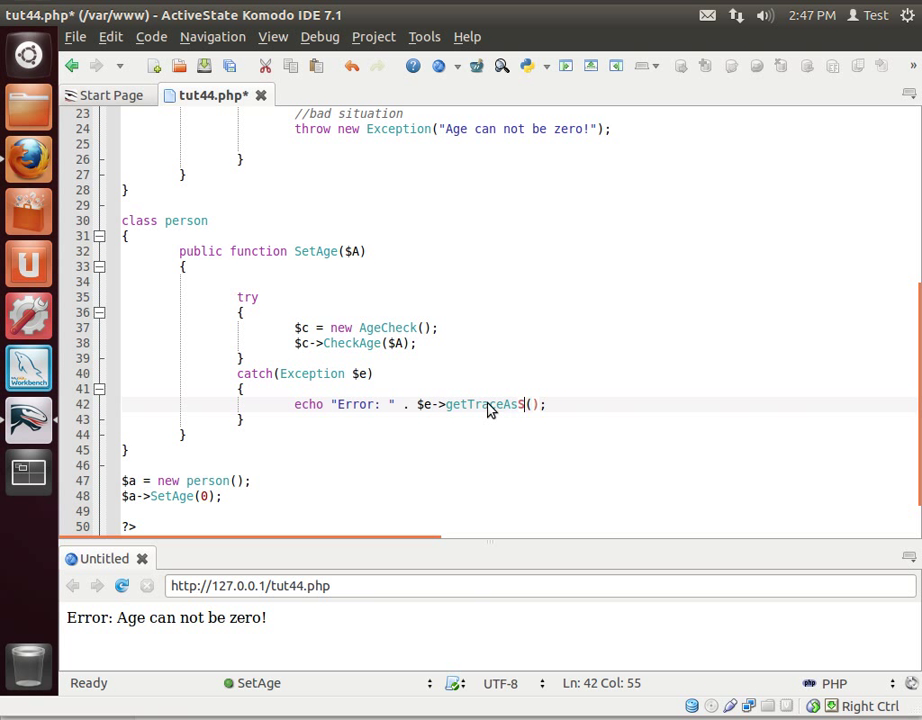
text(tring)
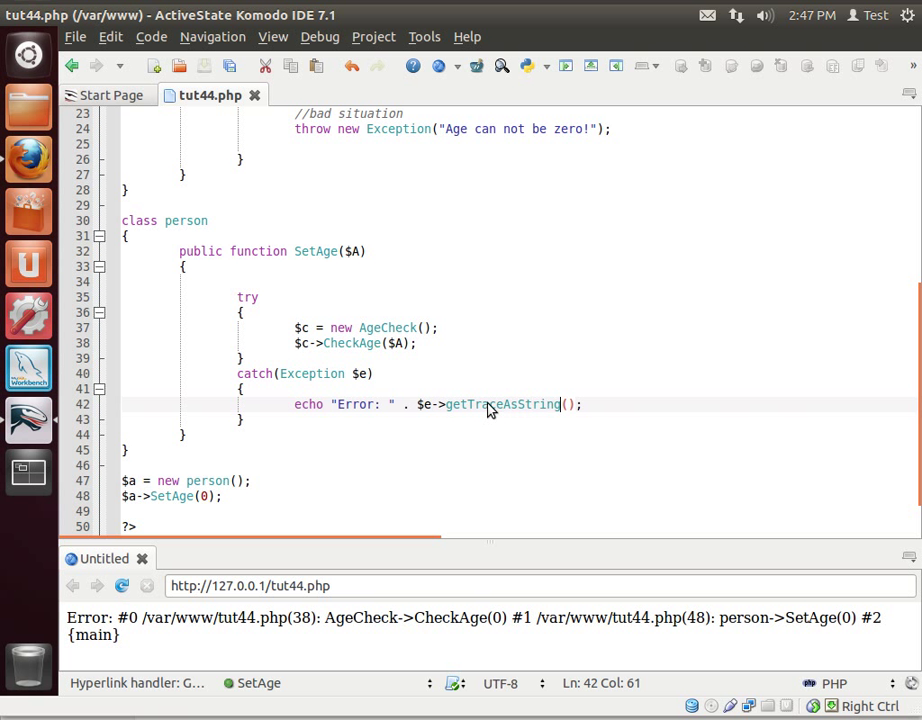
mouse_move(90, 618)
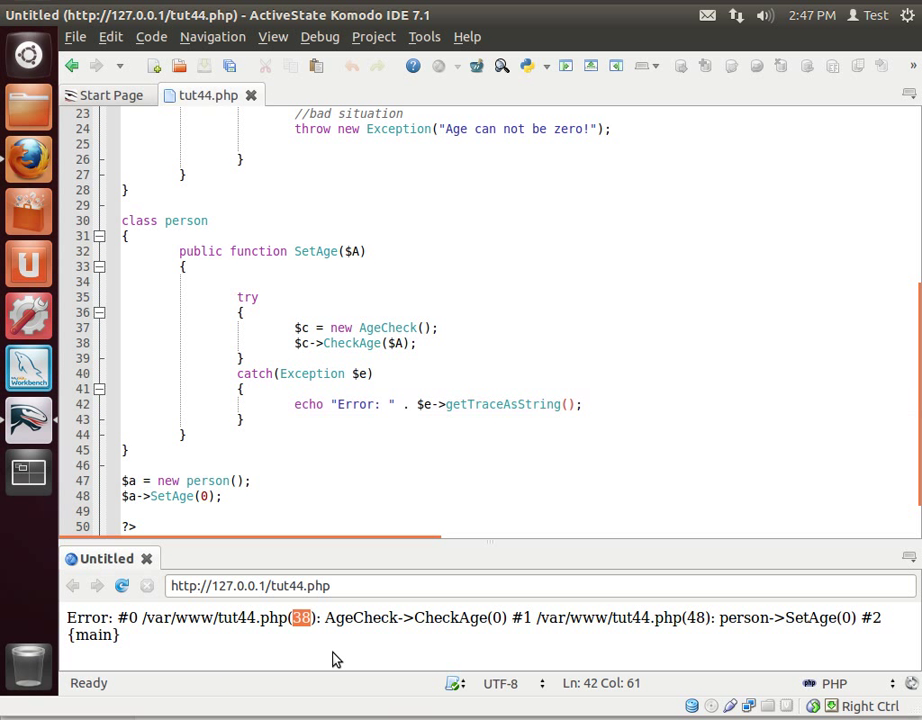
Point out line 38, the #1 entry and AgeCheck in the trace output, then scroll to the file top.
double_click(452, 616)
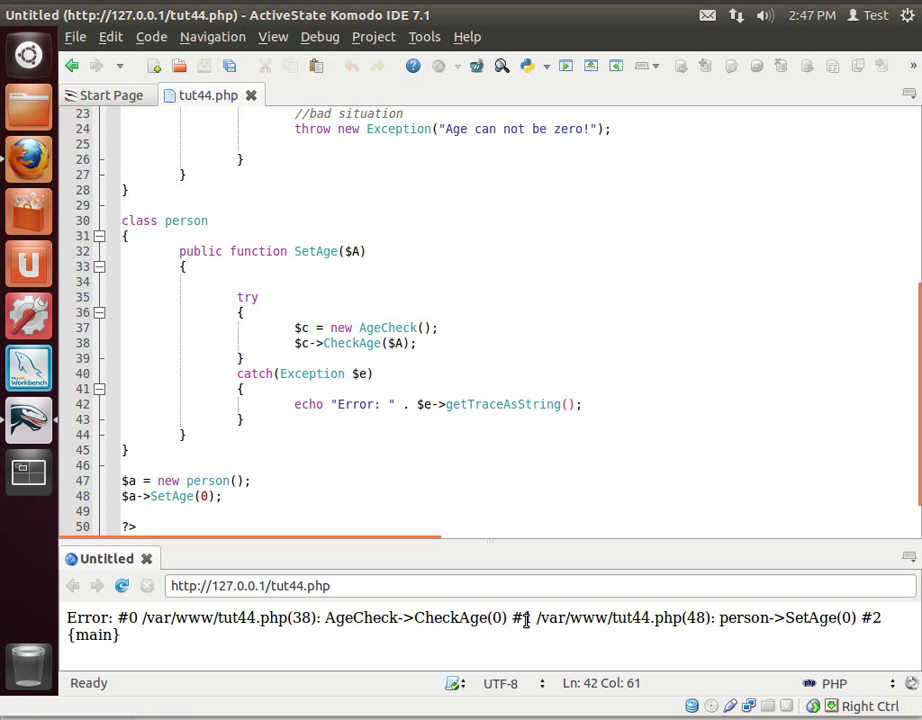
double_click(664, 616)
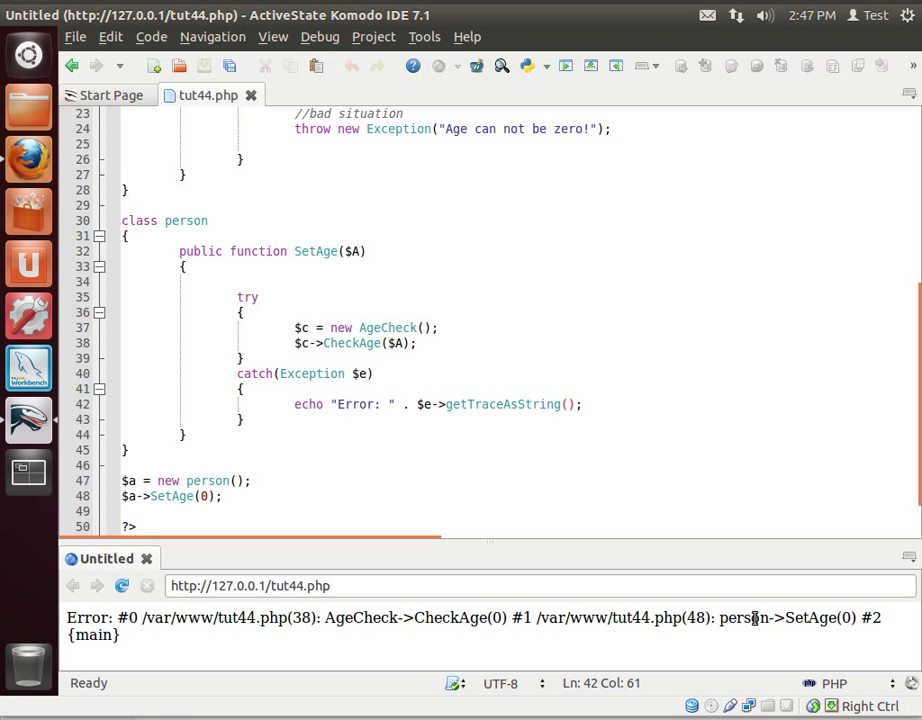
mouse_move(210, 528)
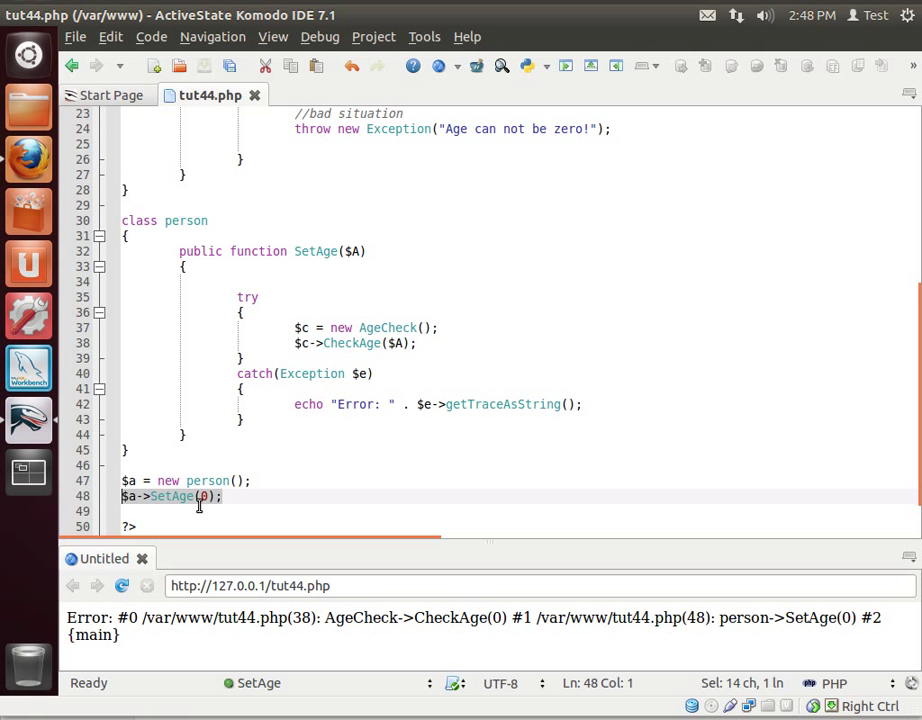
mouse_move(270, 648)
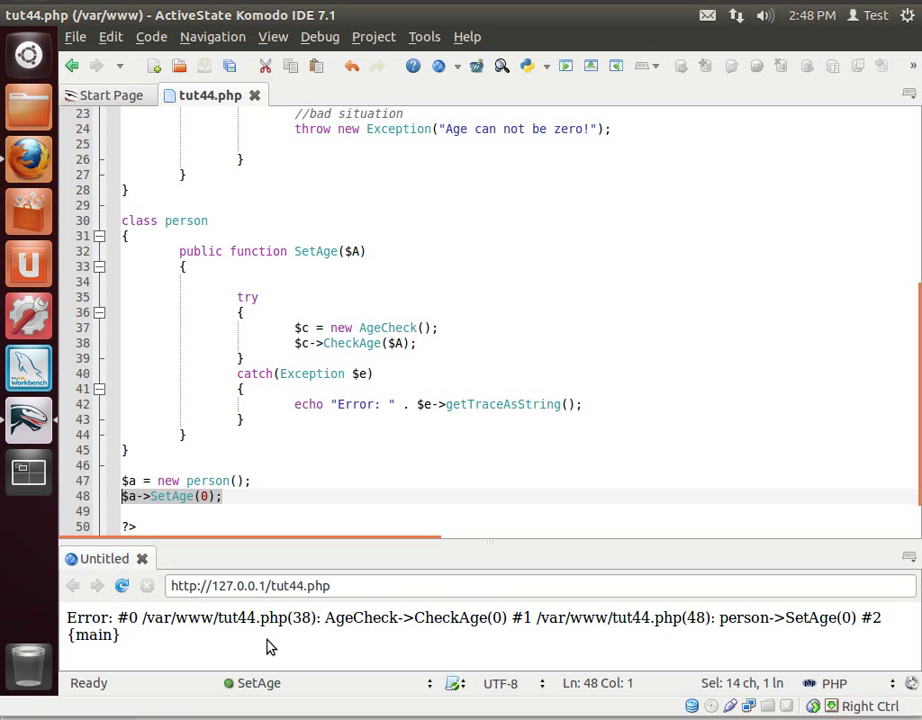
mouse_move(406, 658)
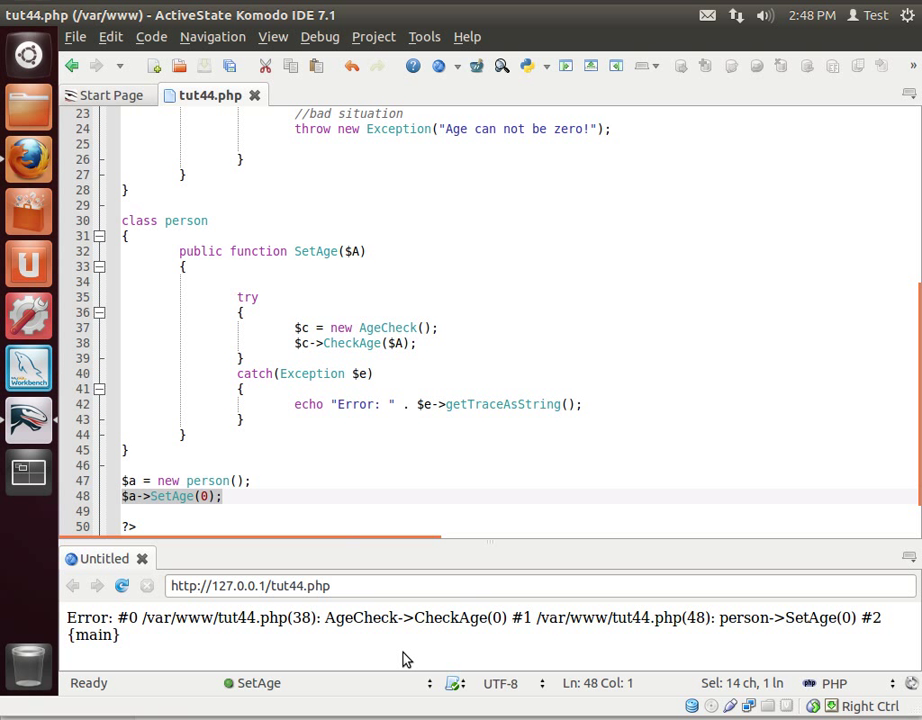
double_click(360, 616)
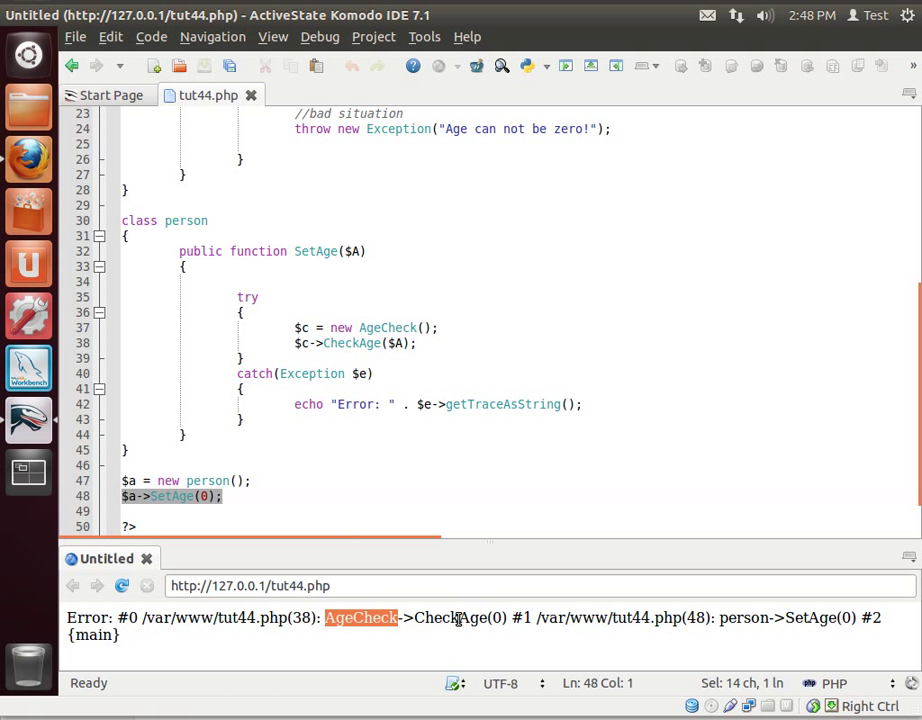
scroll(up, 3)
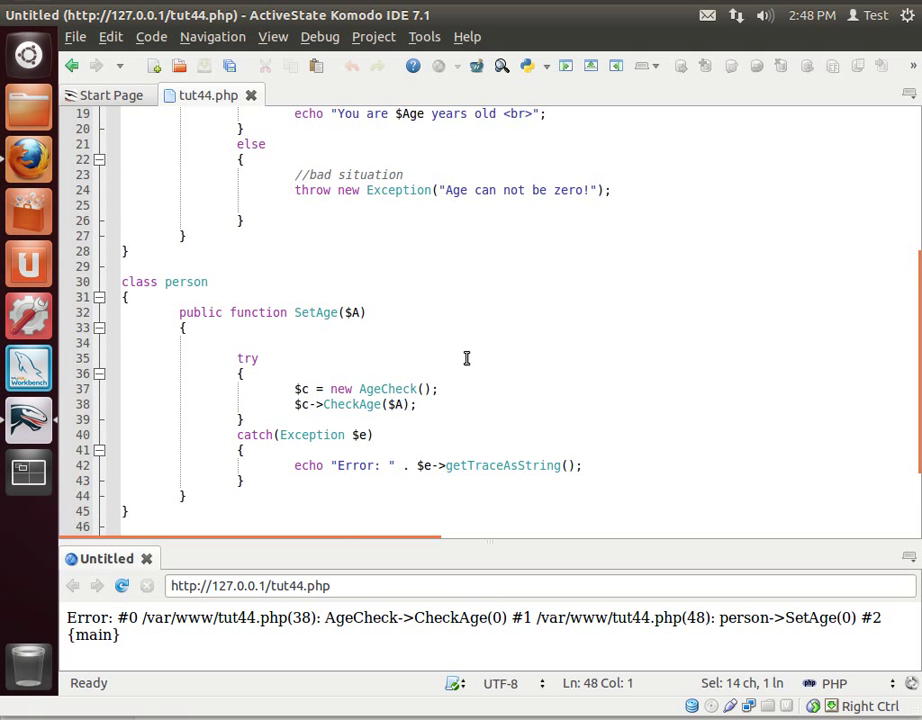
scroll(up, 3)
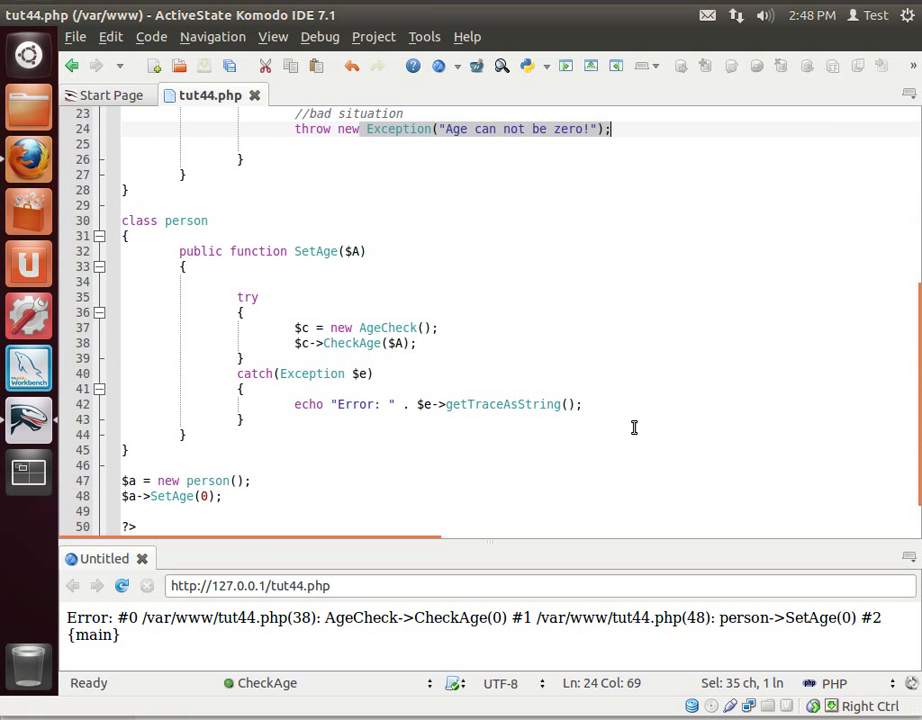
scroll(up, 3)
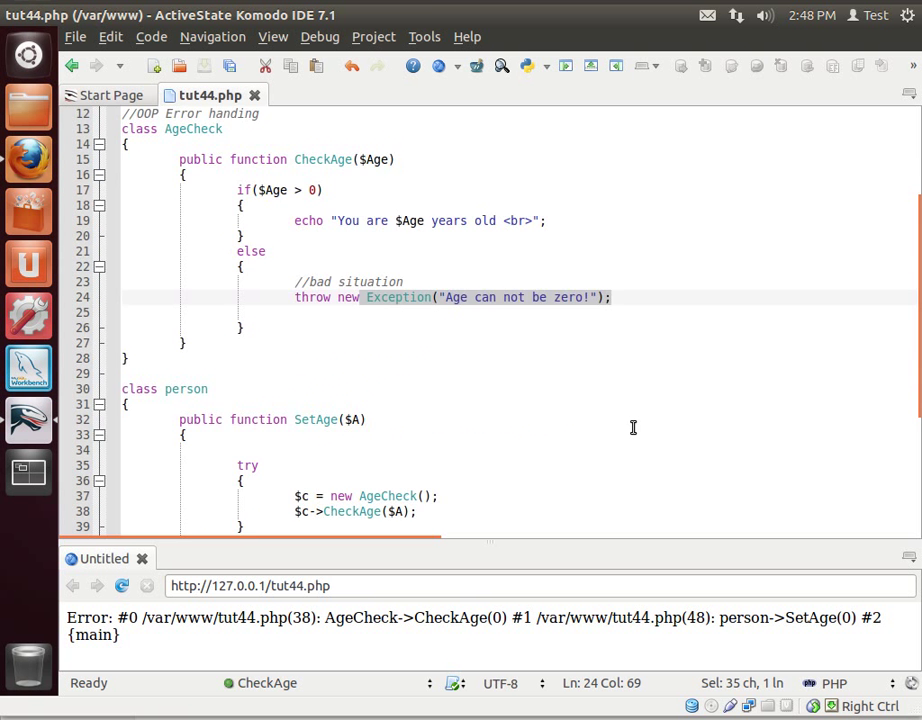
scroll(up, 3)
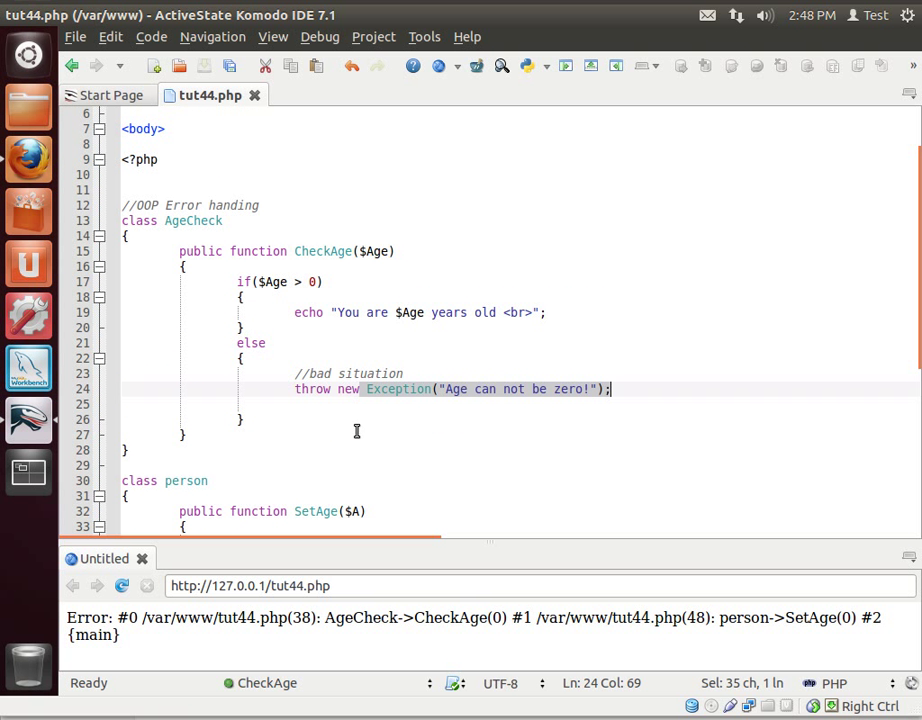
scroll(down, 3)
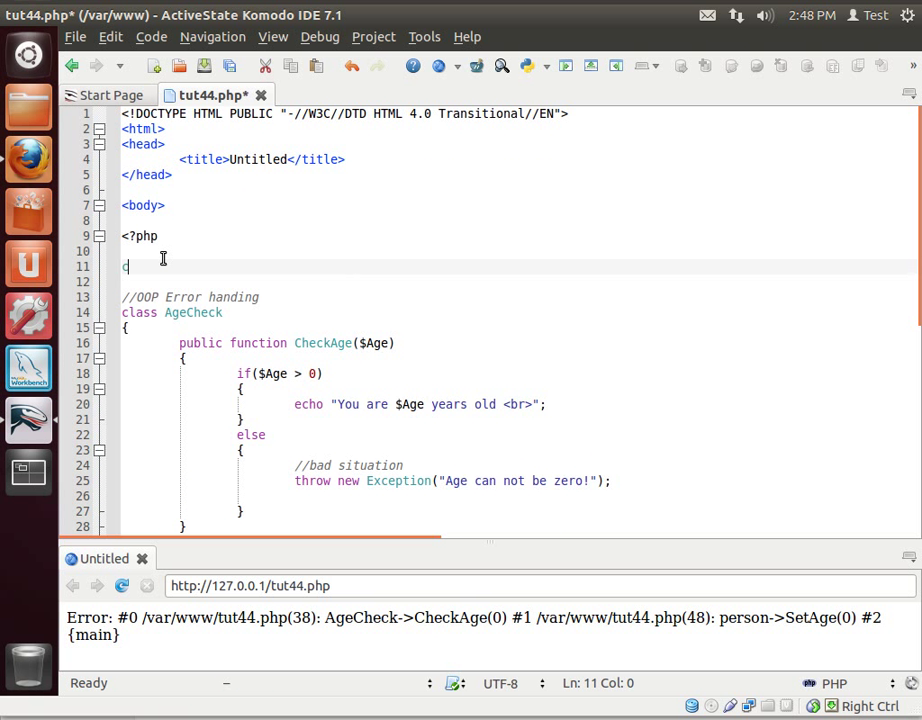
Write class myerror with a DOOM() method setting $err = "" and returning $err.
text(class mye)
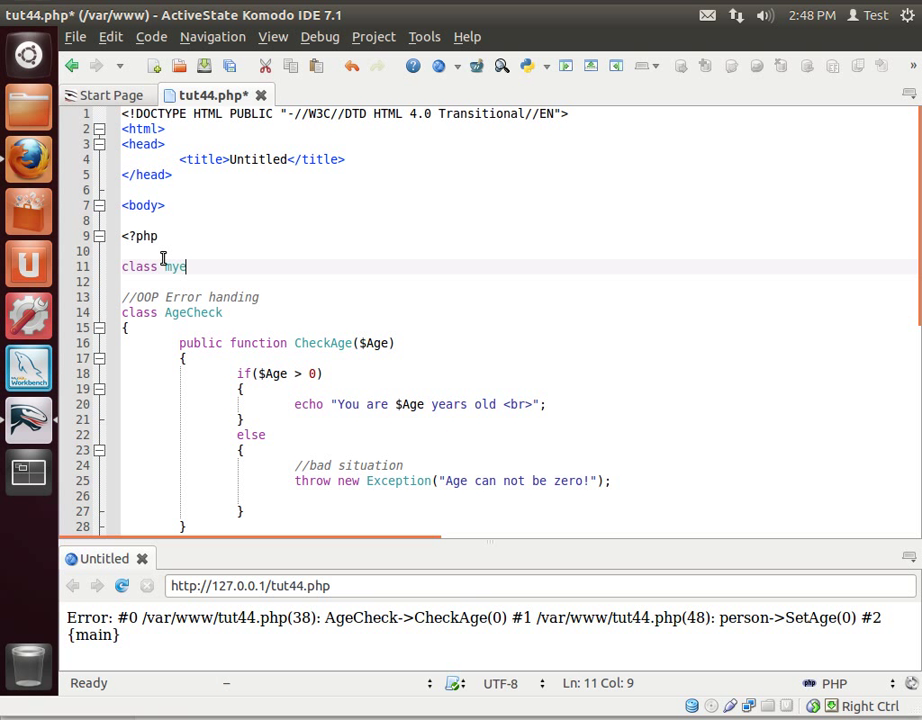
text(xc)
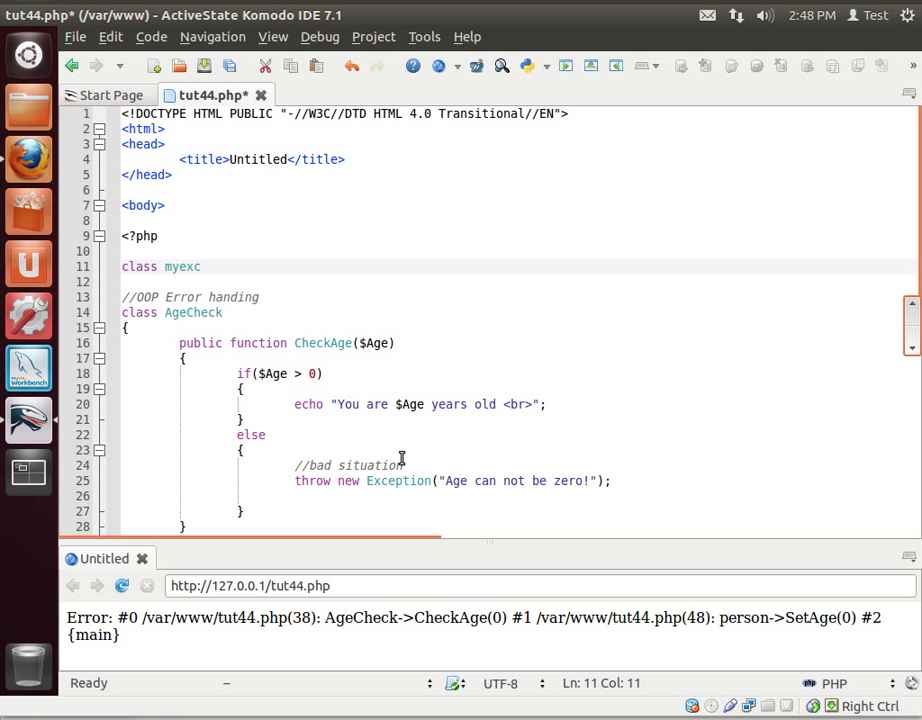
double_click(398, 480)
text(rror)
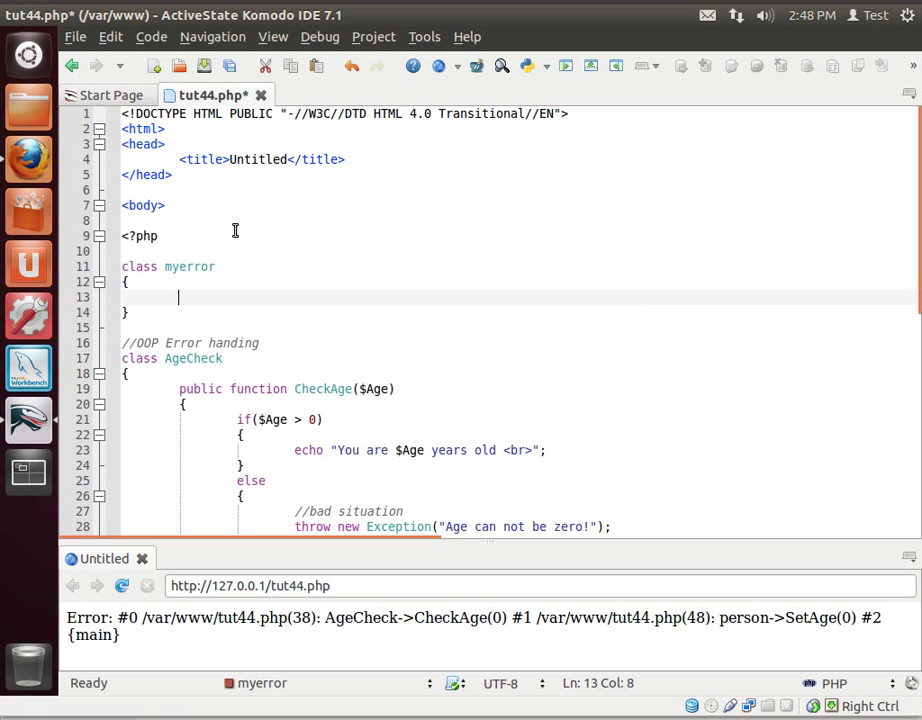
text(public)
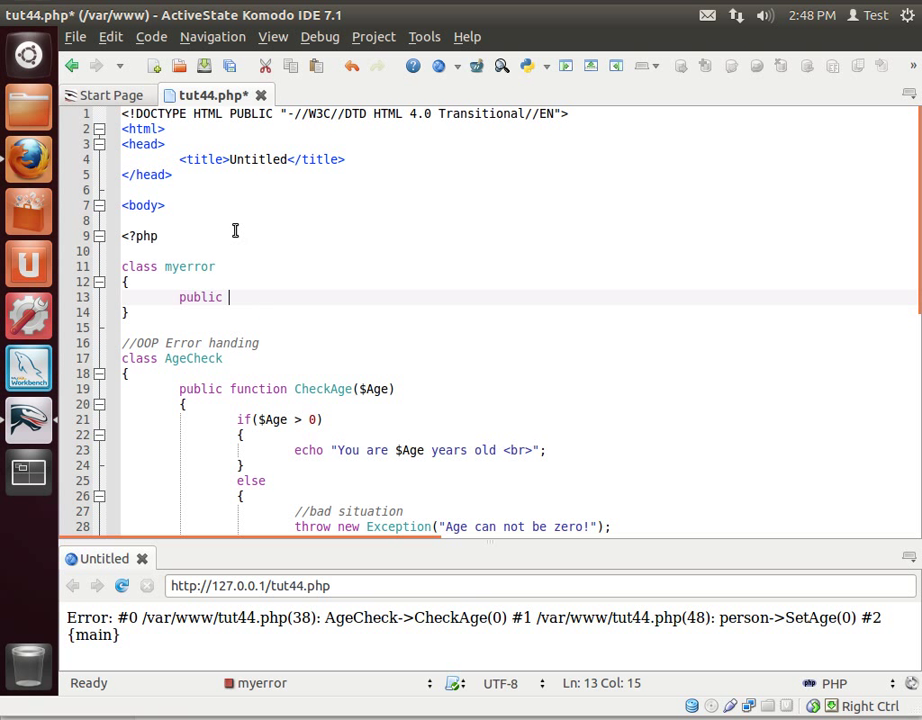
text(function)
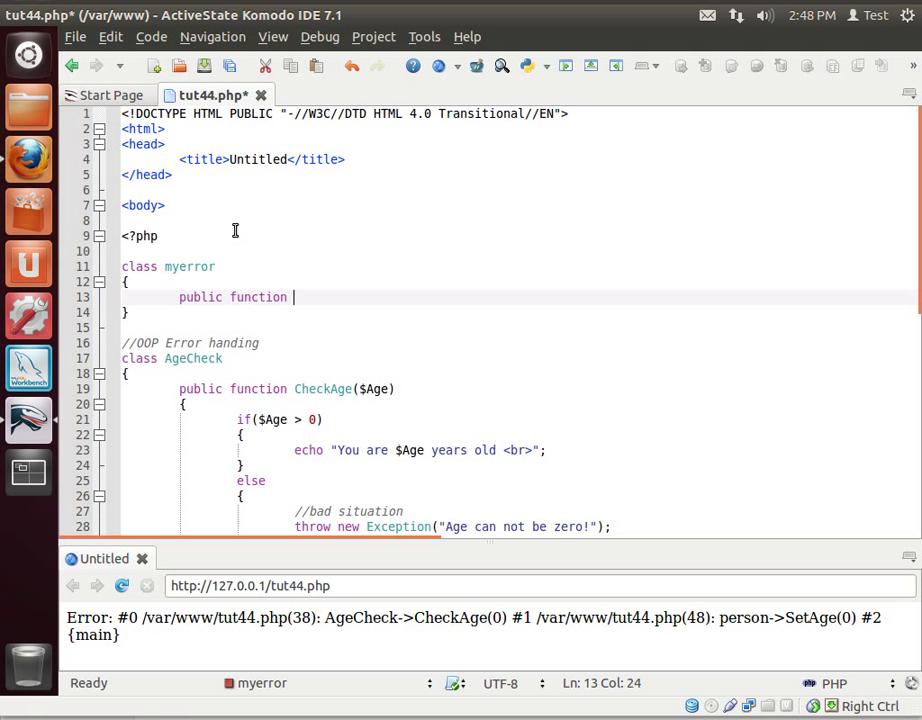
text(DOOM())
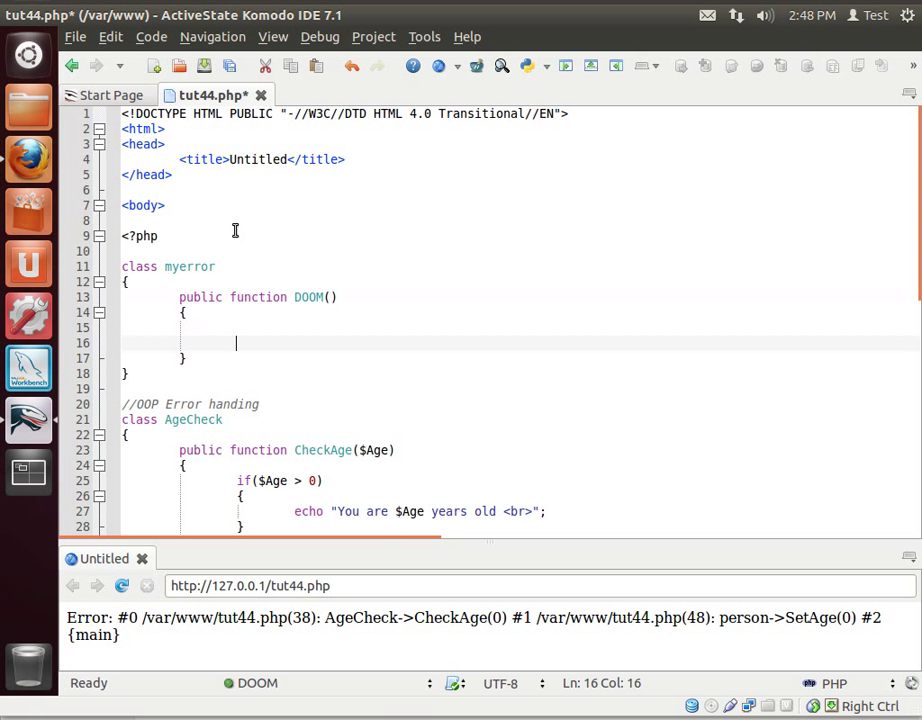
text($err)
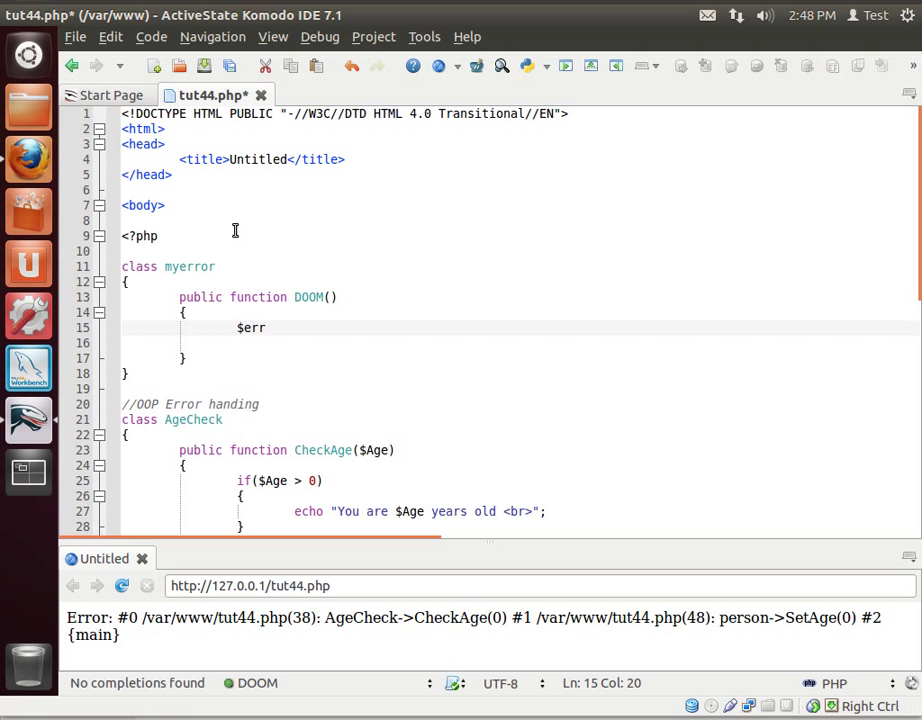
text(= "";)
text(return $e)
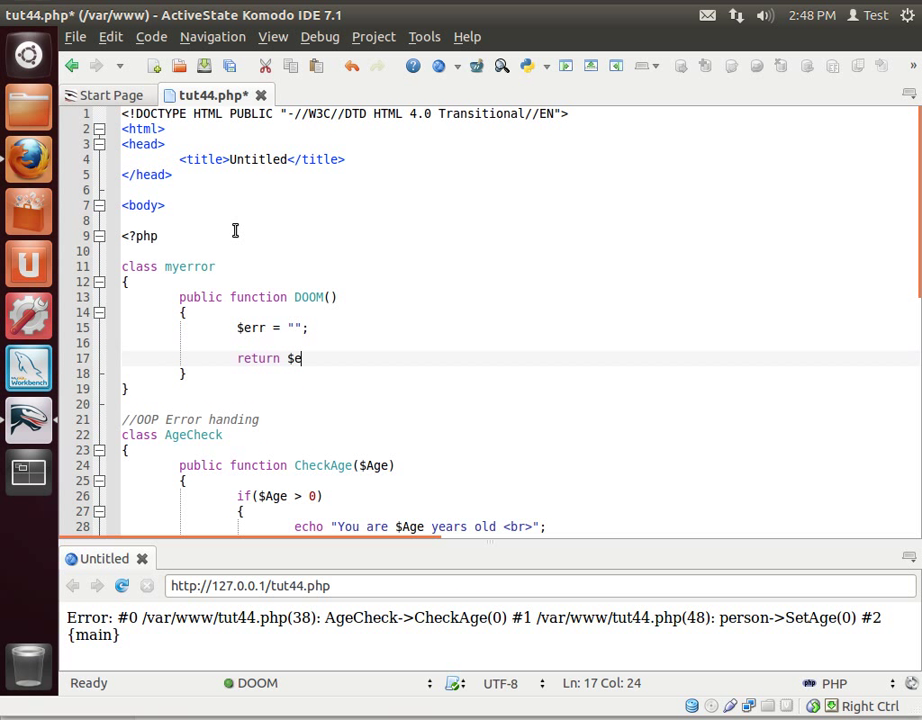
text(rr;)
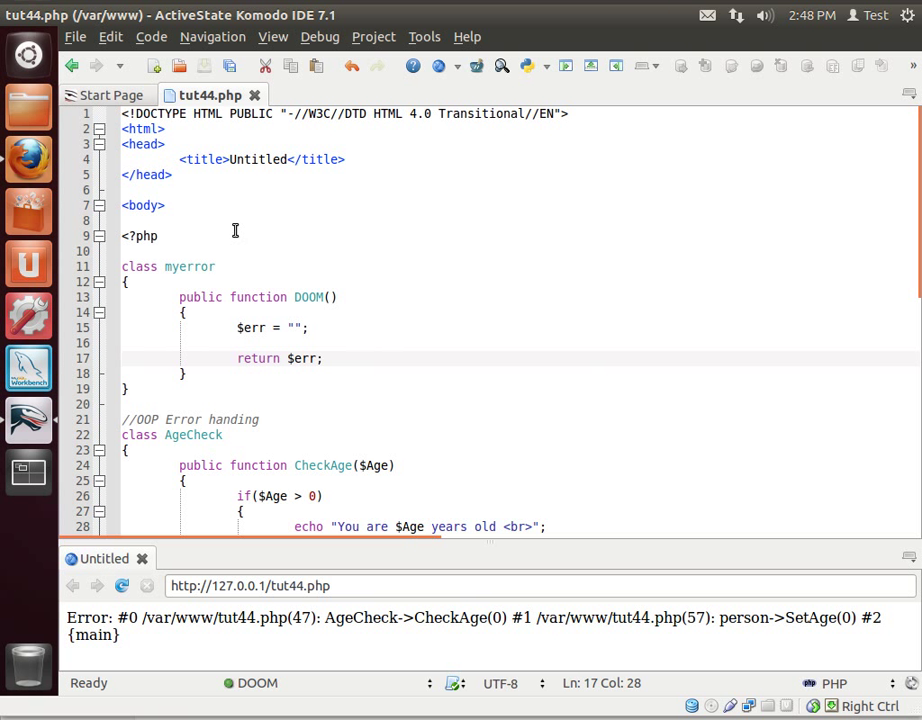
Fill $err with "The sky is falling in " . $this-> and erase the mistyped Get.
click(300, 328)
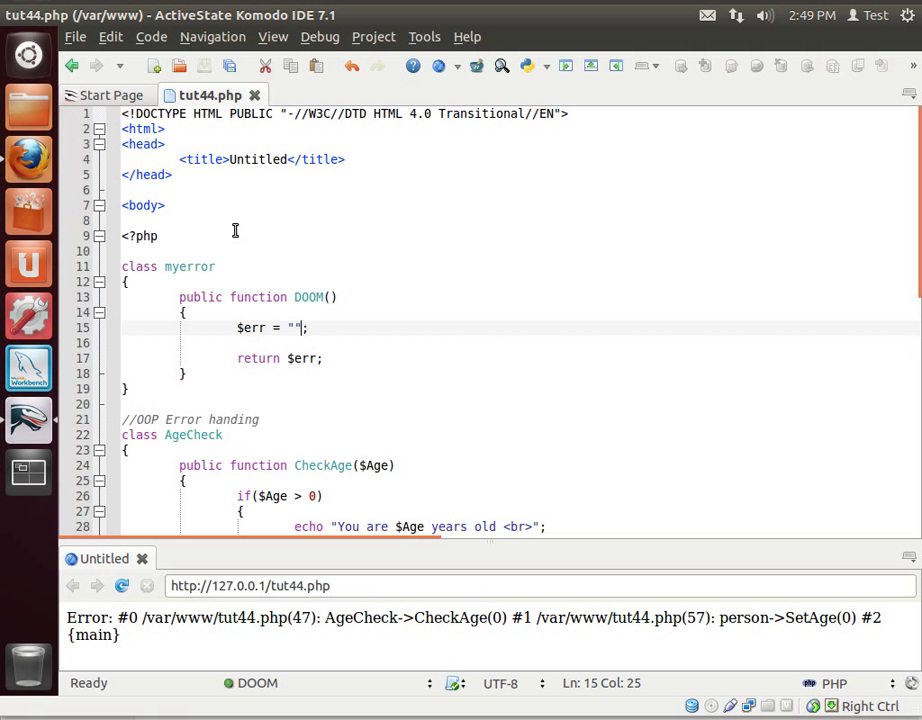
text(The sky is fallin)
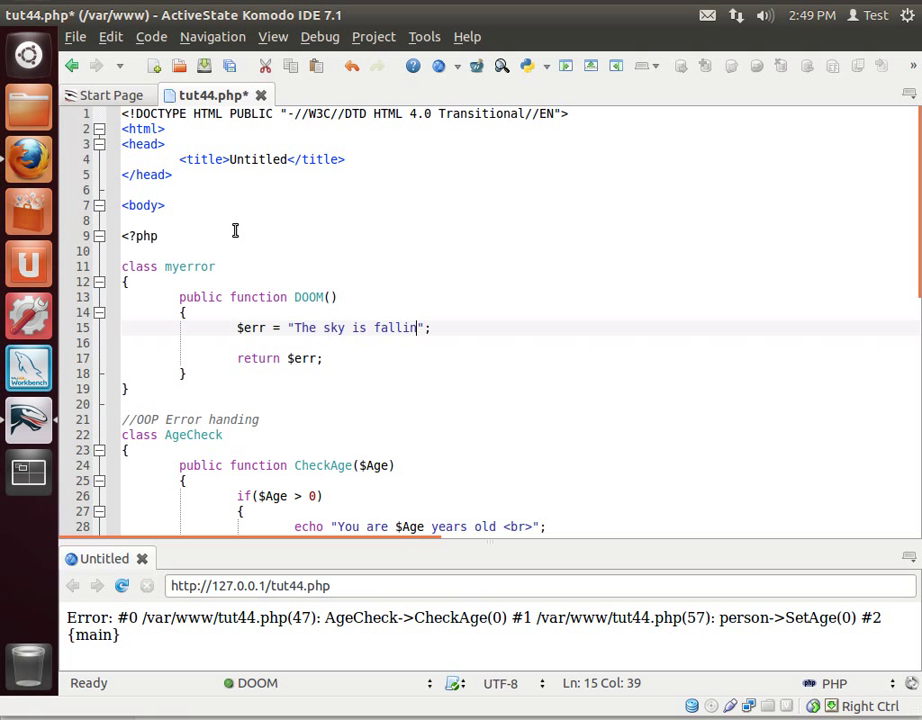
text(g in)
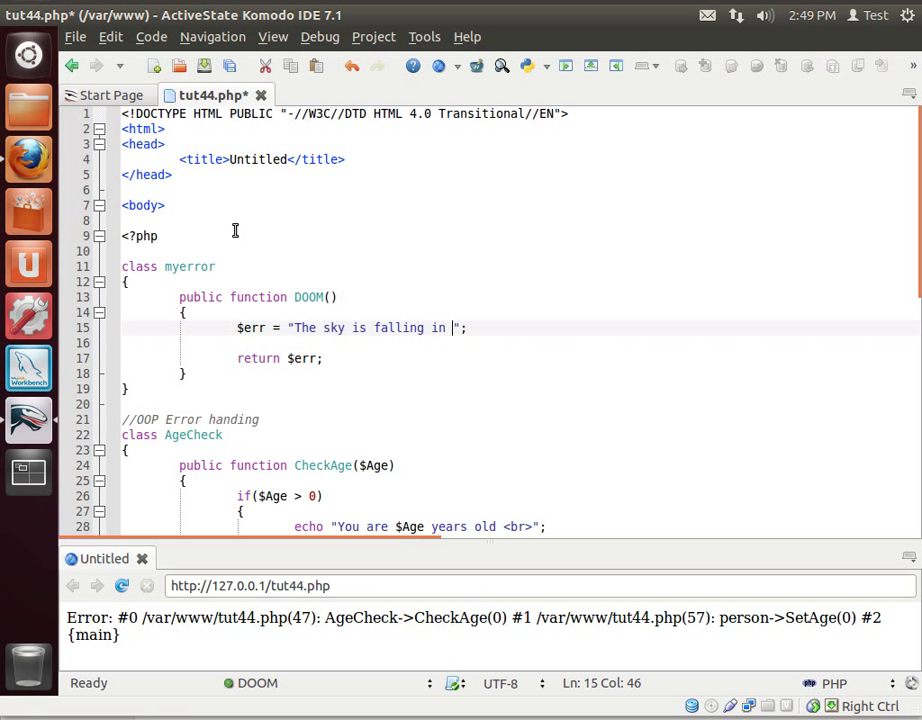
text(. $this->)
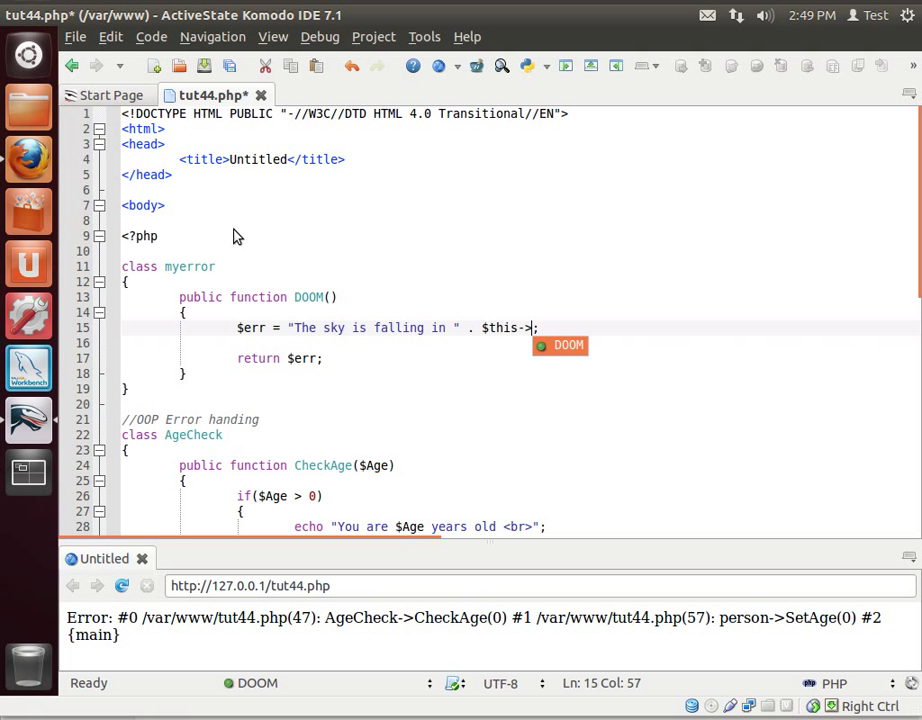
text(Get)
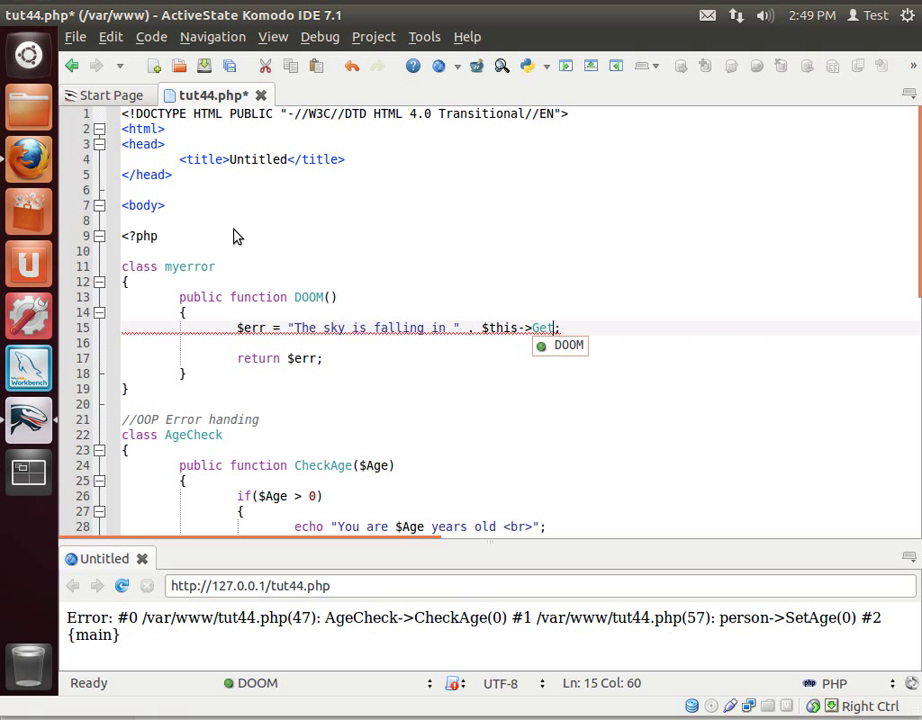
key(BackSpace)
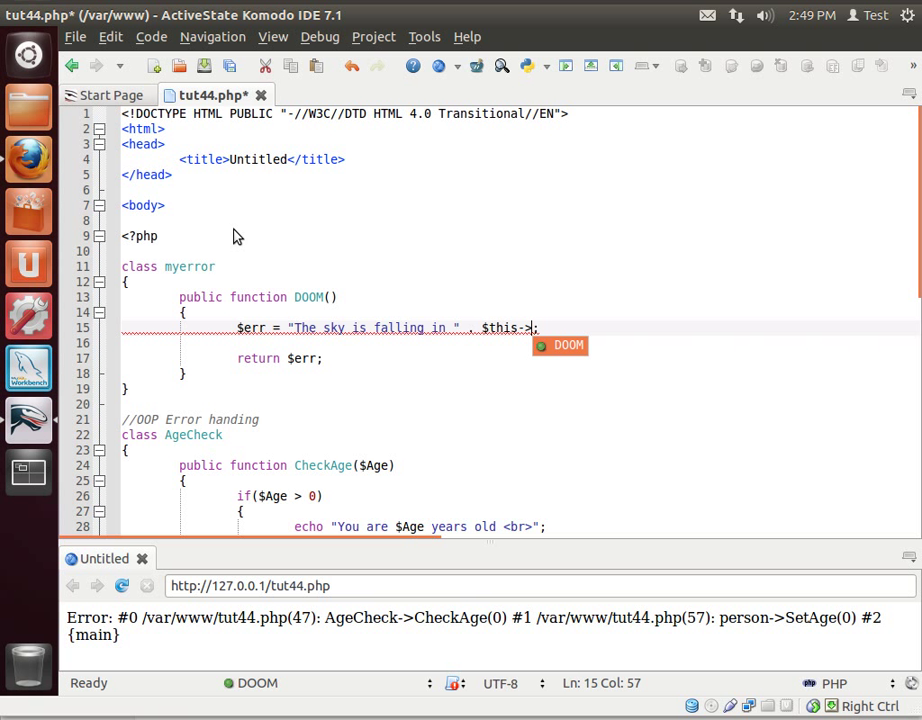
mouse_move(490, 324)
text( e)
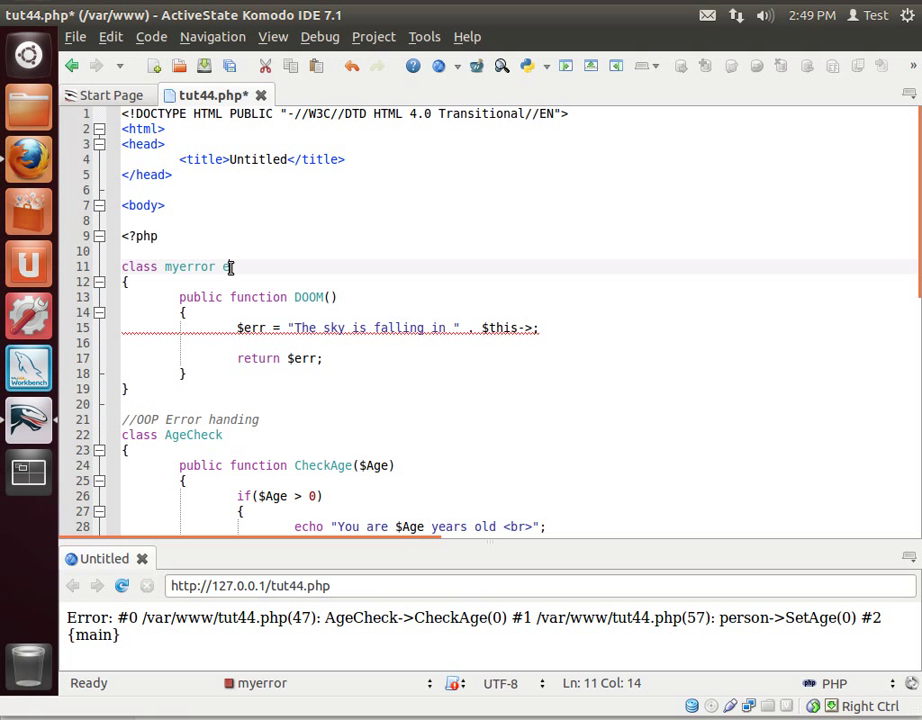
Make myerror extend Exception and continue the message with $this->getFile().
text(xtends)
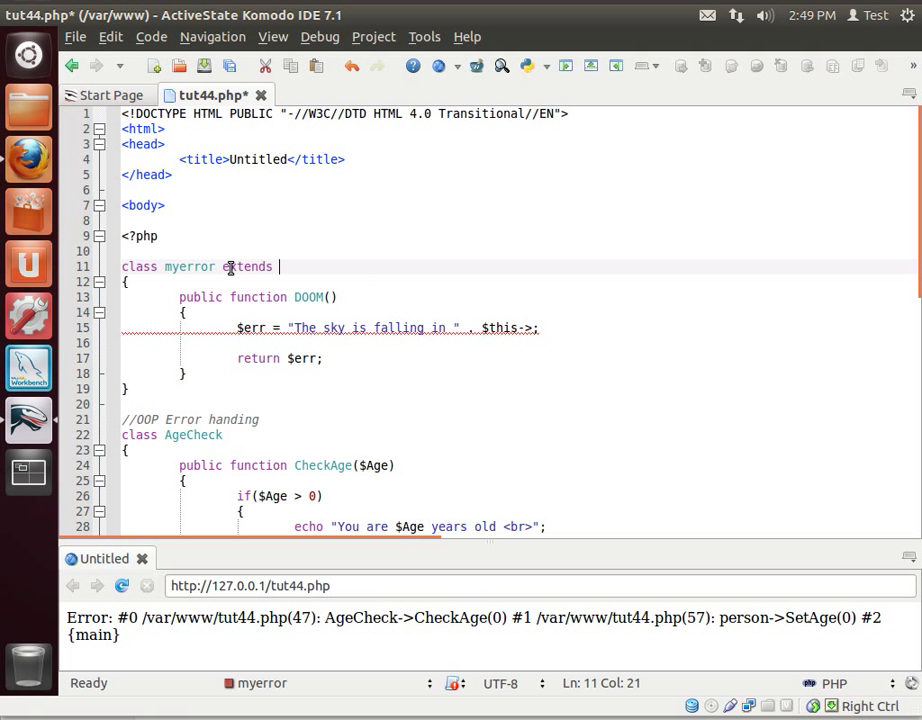
text(Exception)
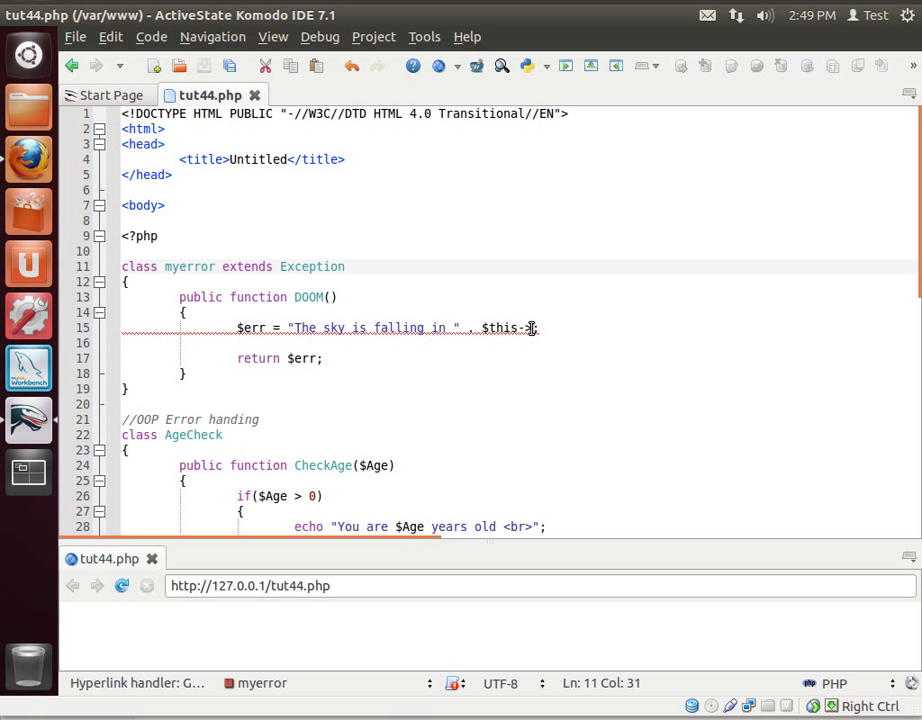
text(->)
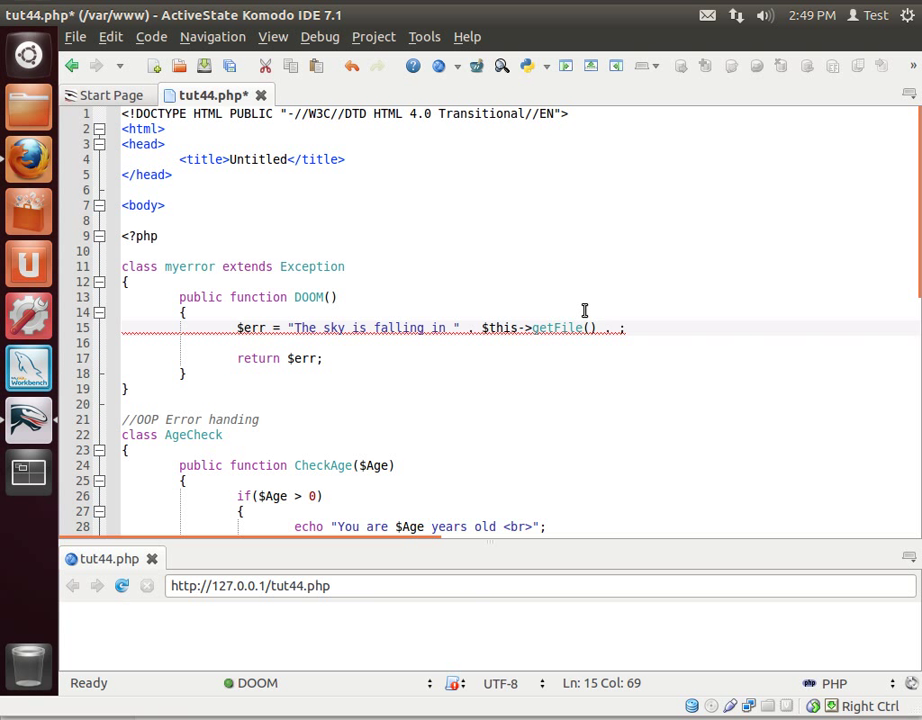
Append " at " . $this->getLine(); to finish the DOOM message.
text(. ")
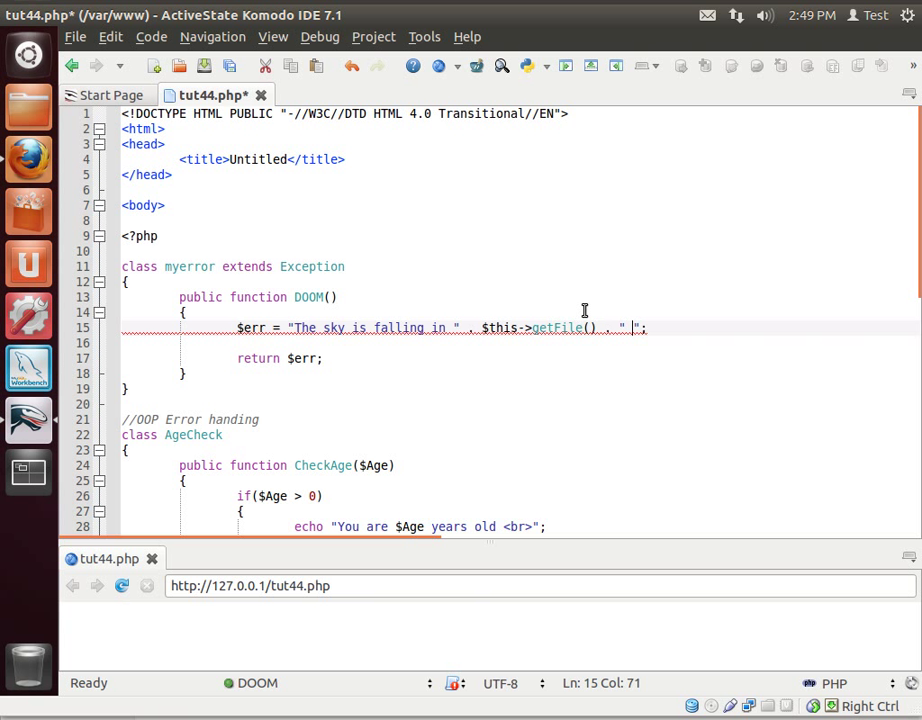
text(at)
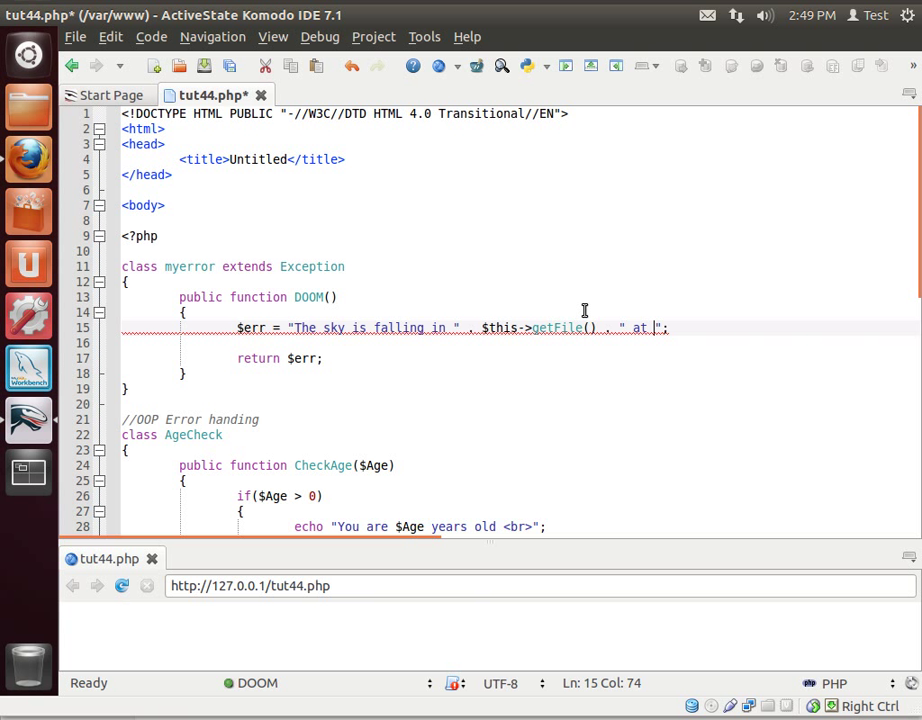
text(.)
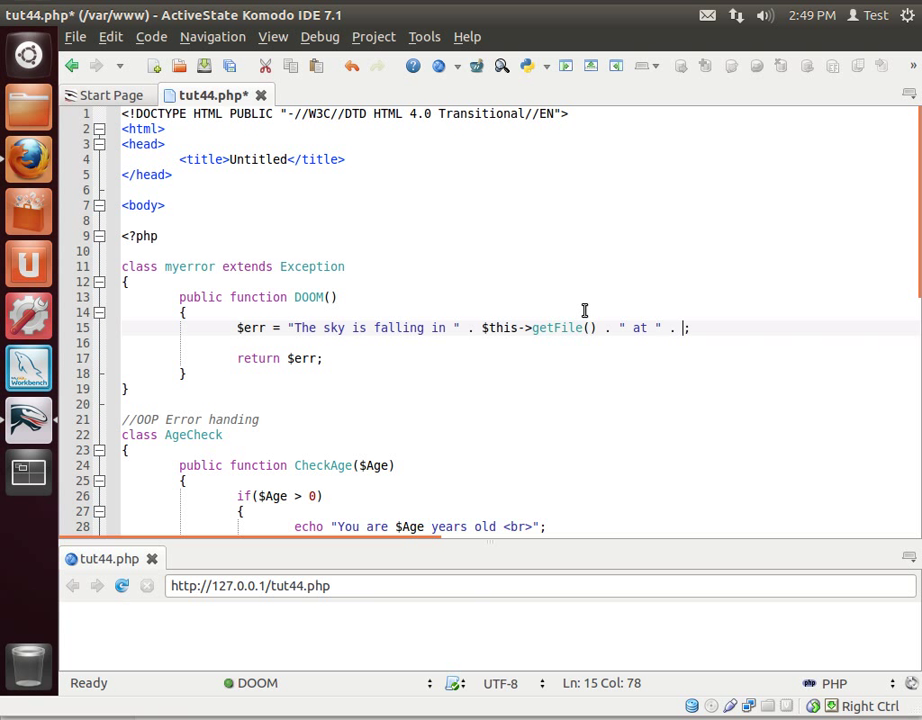
text($this)
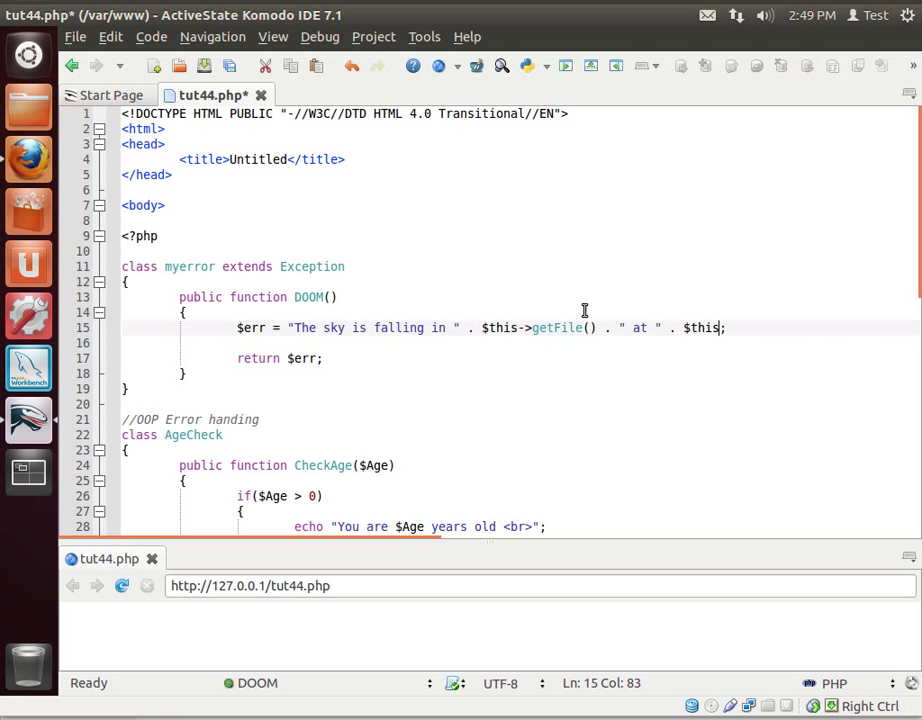
text(->)
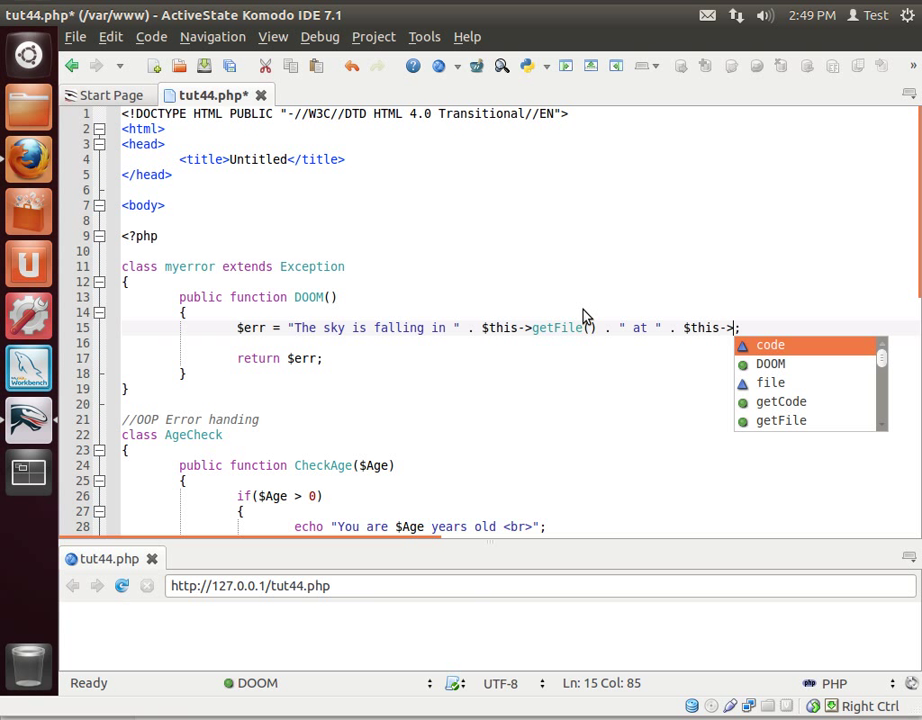
text(getLine)
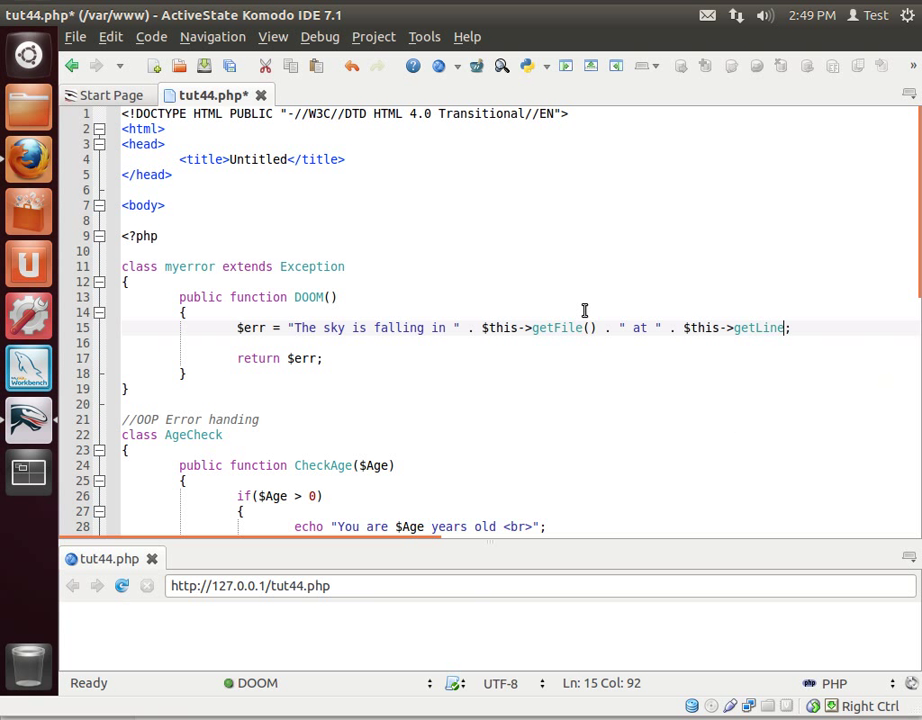
text(();)
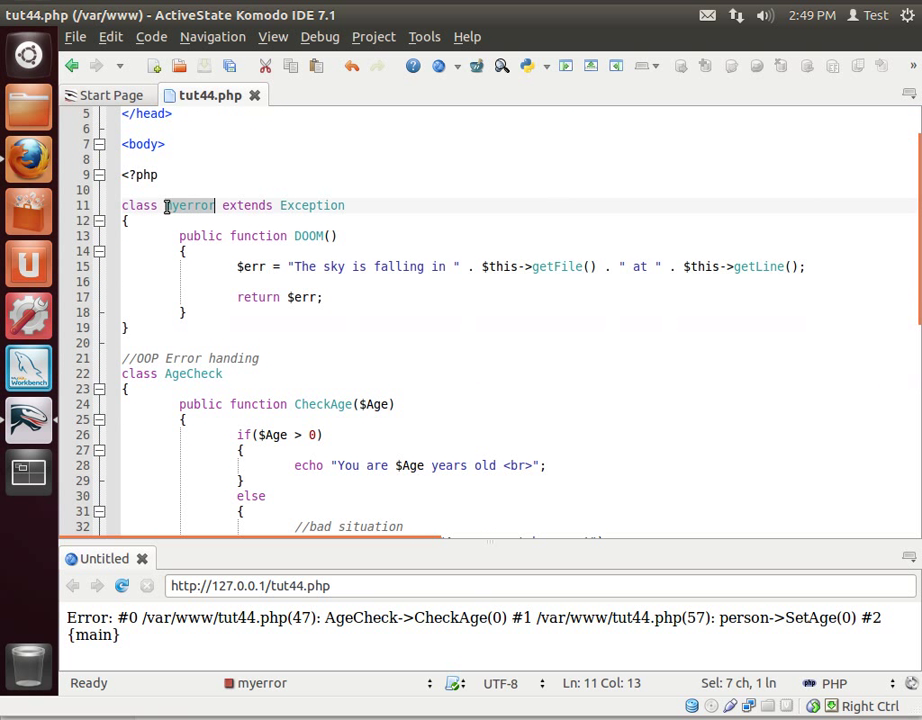
Point out the myerror class name and DOOM method, scrolling through the classes.
double_click(312, 204)
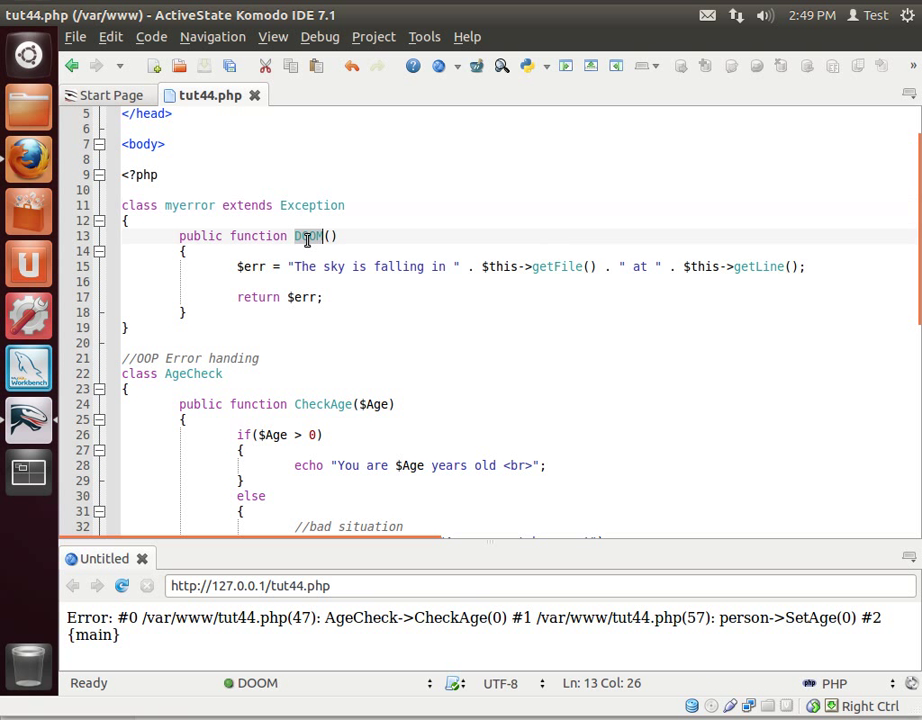
double_click(308, 236)
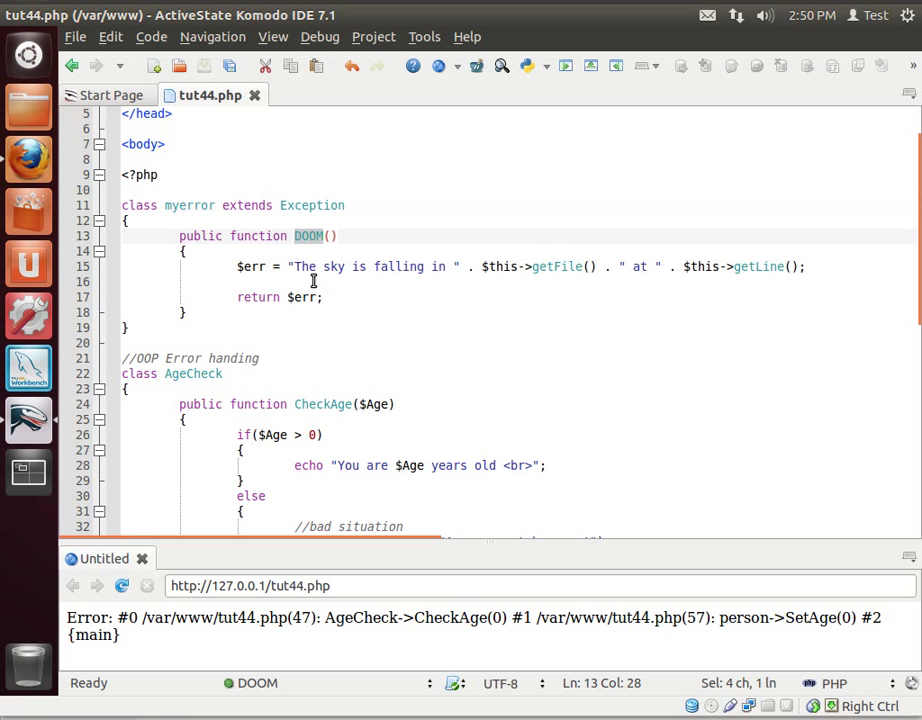
scroll(down, 3)
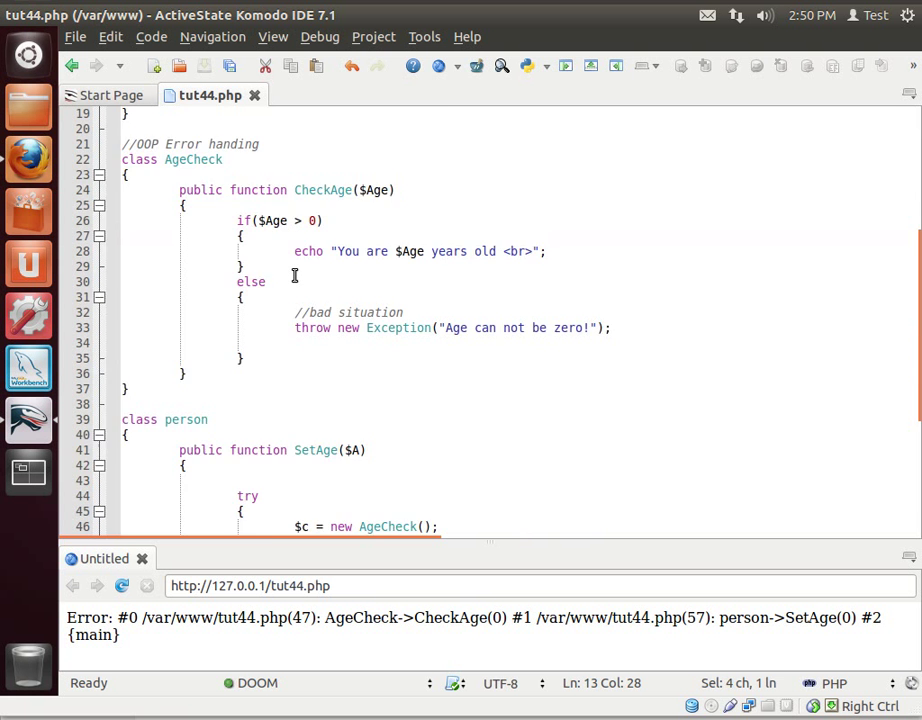
scroll(up, 3)
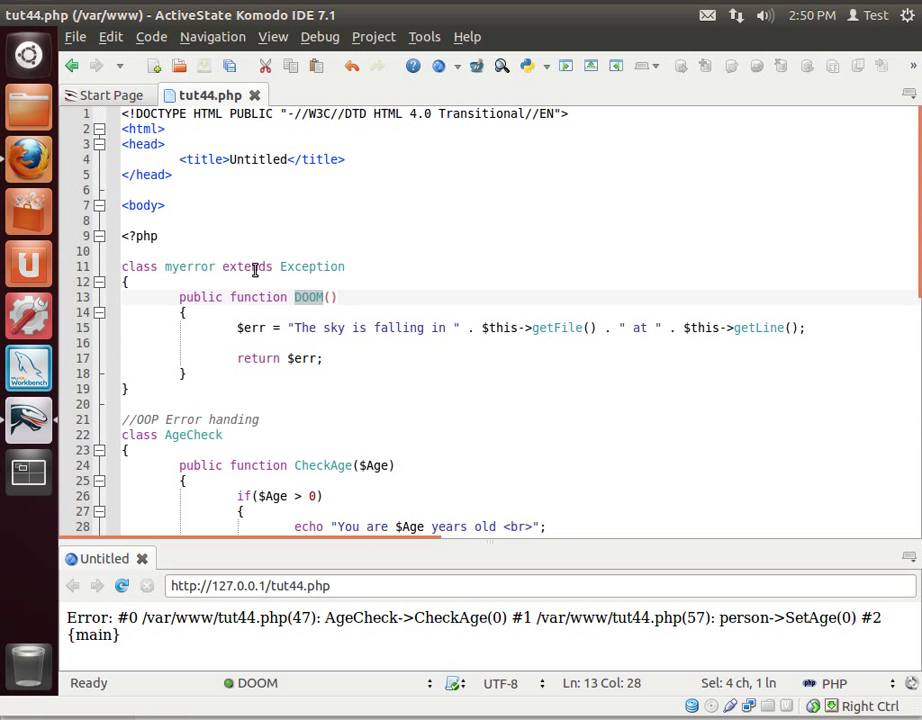
scroll(down, 3)
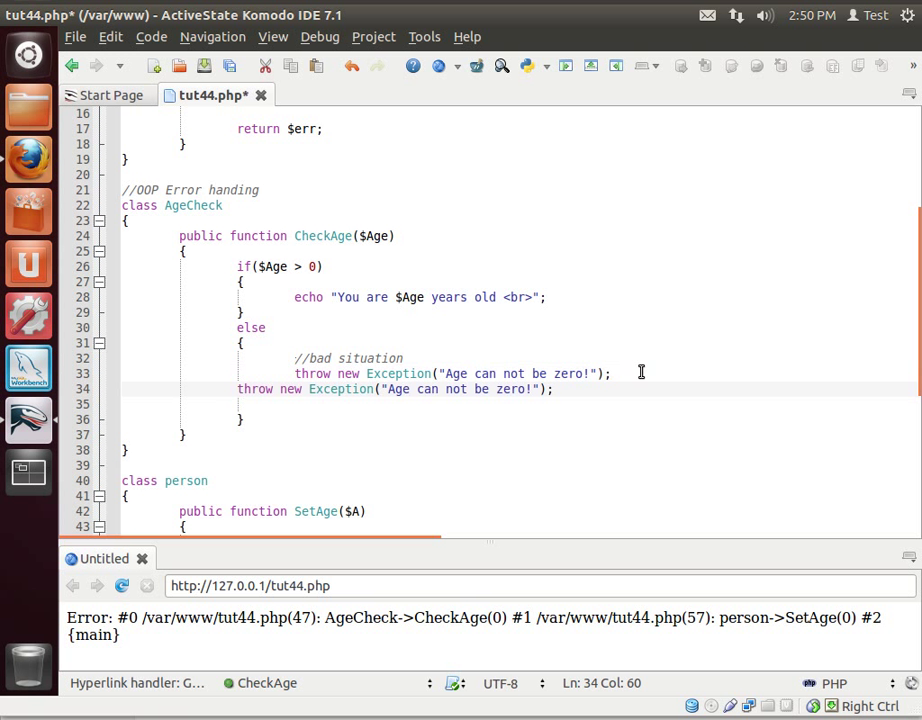
Comment out the original throw, make the copy throw myerror, and select getTraceAsString for replacement.
click(238, 388)
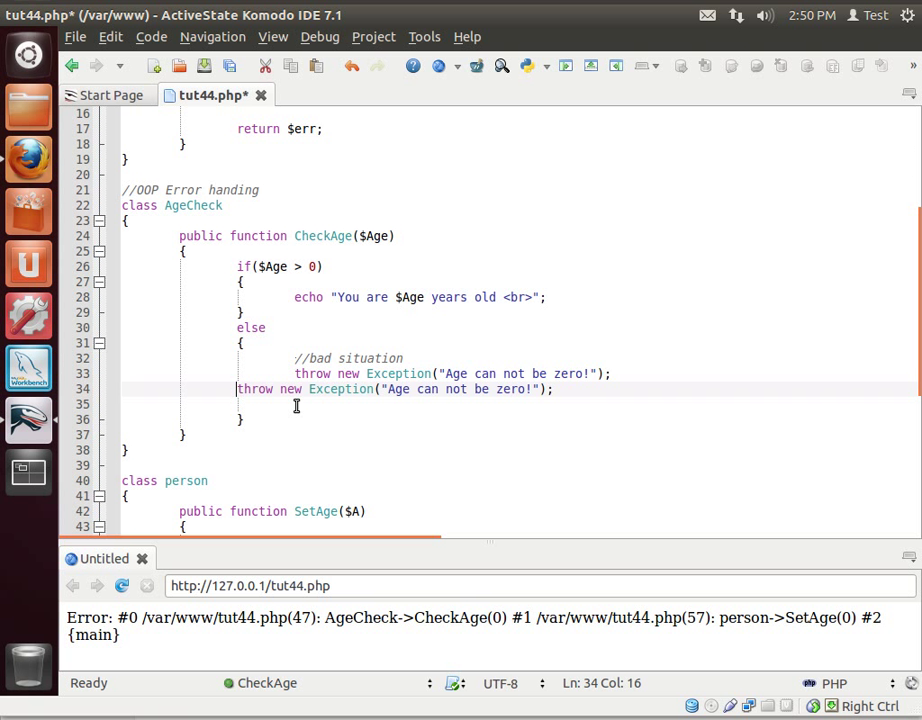
scroll(up, 3)
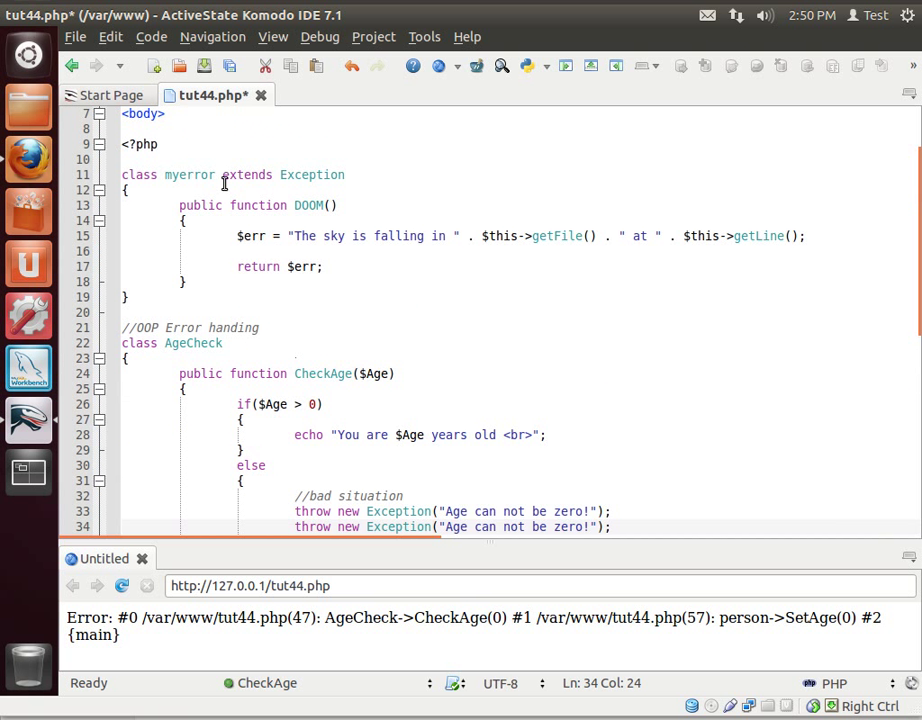
double_click(188, 176)
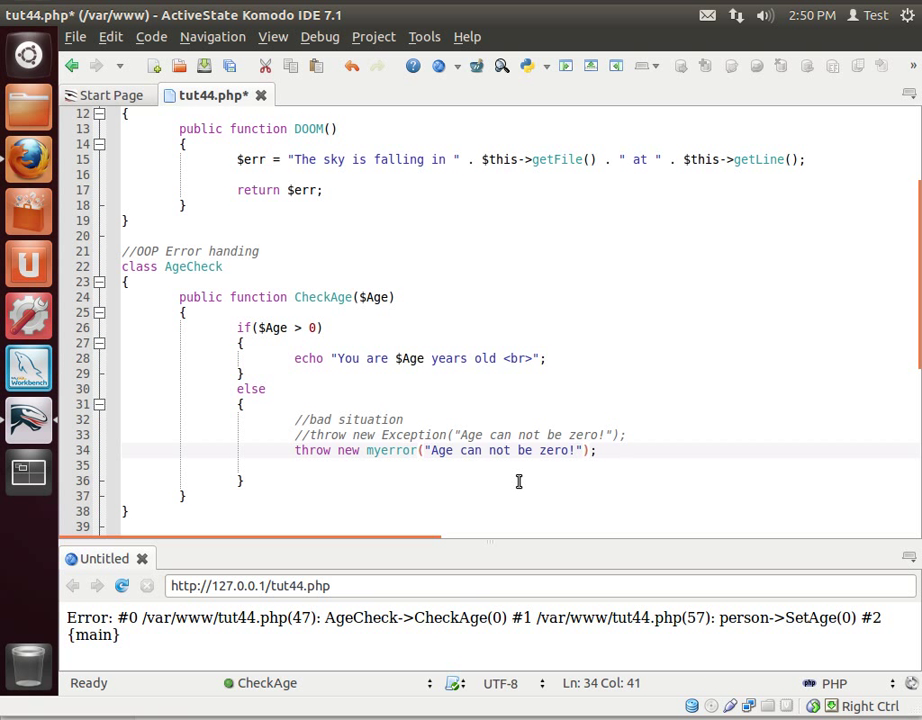
scroll(down, 3)
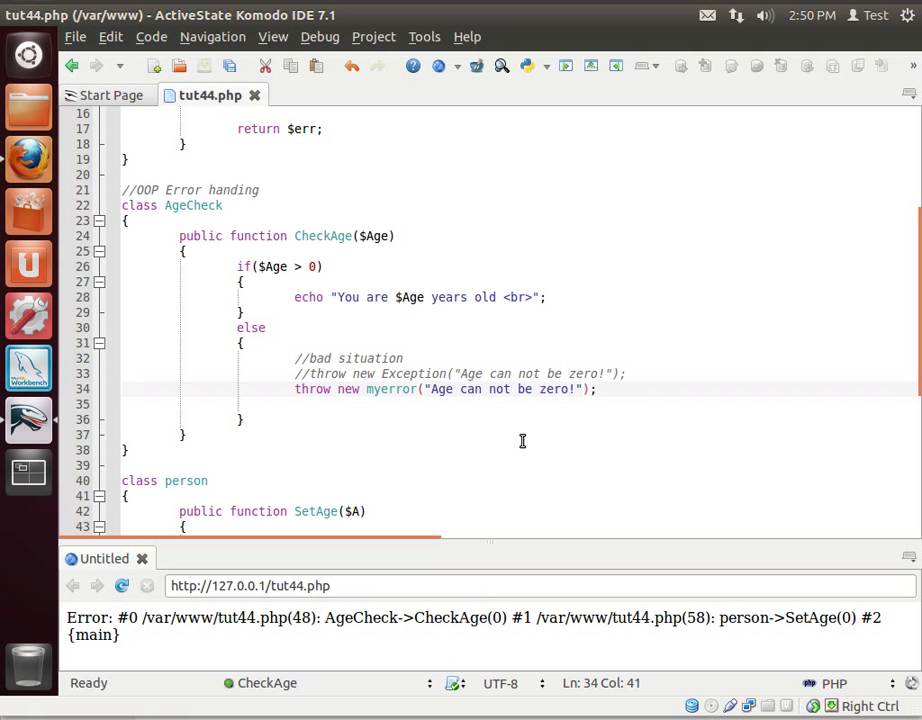
scroll(down, 3)
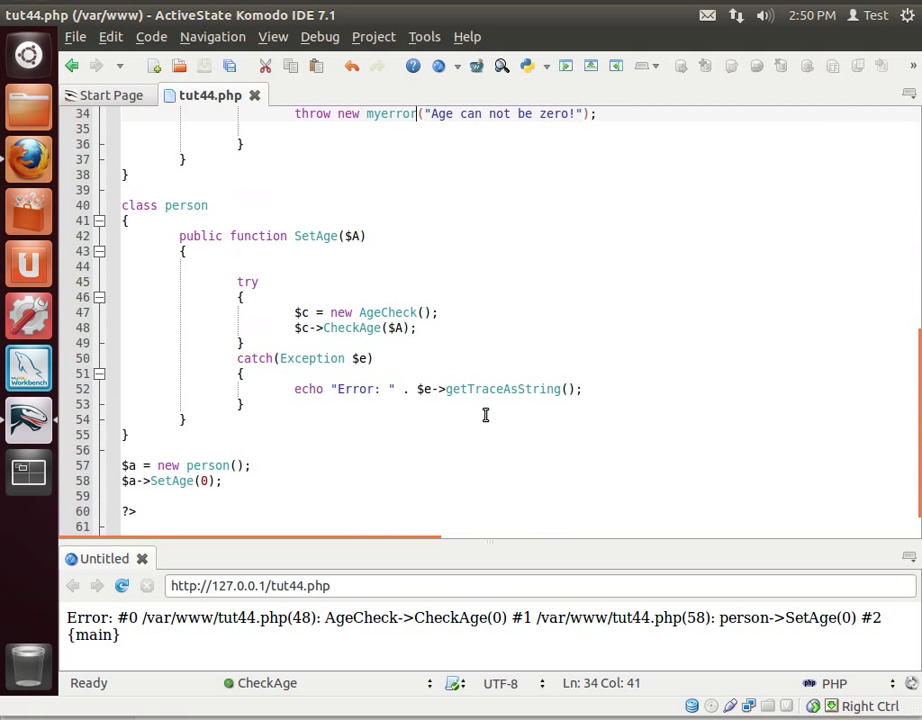
double_click(502, 388)
text(DOOM)
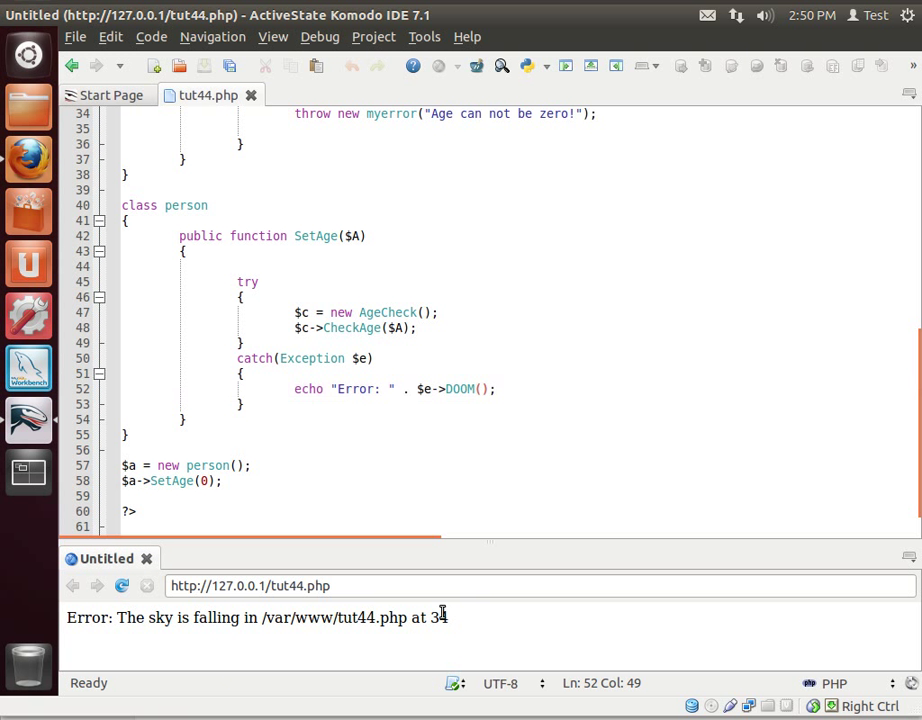
Scroll up to the line where CheckAge throws myerror, matching the preview's line 34.
scroll(up, 3)
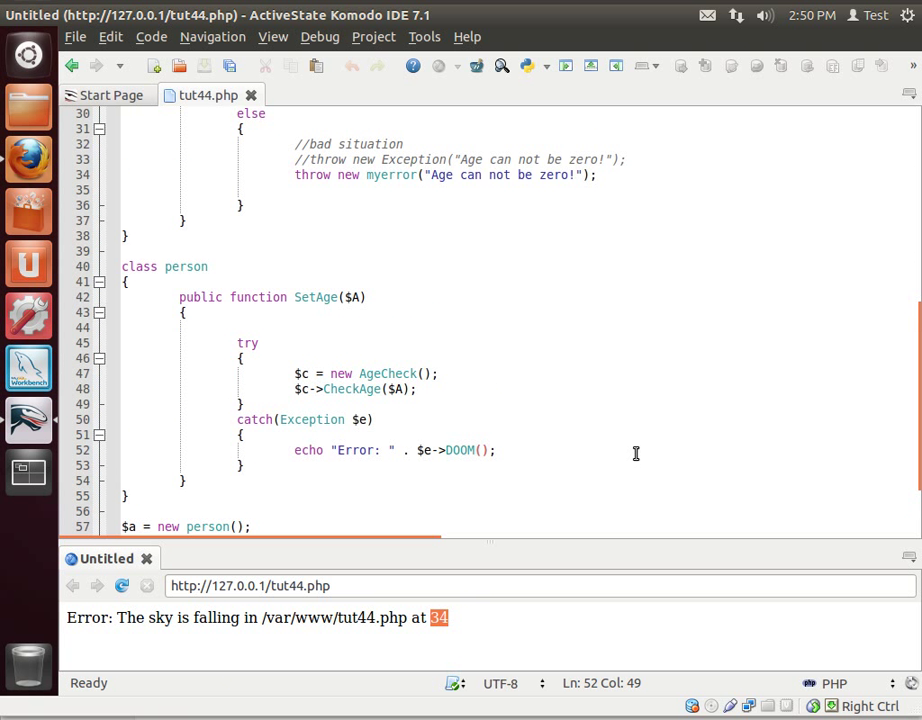
scroll(up, 3)
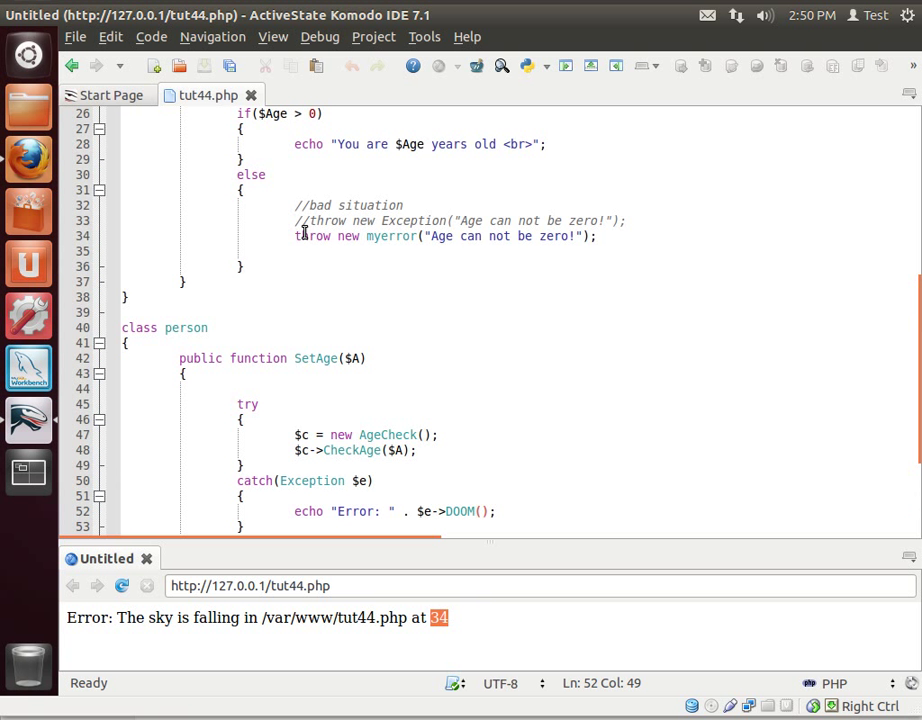
Highlight the CheckAge method and its throw lines to show it throws myerror.
scroll(up, 3)
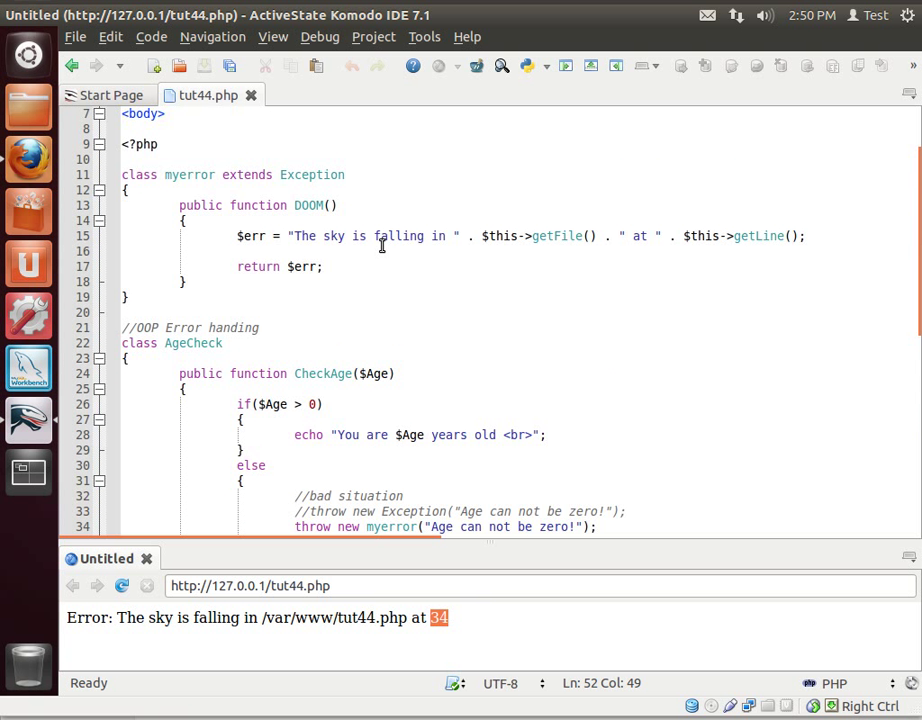
scroll(down, 3)
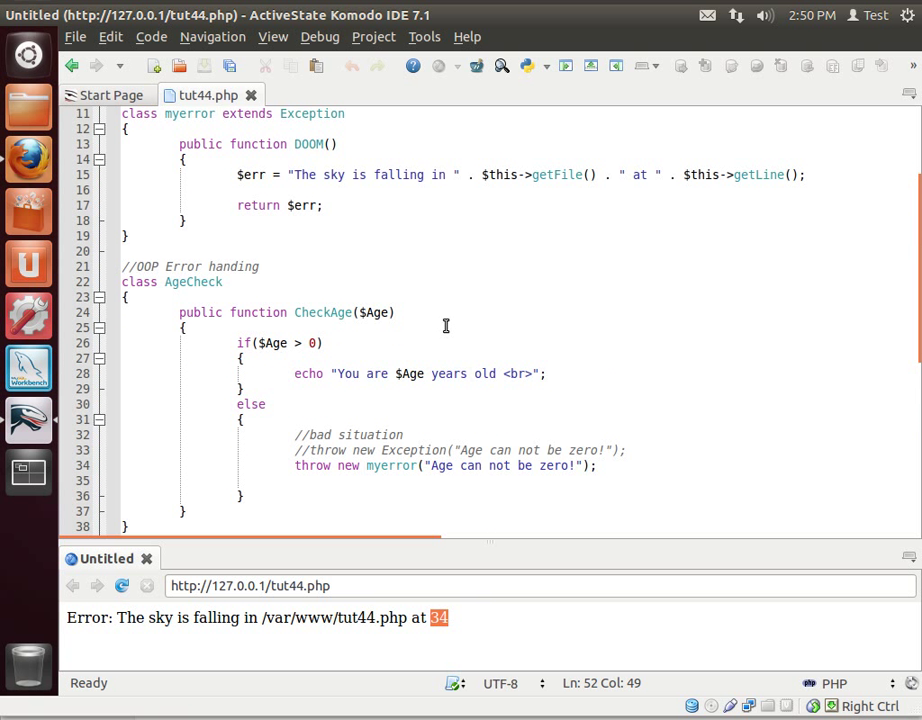
scroll(down, 3)
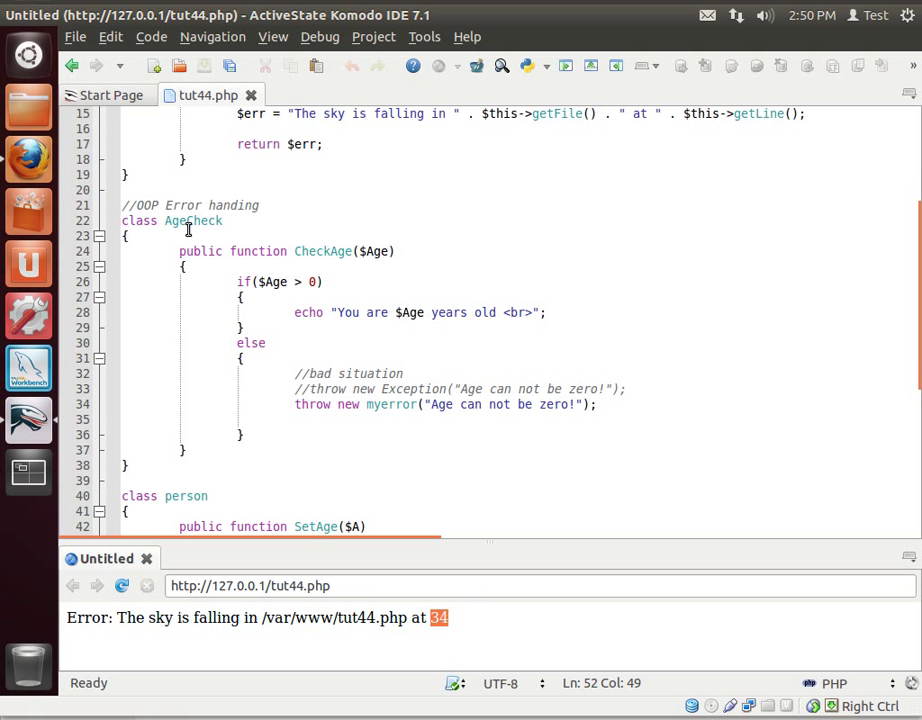
double_click(322, 252)
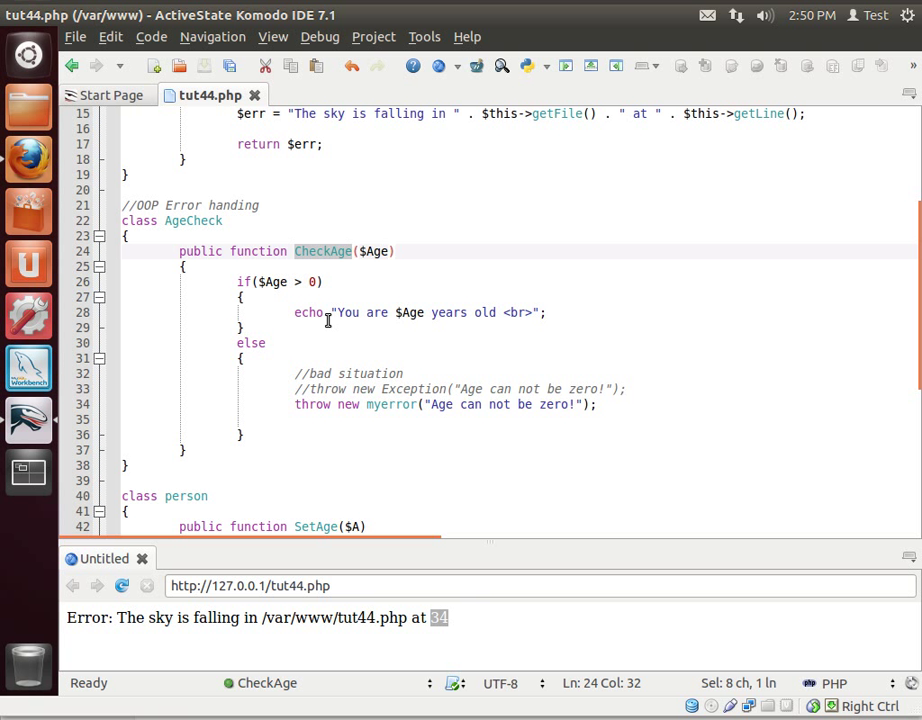
click(450, 388)
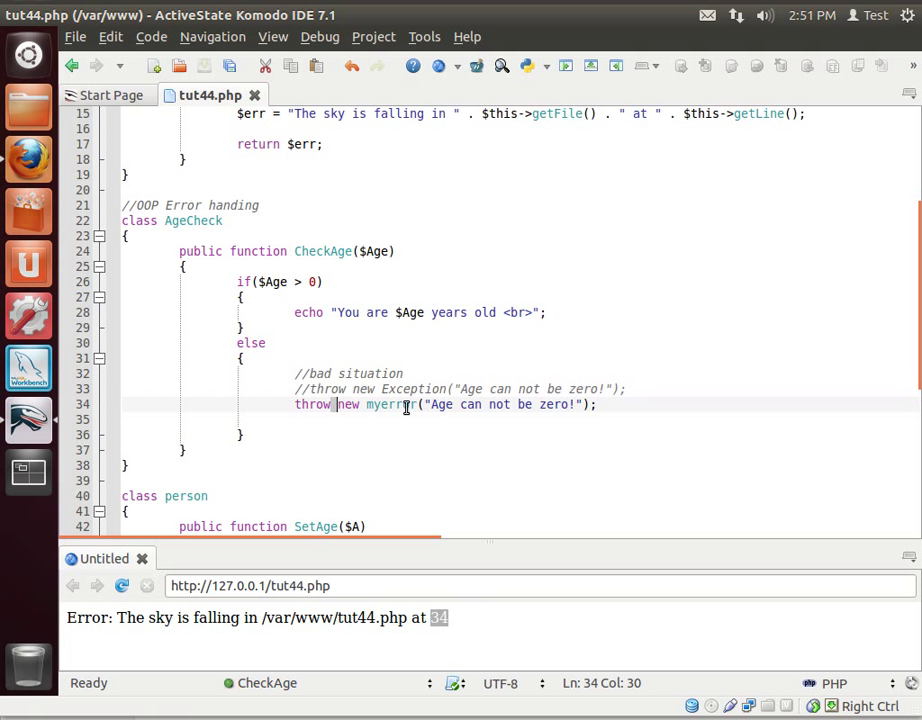
scroll(down, 3)
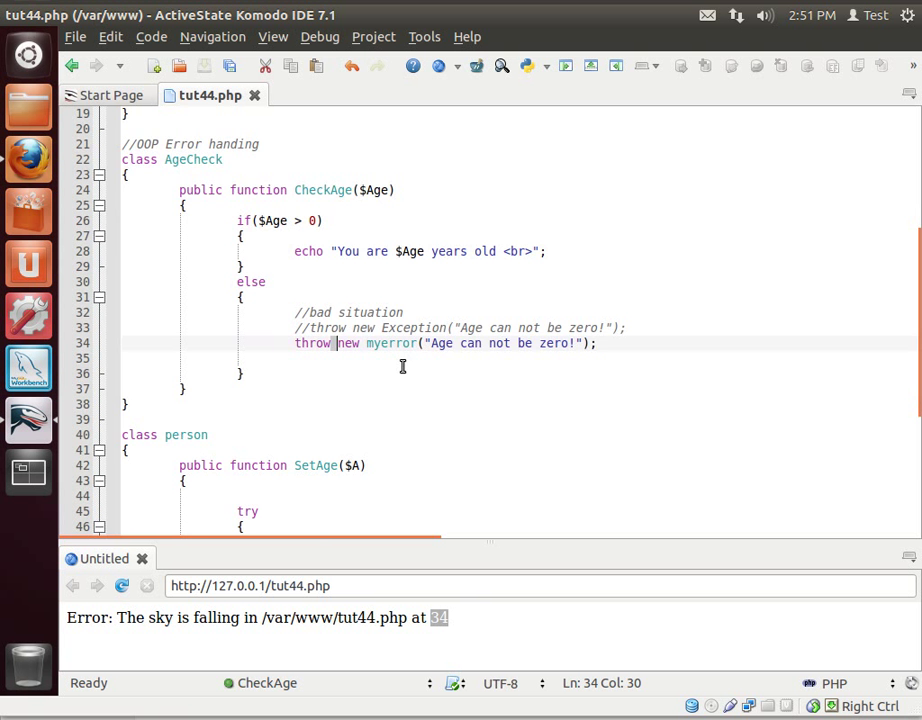
scroll(down, 3)
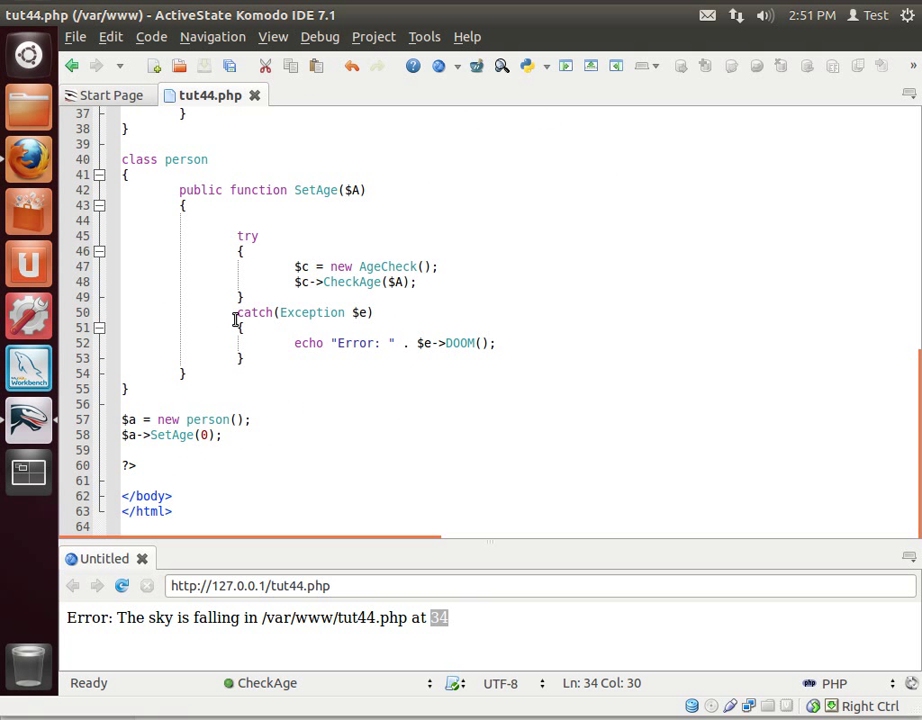
scroll(up, 3)
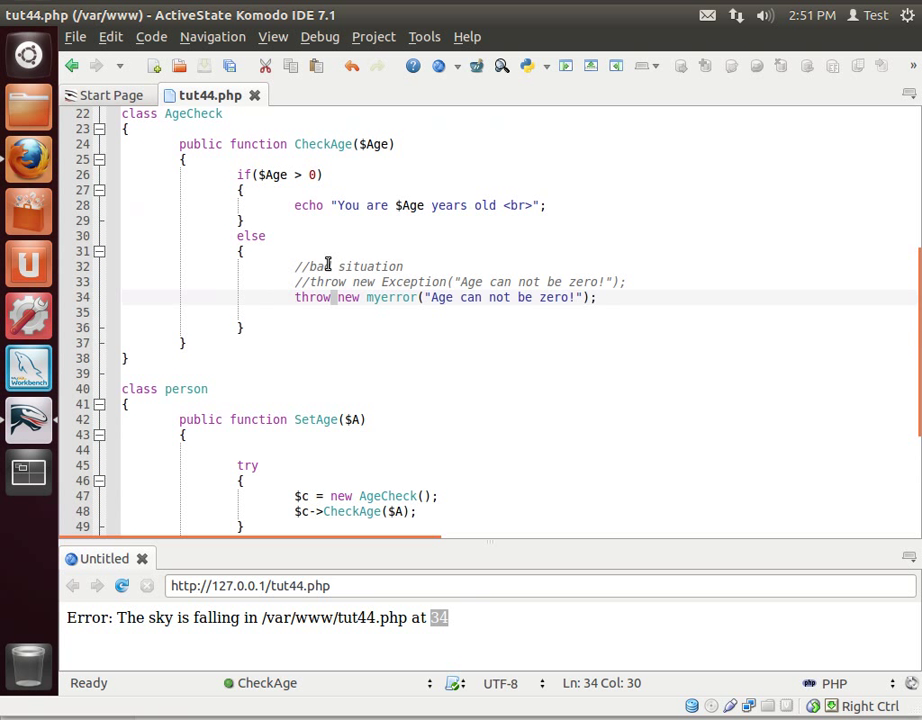
drag(312, 266, 294, 312)
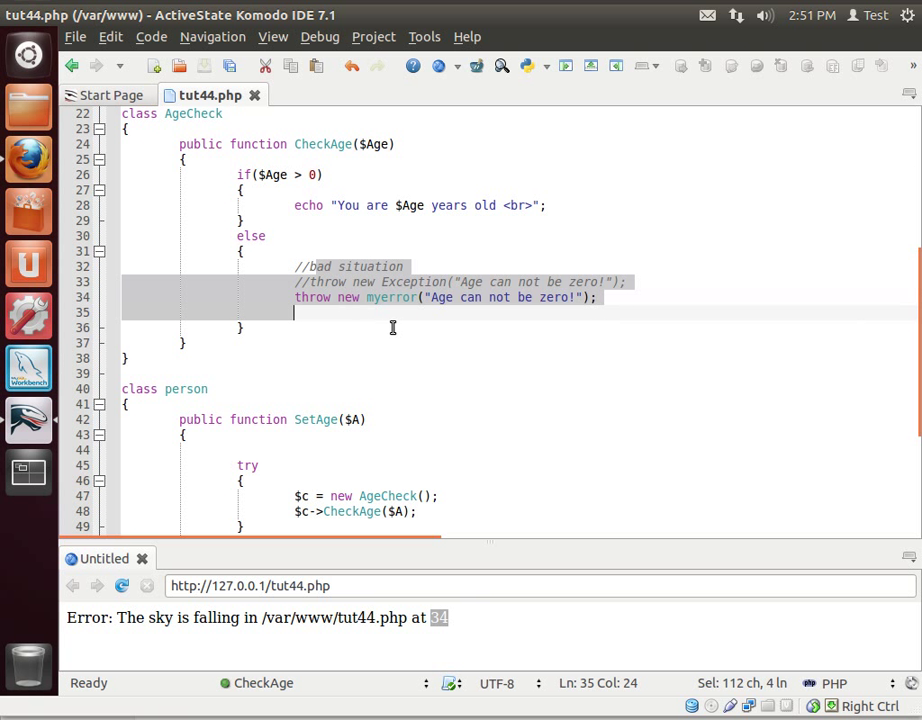
Highlight Exception in the catch clause and the myerror class being thrown for comparison.
scroll(down, 3)
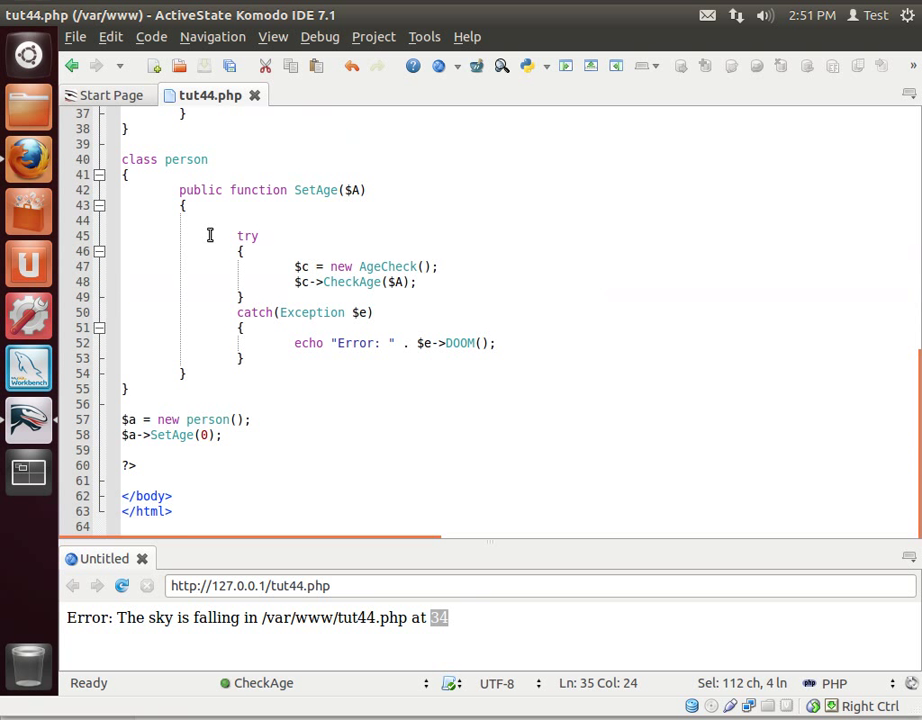
mouse_move(372, 252)
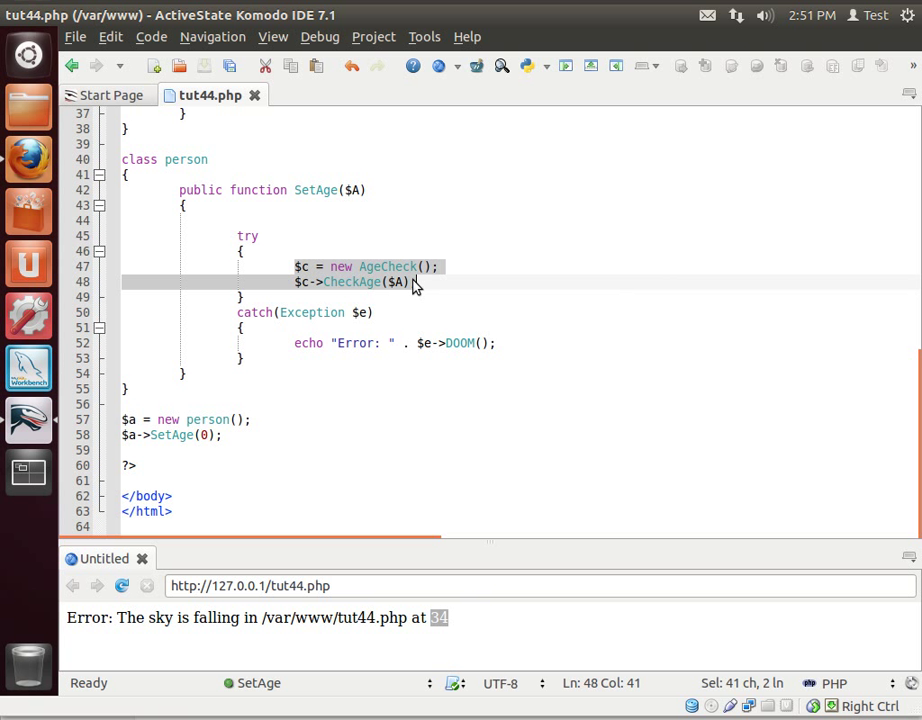
mouse_move(380, 284)
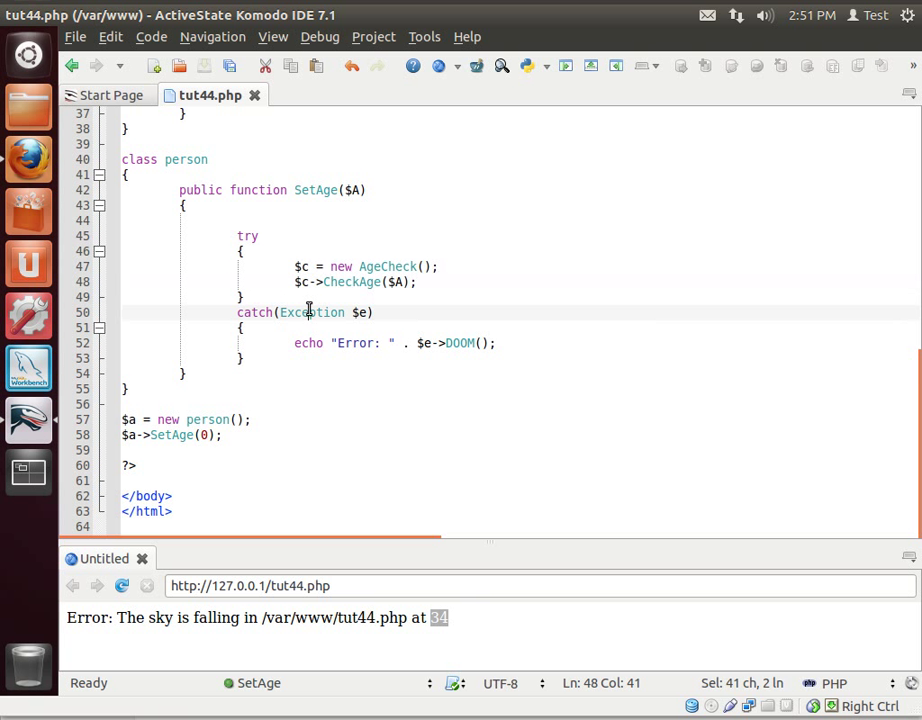
double_click(312, 312)
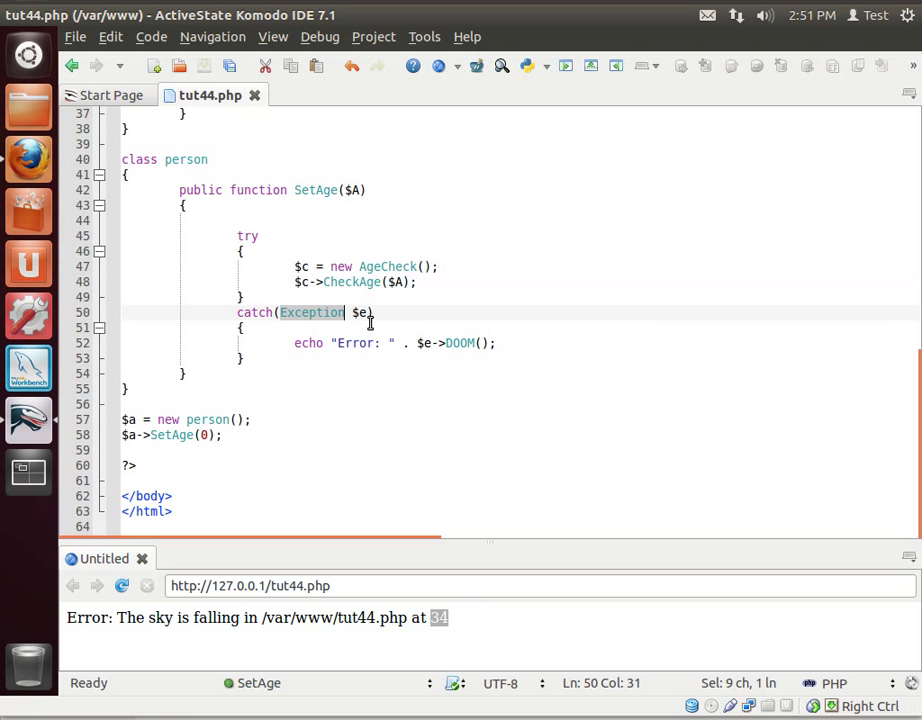
scroll(up, 3)
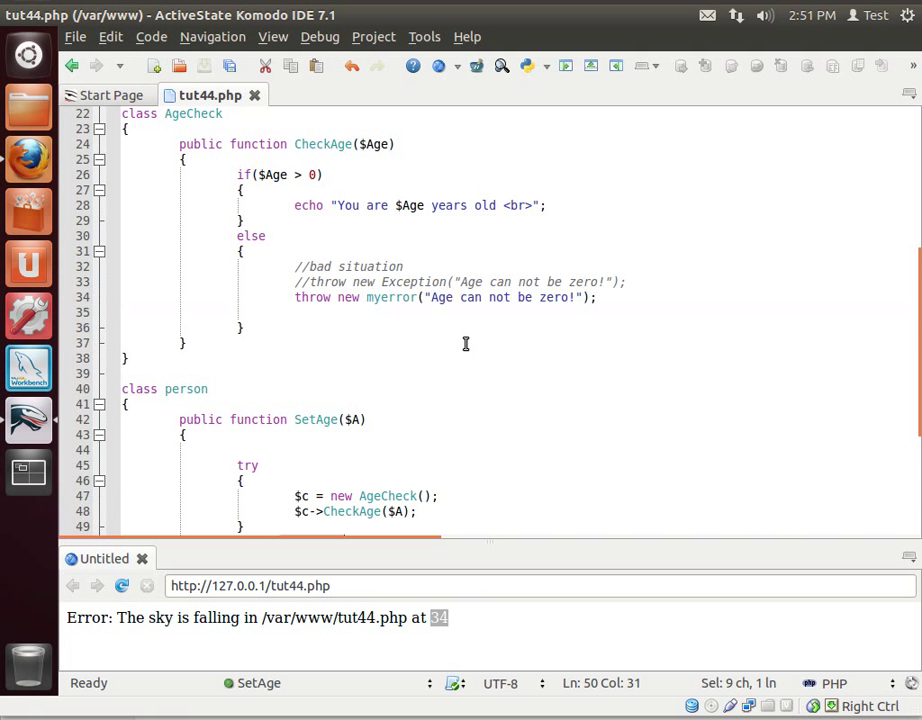
double_click(392, 296)
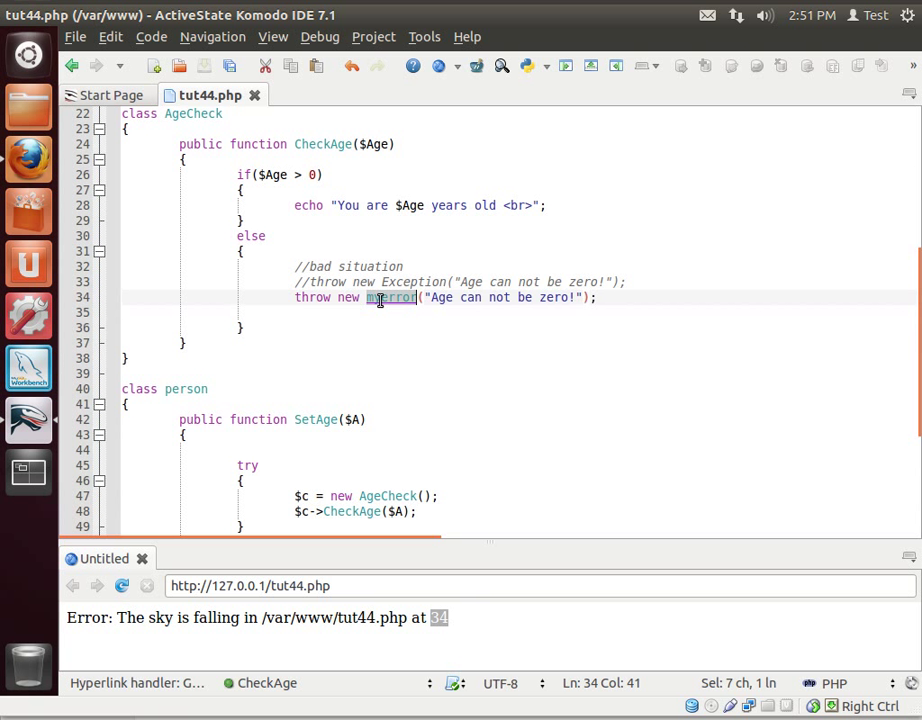
scroll(down, 3)
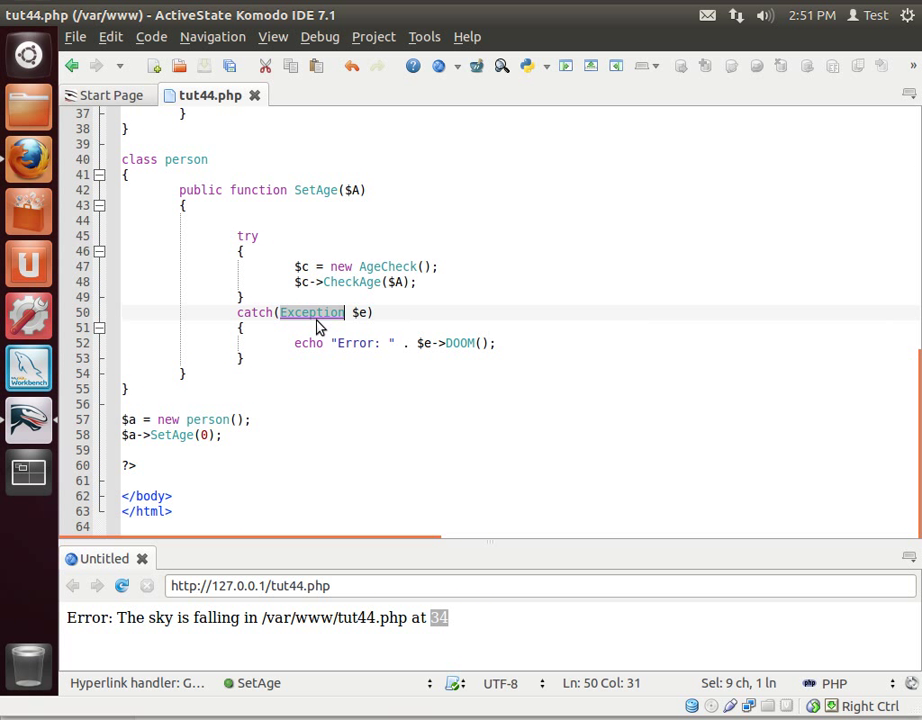
Change the first catch to myerror, save, and begin a second catch(Exception $err) block.
text(myerror)
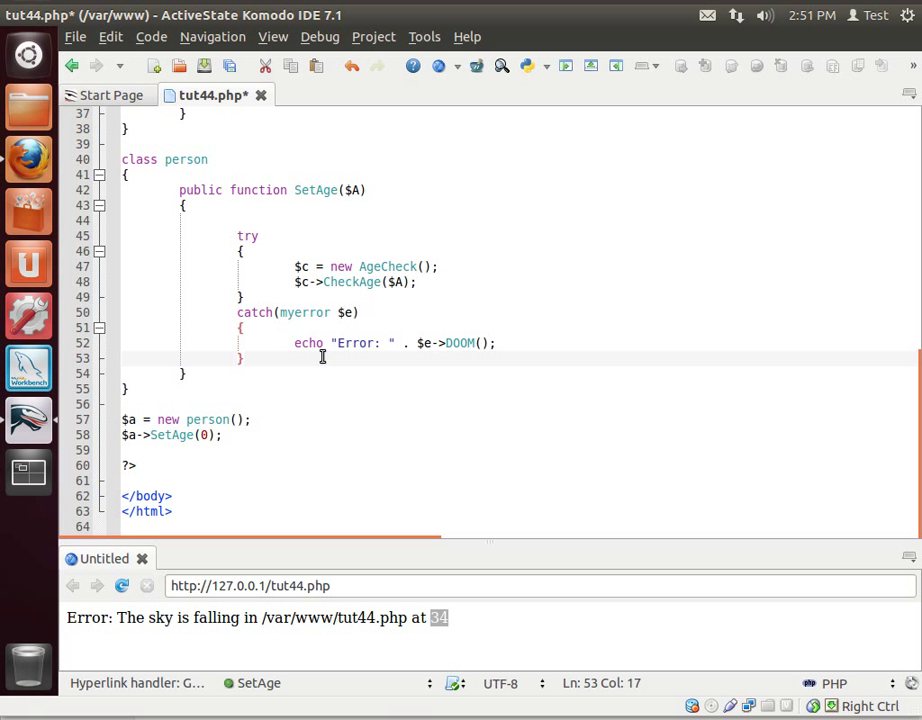
key(ctrl+s)
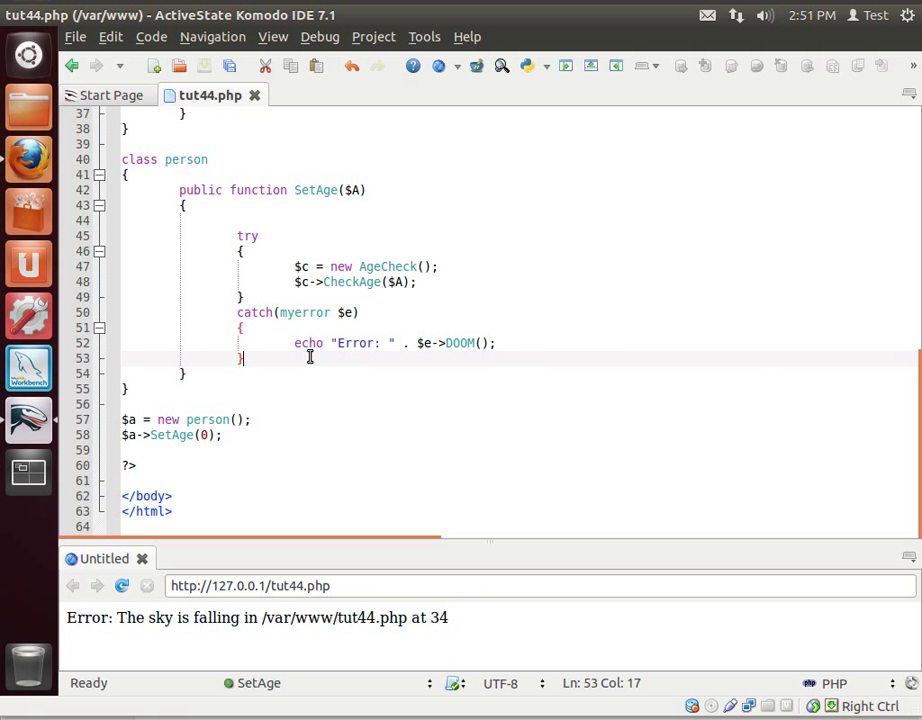
text(catch()
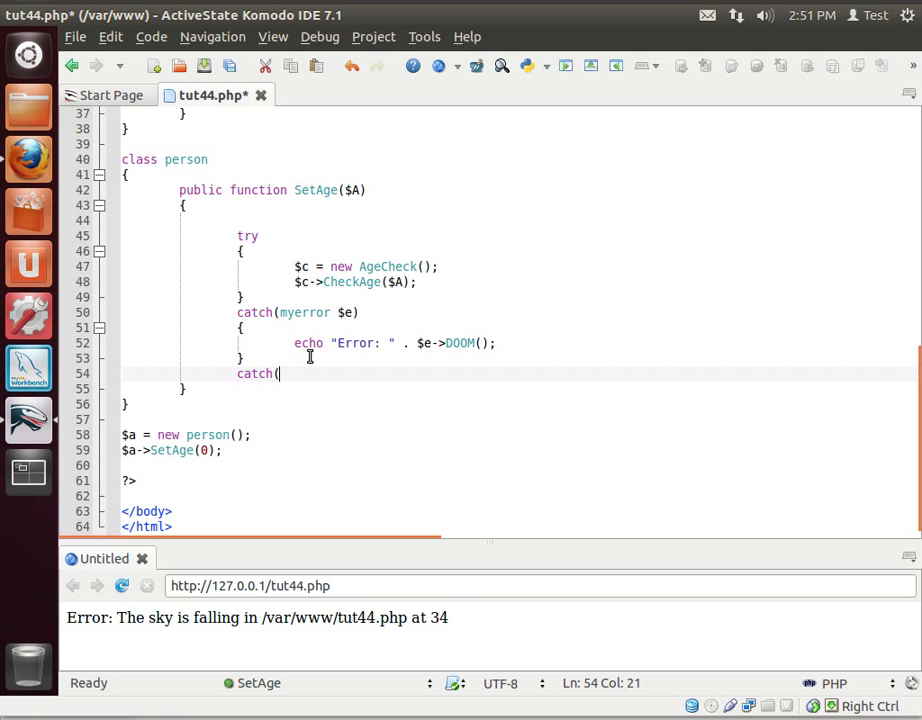
text(Exception $err))
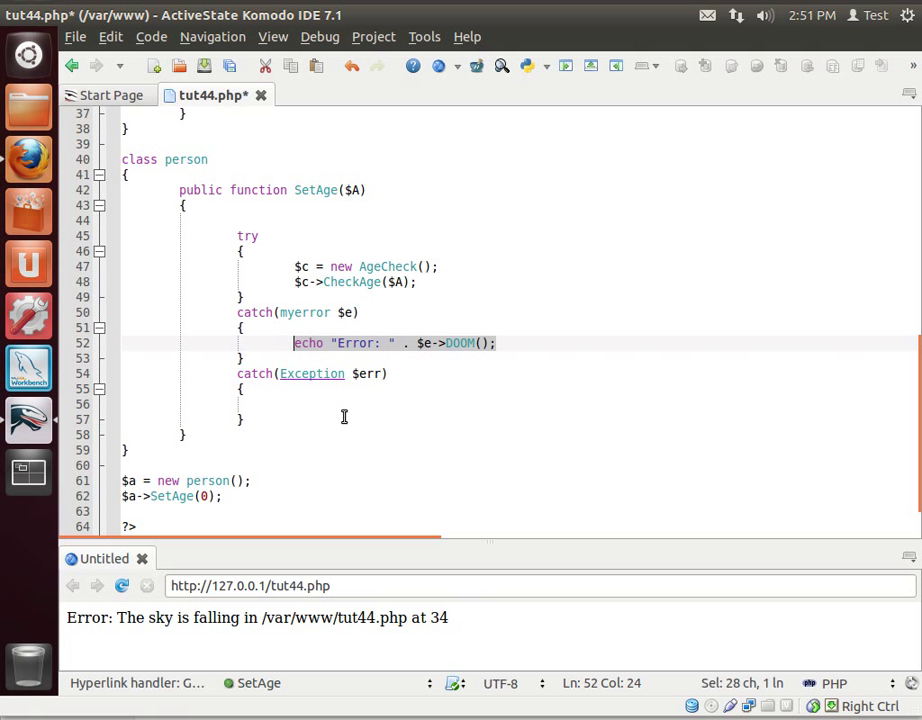
Write echo "Error: " . $err->getTraceAsString(); in the Exception catch block.
text(echo "Error: " . $e->DOOM();)
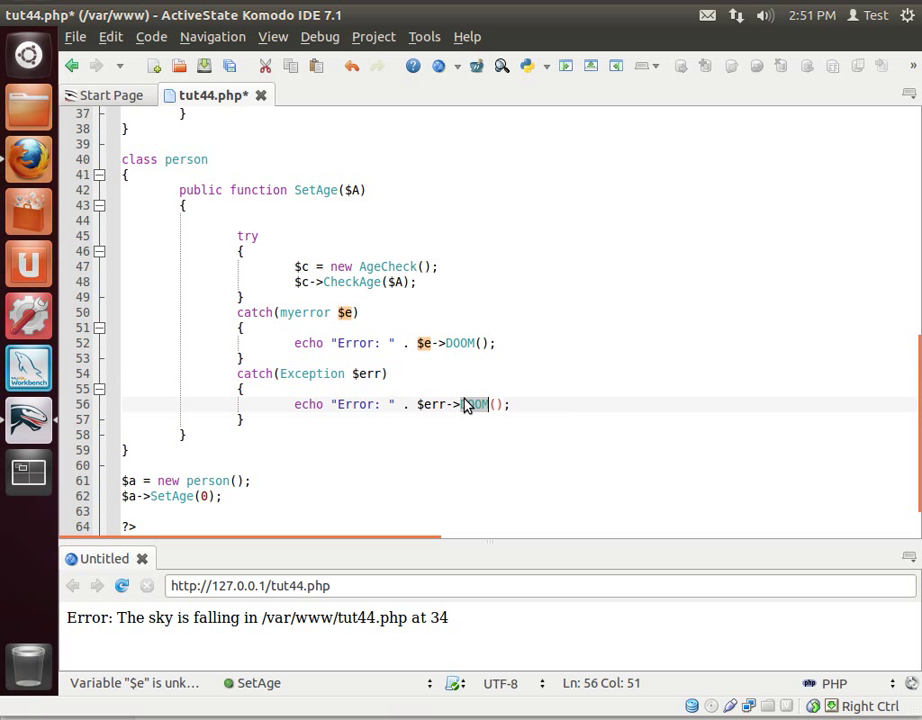
text(getTr)
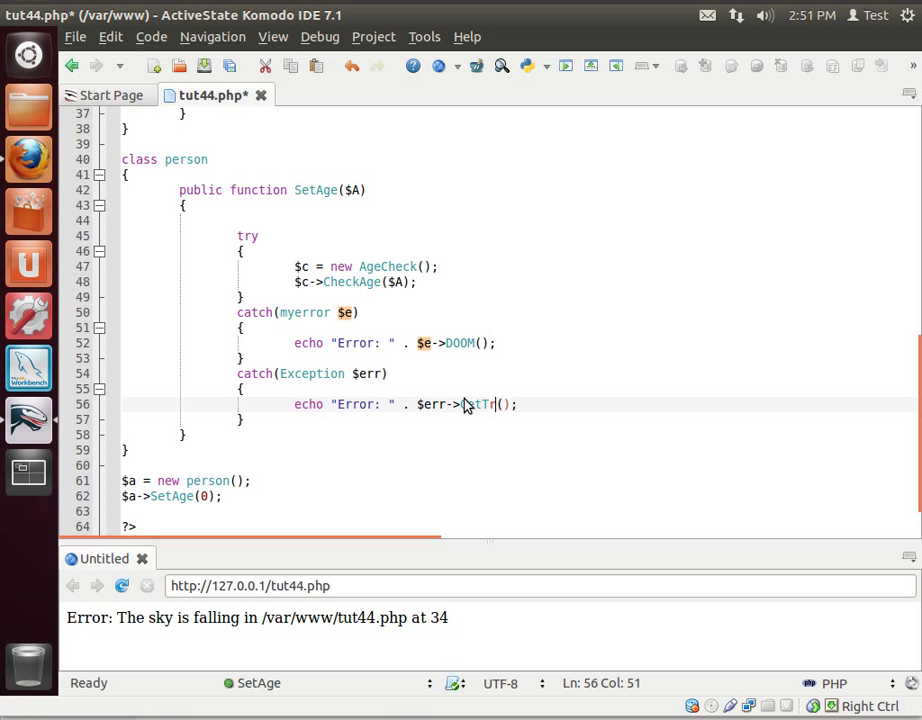
text(ace)
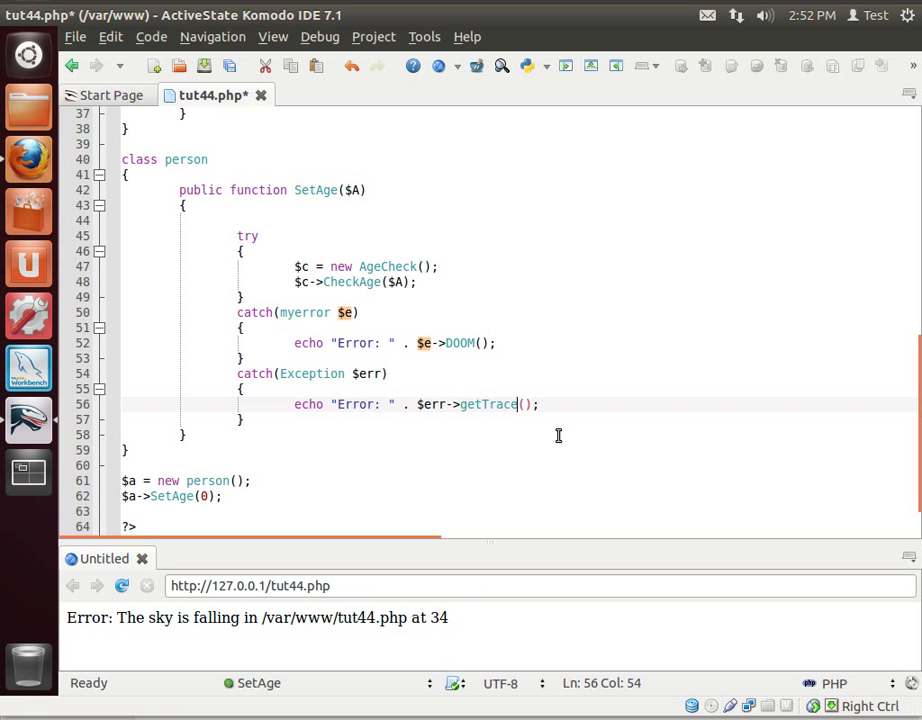
text(AsString)
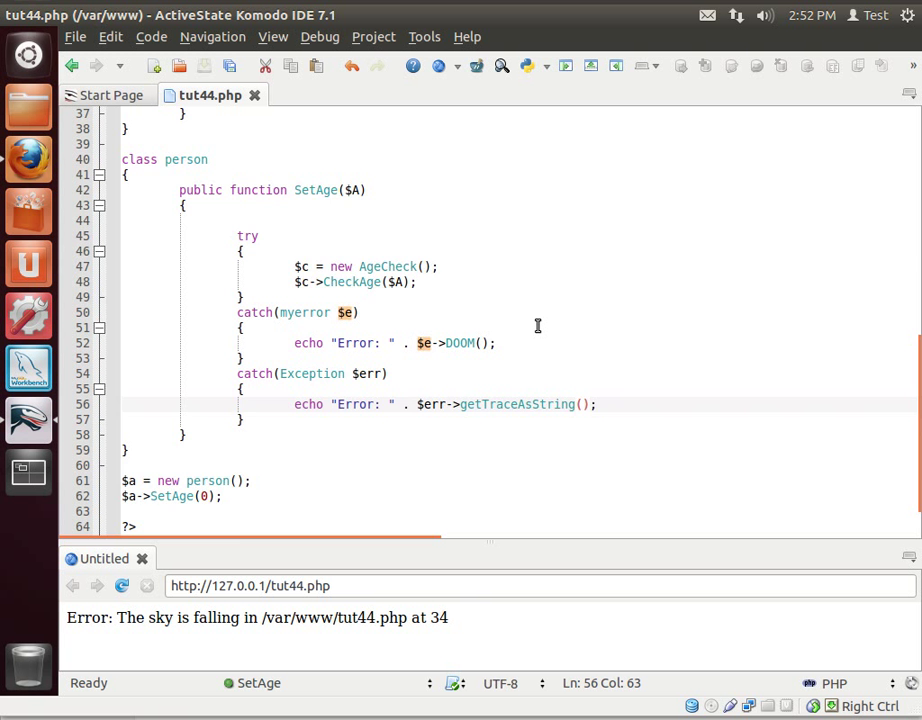
Review the myerror catch type while CheckAge is switched to throw a plain Exception.
scroll(up, 3)
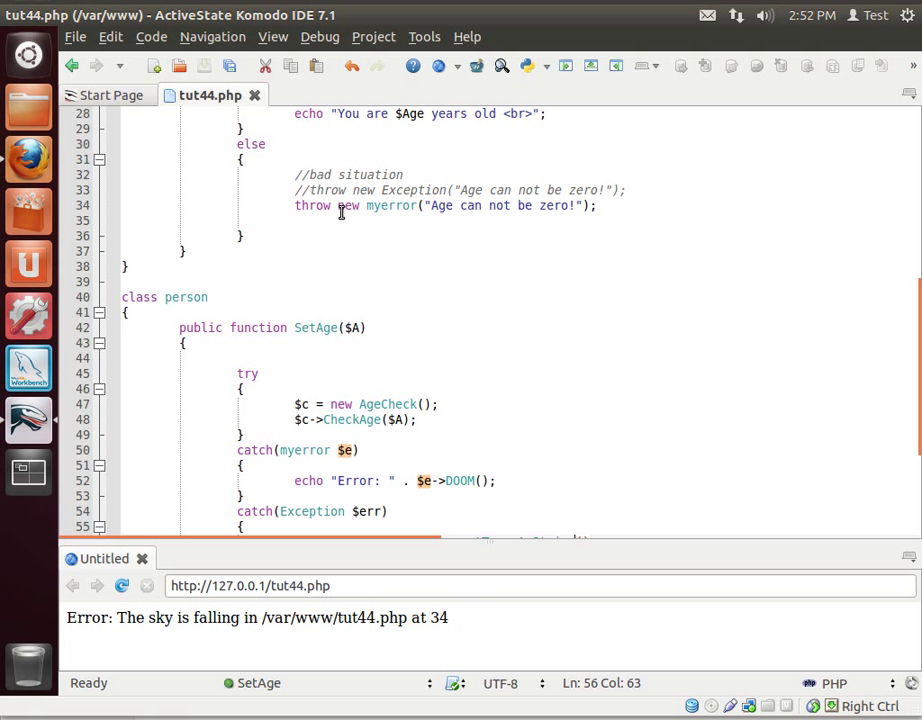
scroll(down, 3)
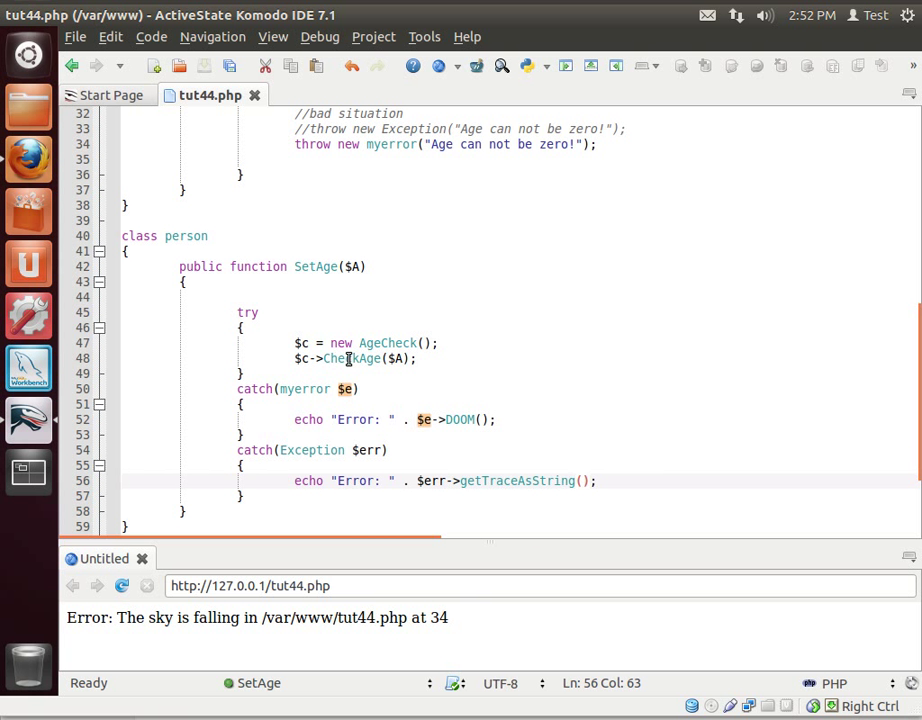
double_click(304, 388)
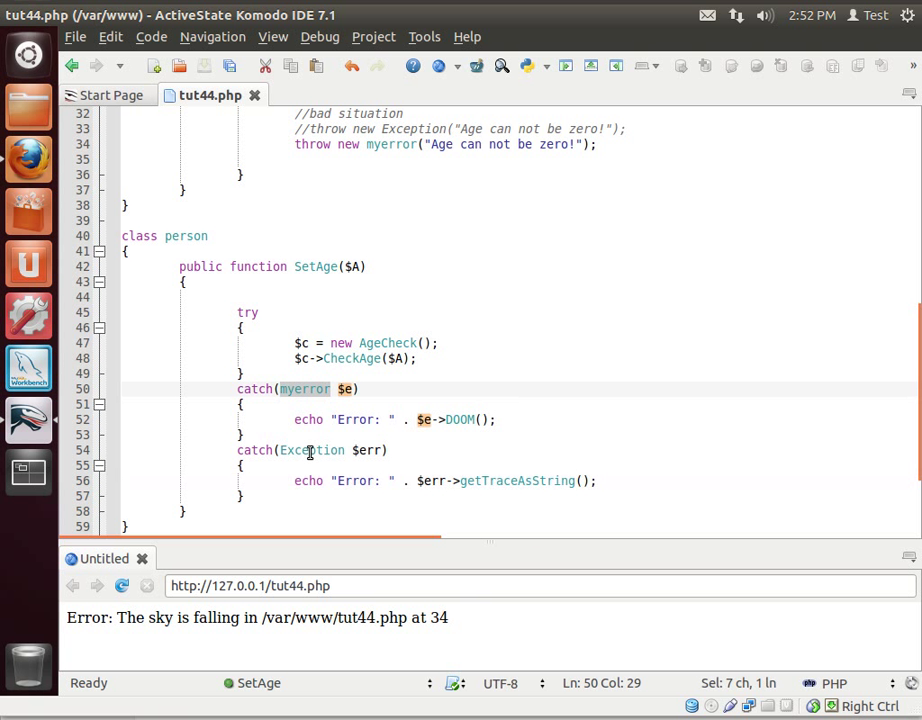
scroll(up, 3)
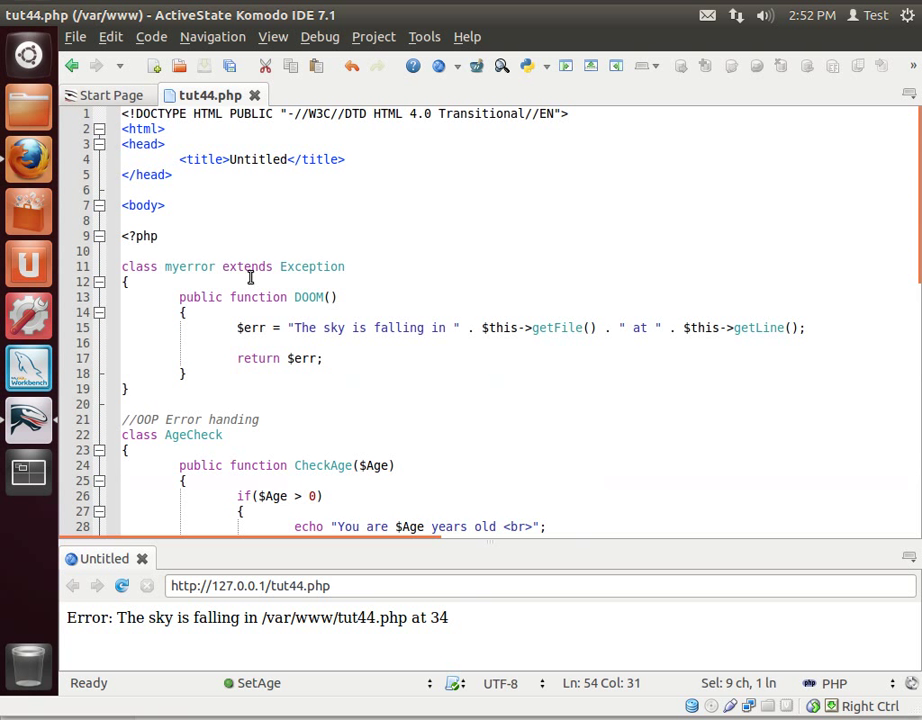
scroll(down, 3)
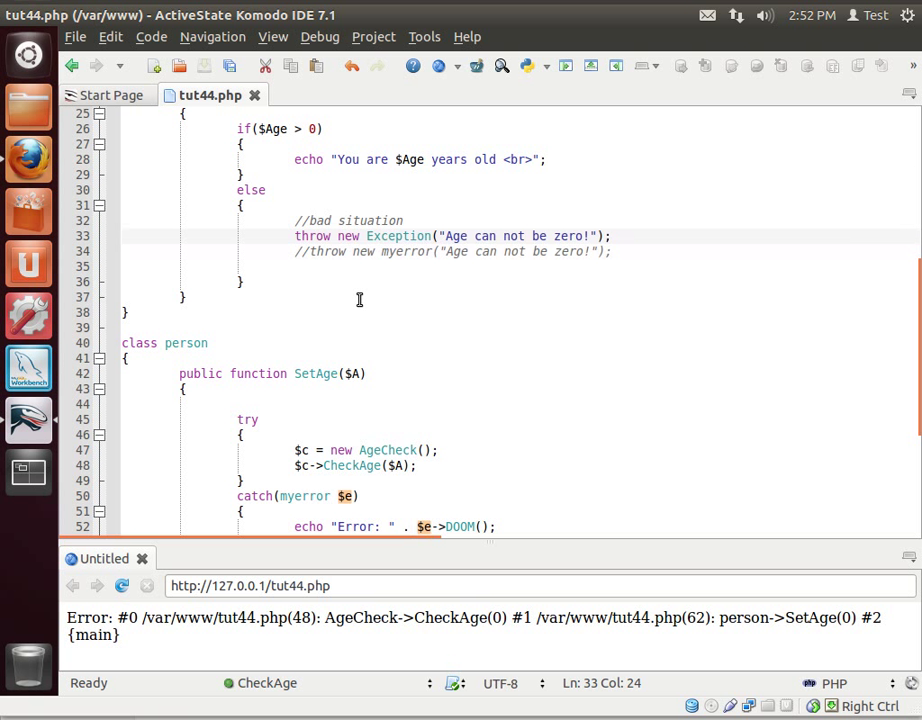
Mark the whole myerror catch block and point out its myerror type.
scroll(down, 3)
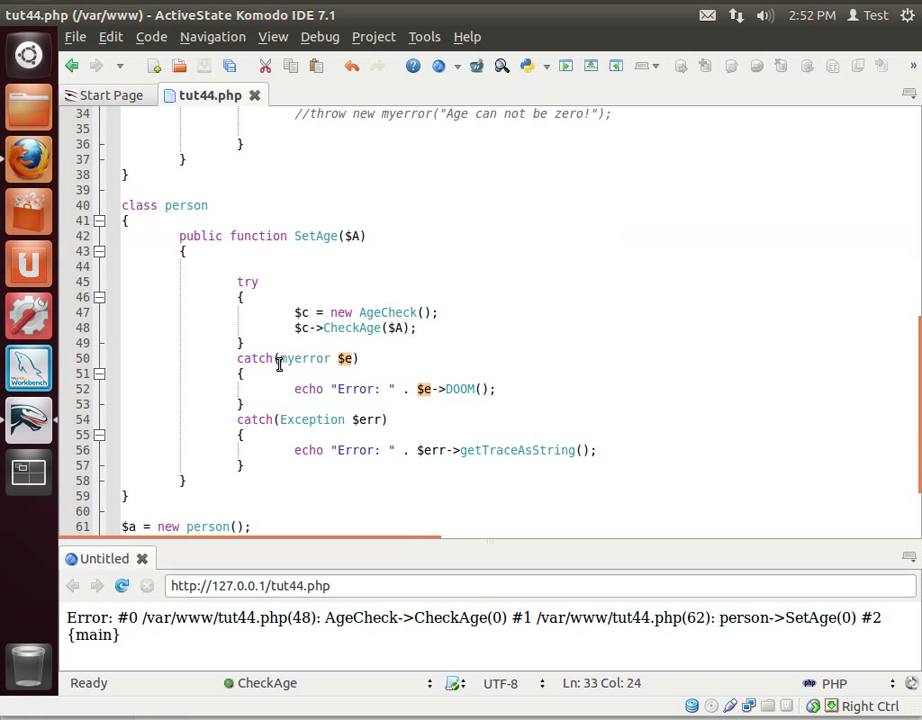
click(238, 358)
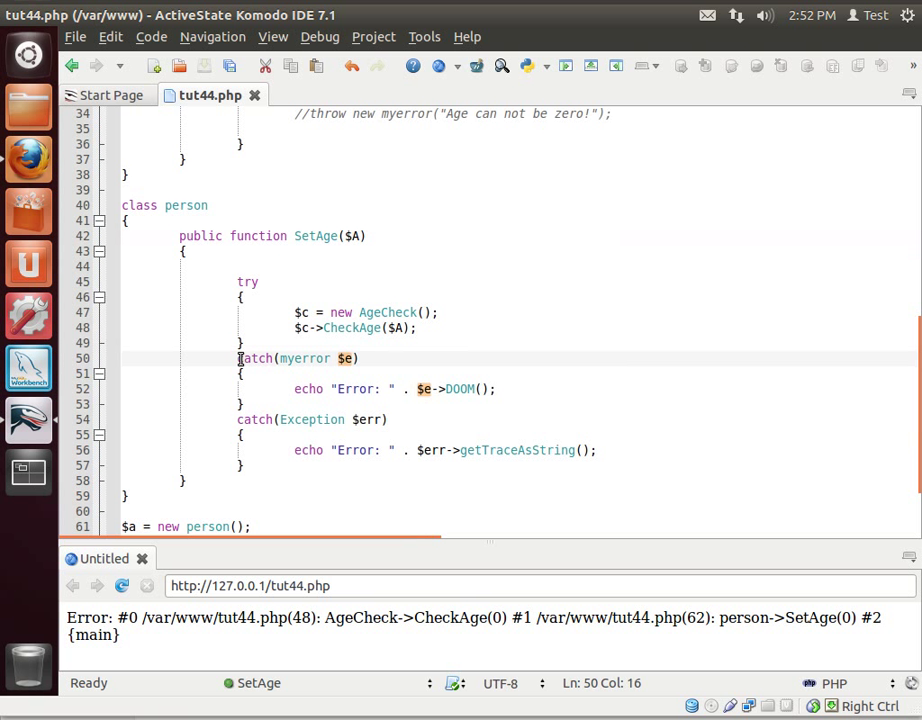
drag(236, 358, 284, 388)
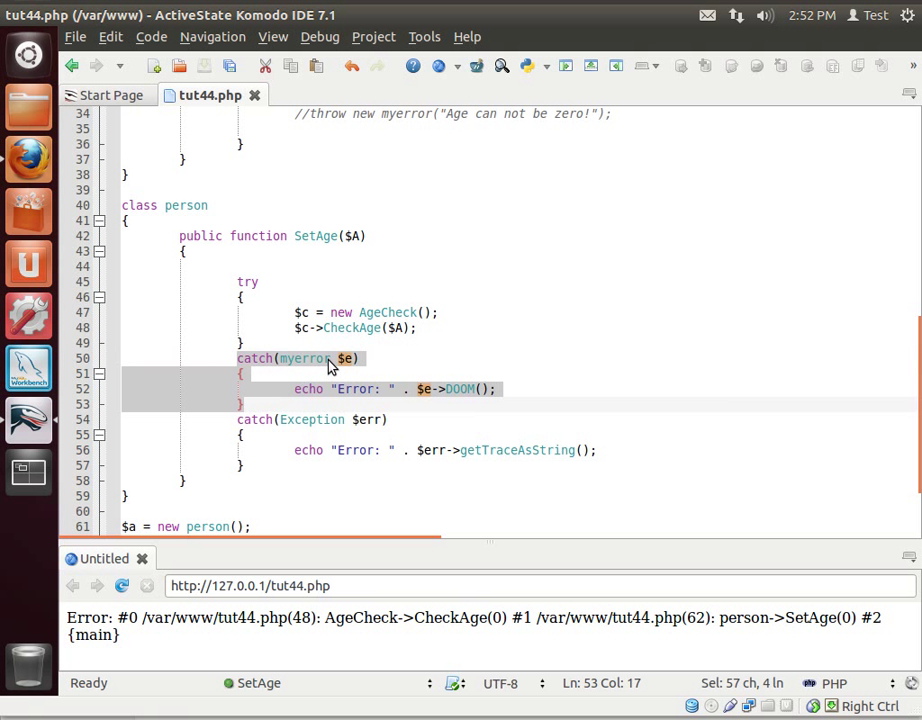
mouse_move(298, 364)
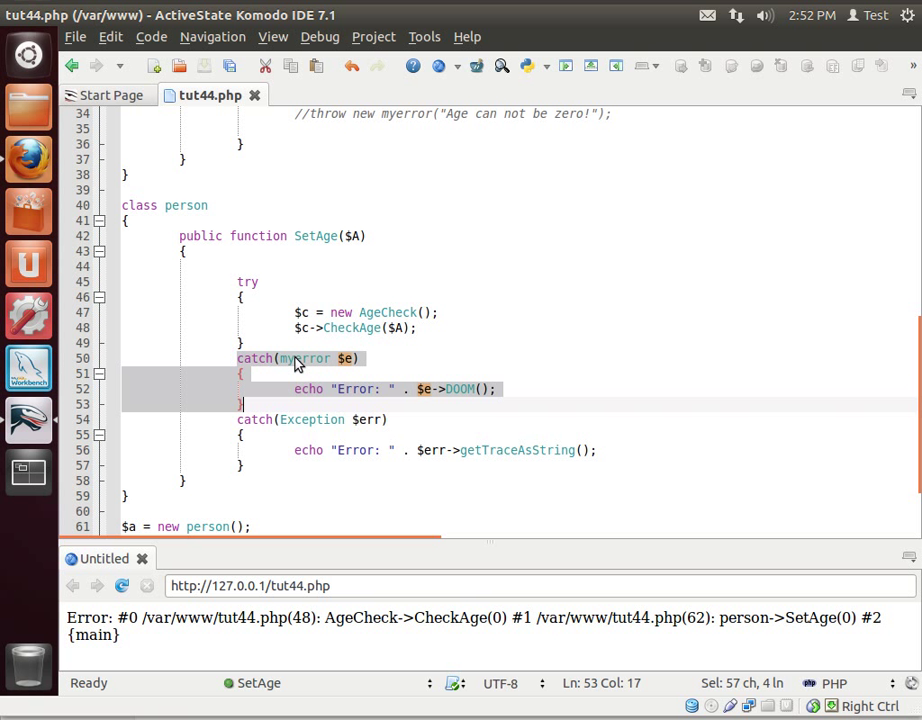
mouse_move(298, 376)
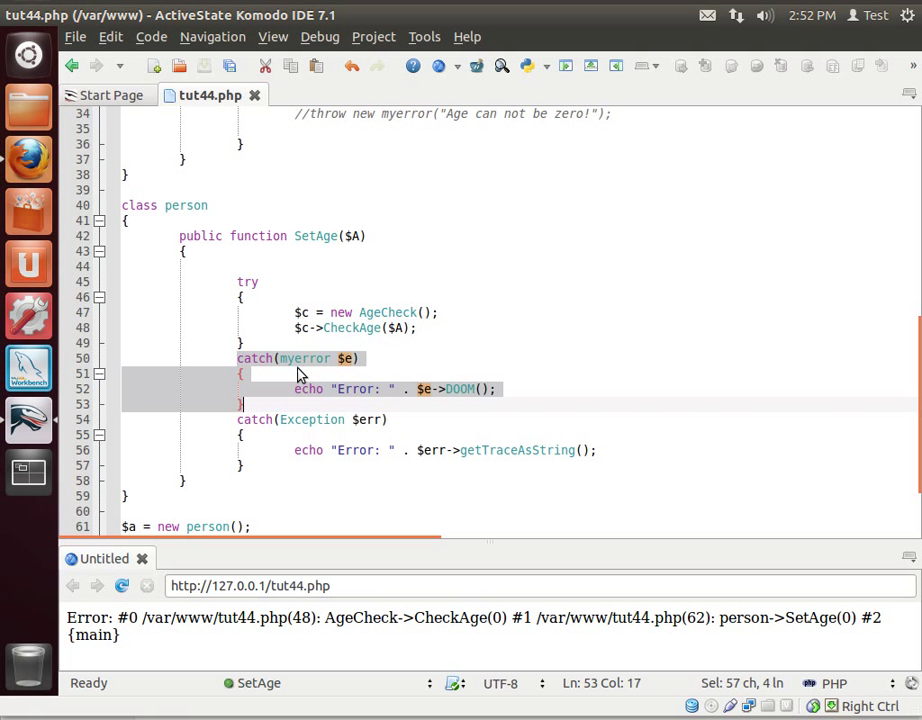
mouse_move(304, 370)
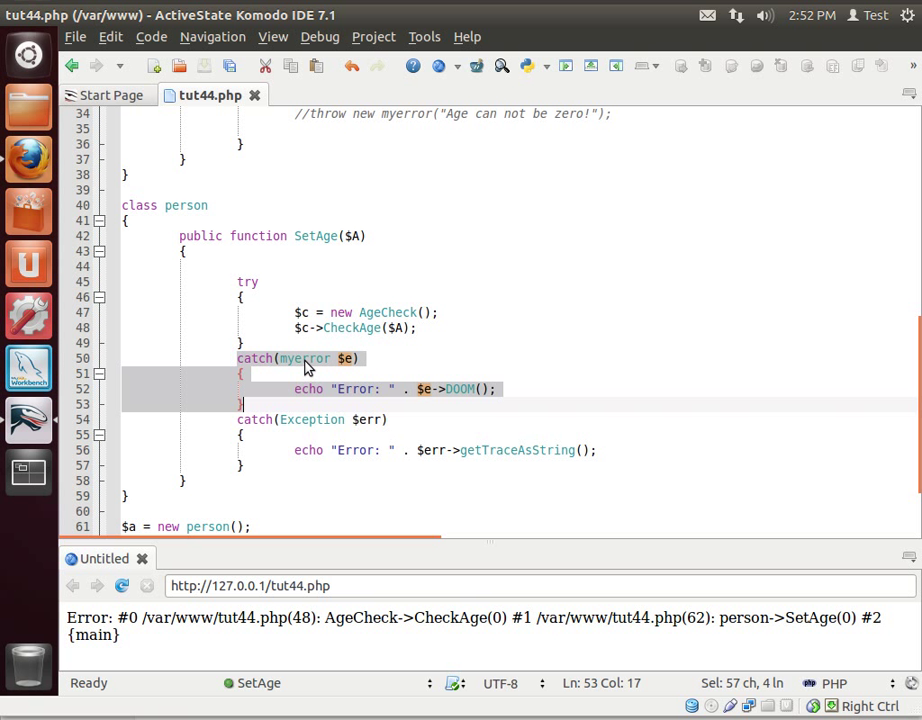
double_click(304, 358)
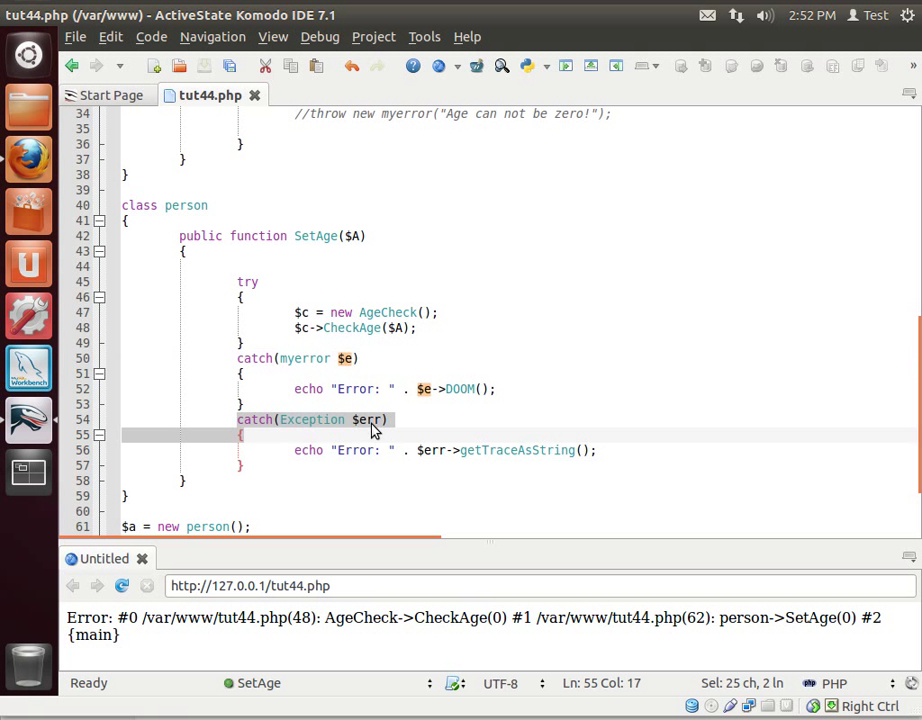
Scroll between CheckAge and the catch blocks to review the restored myerror throw and preview.
scroll(up, 3)
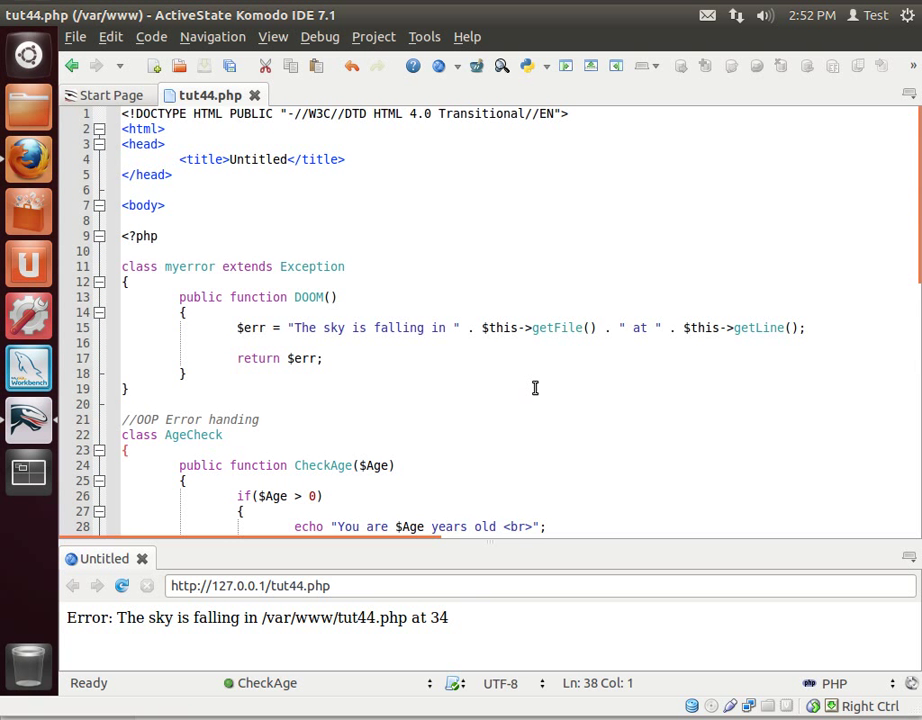
scroll(down, 3)
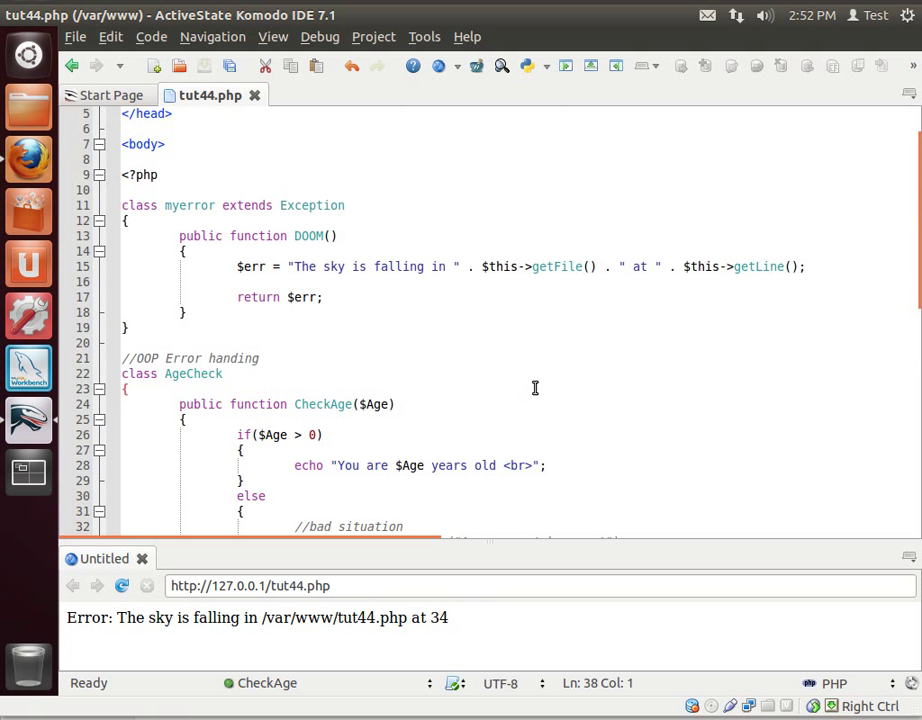
scroll(down, 3)
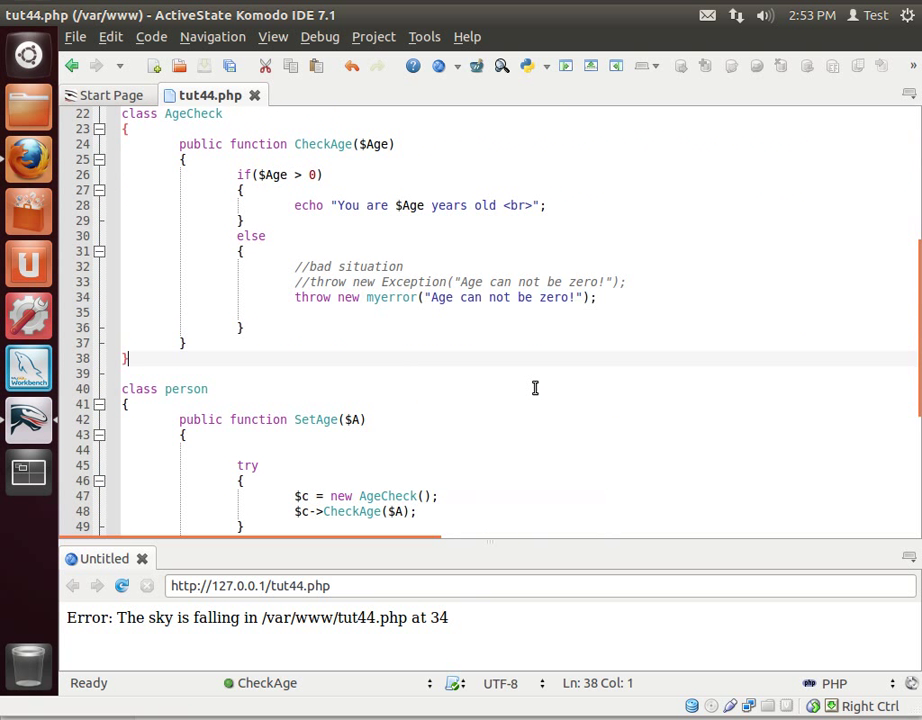
scroll(down, 3)
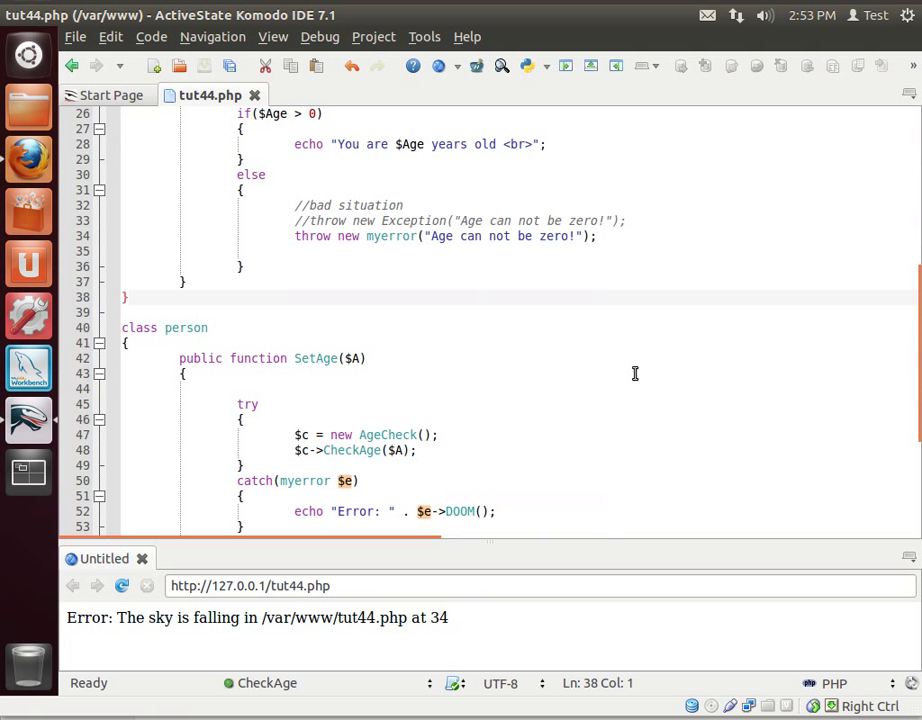